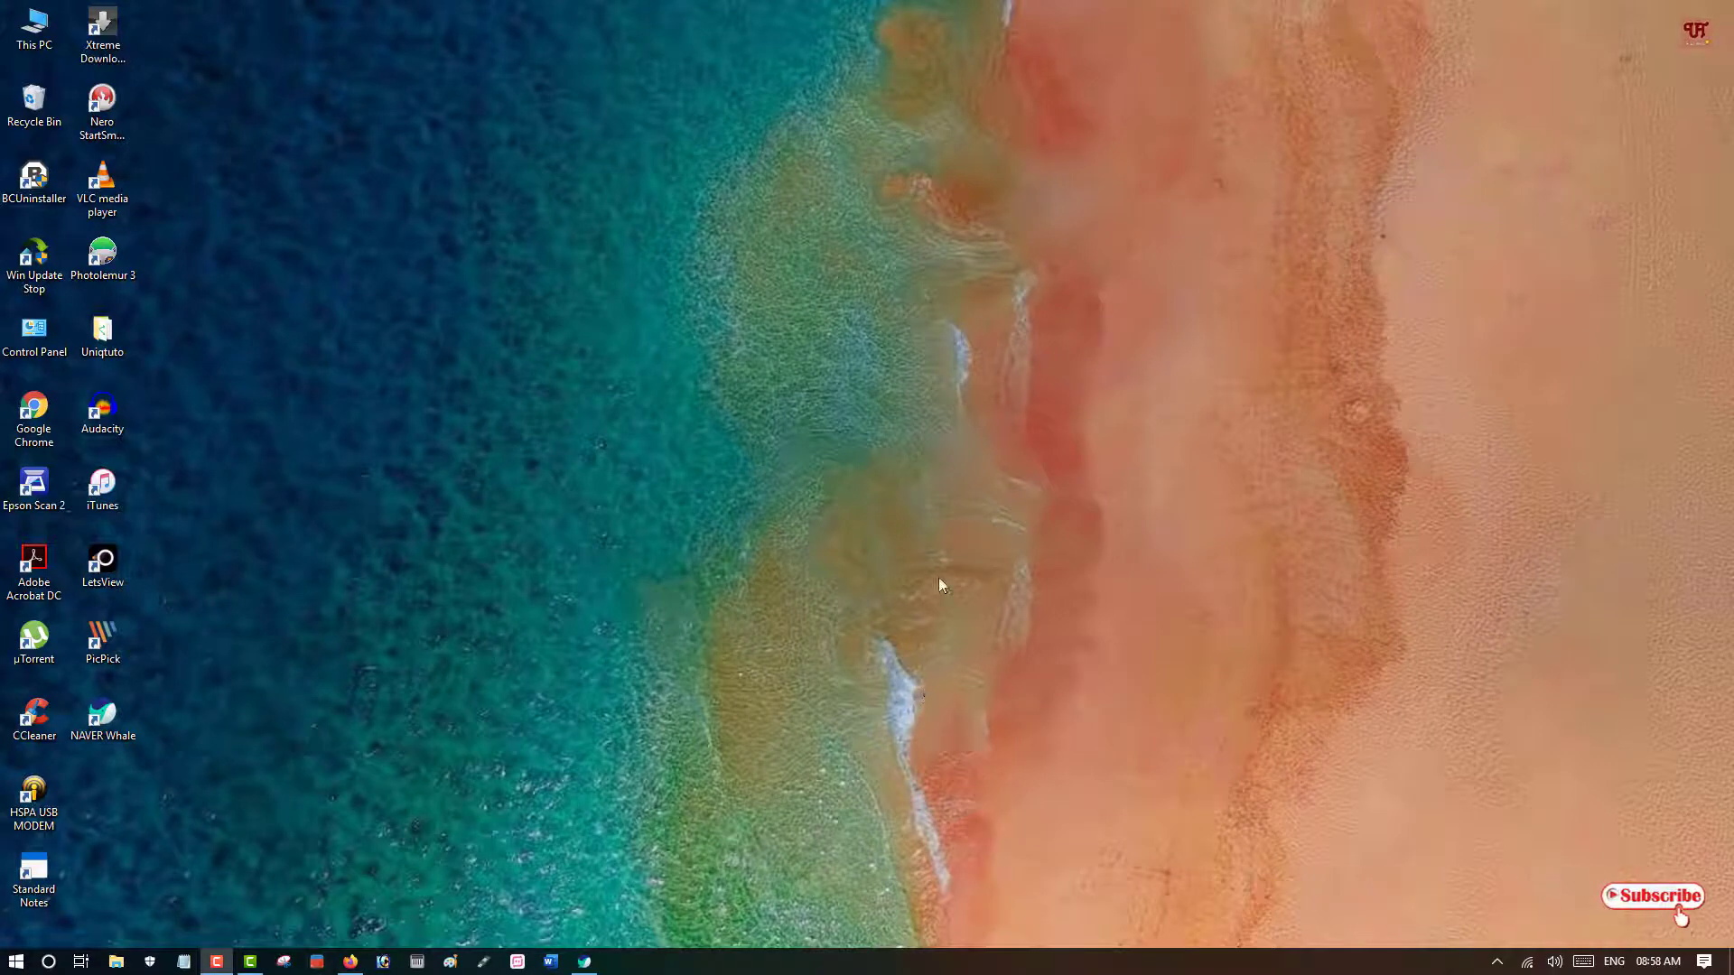
mouse_move(882, 520)
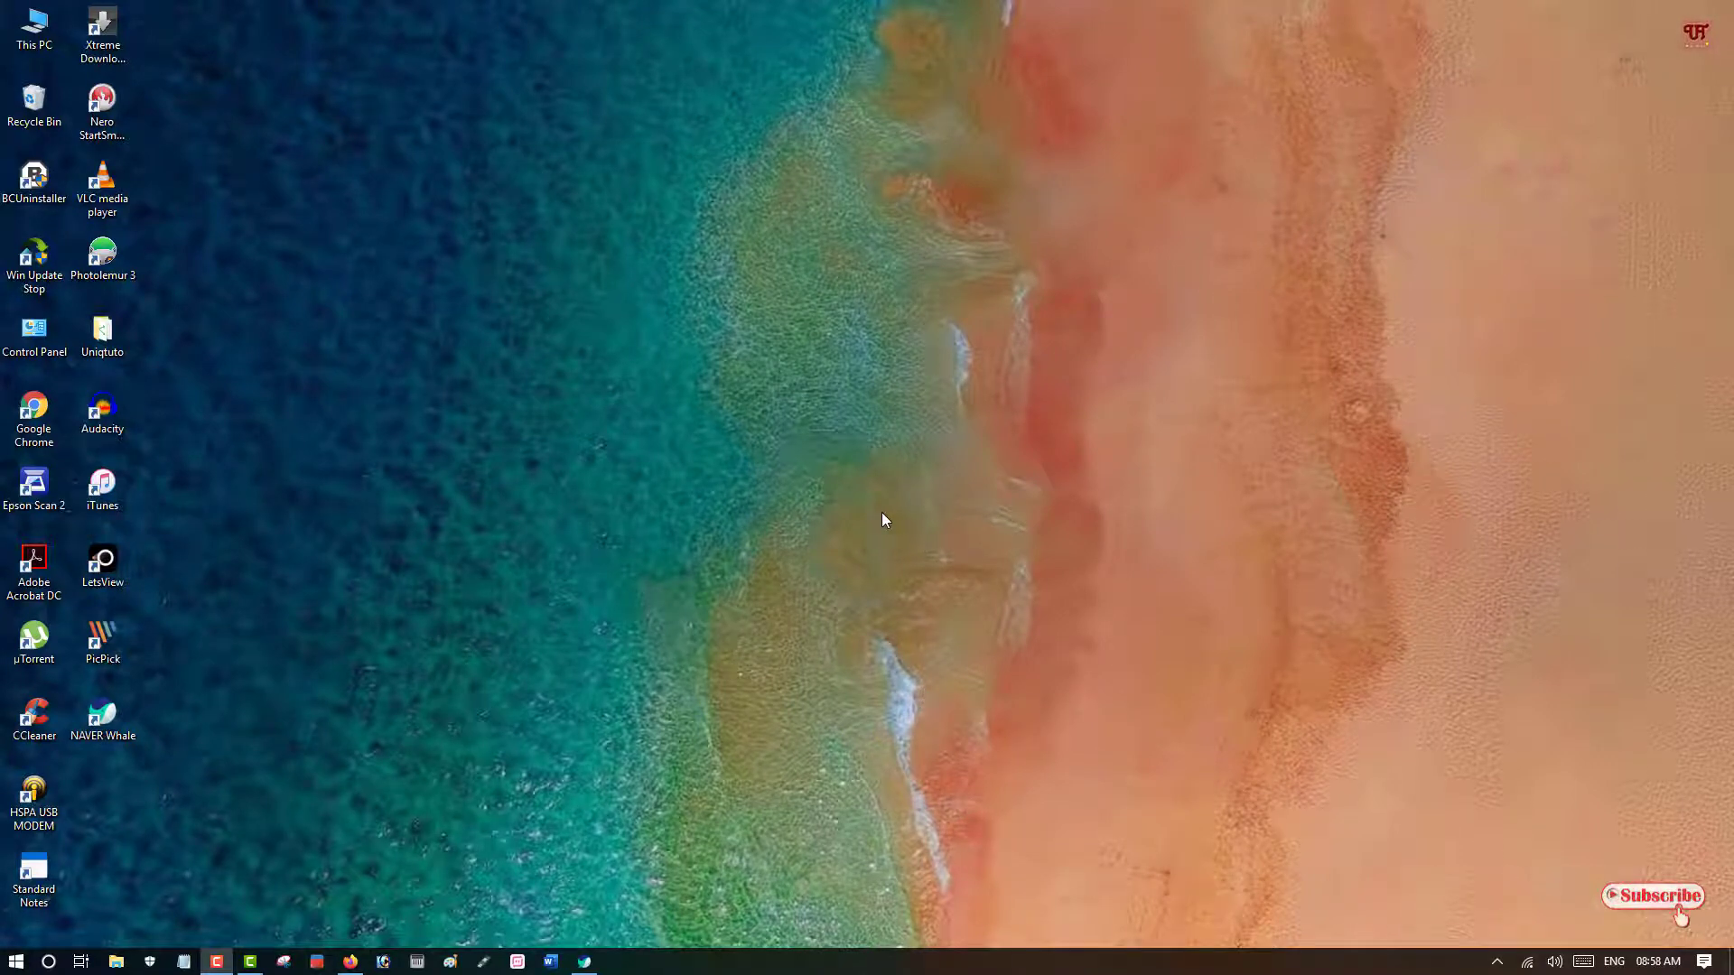
mouse_move(769, 520)
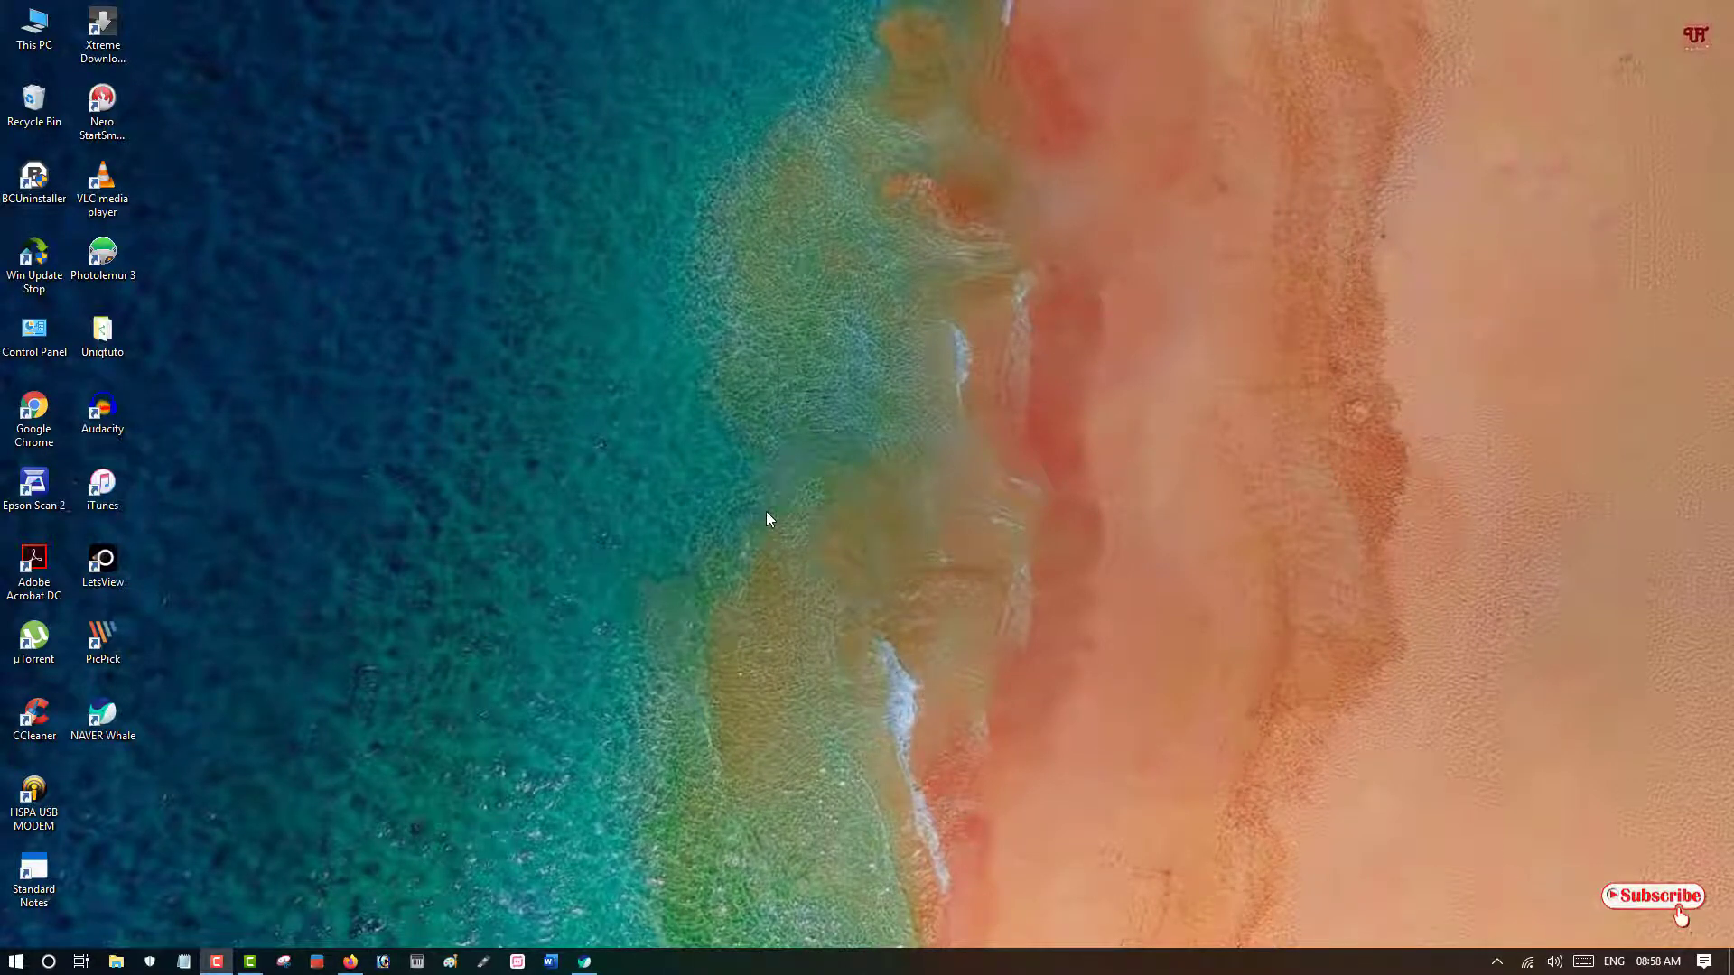
mouse_move(811, 551)
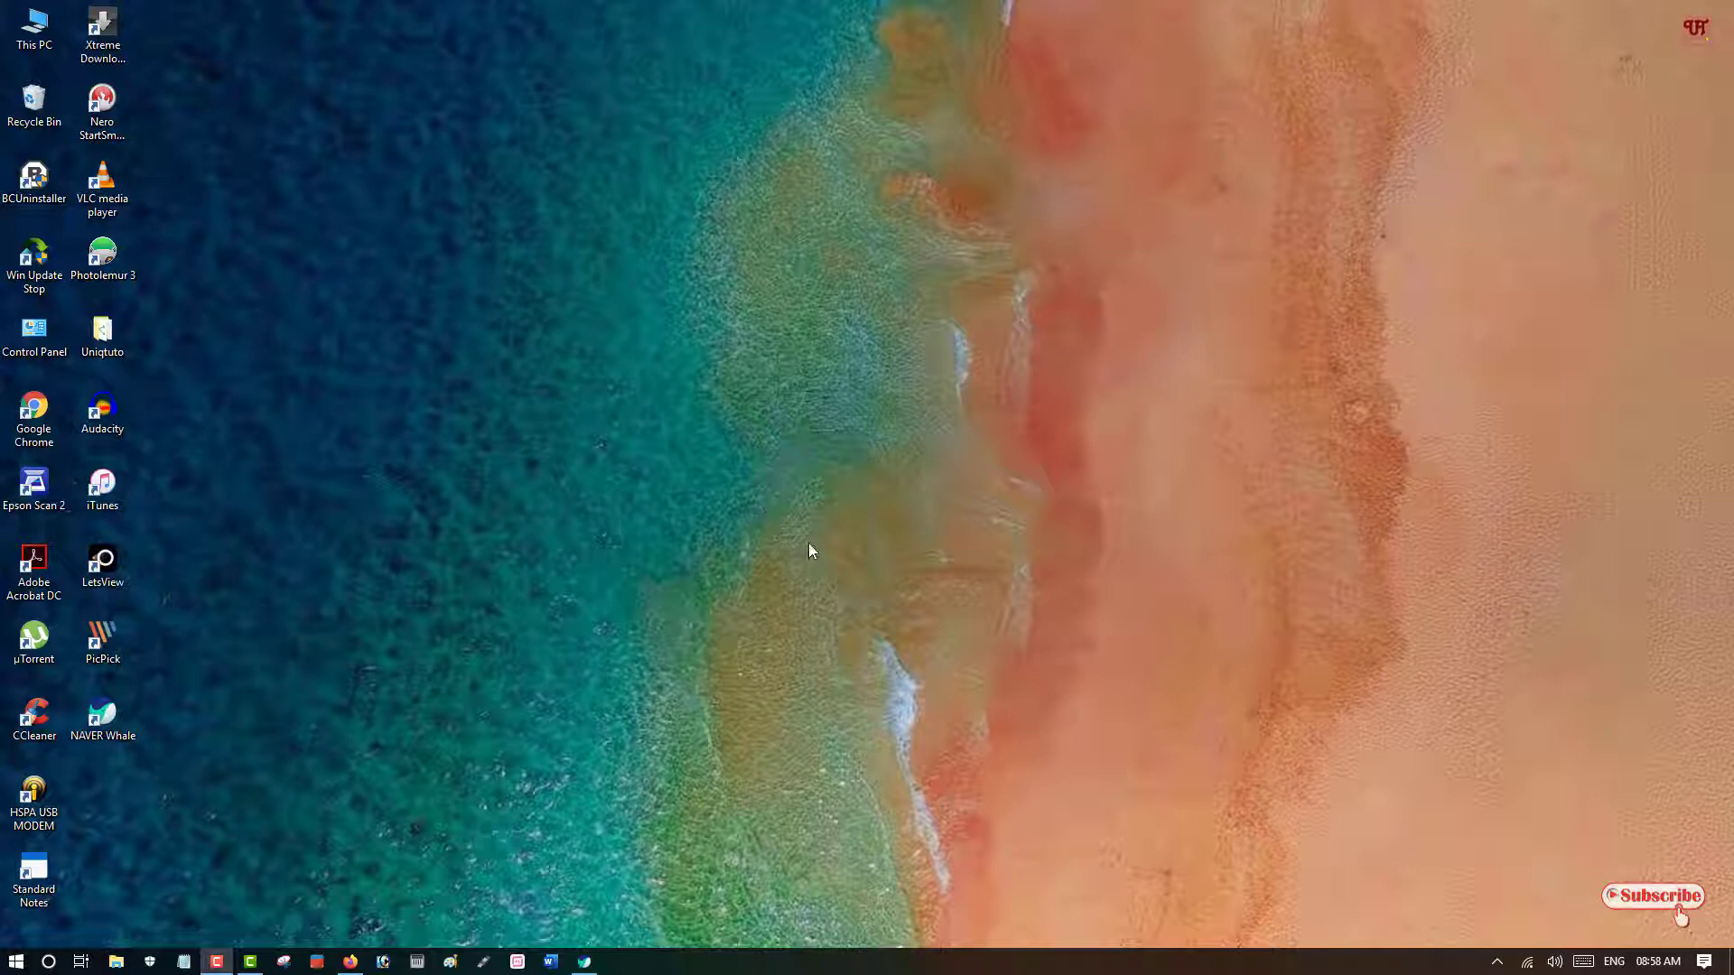
mouse_move(811, 553)
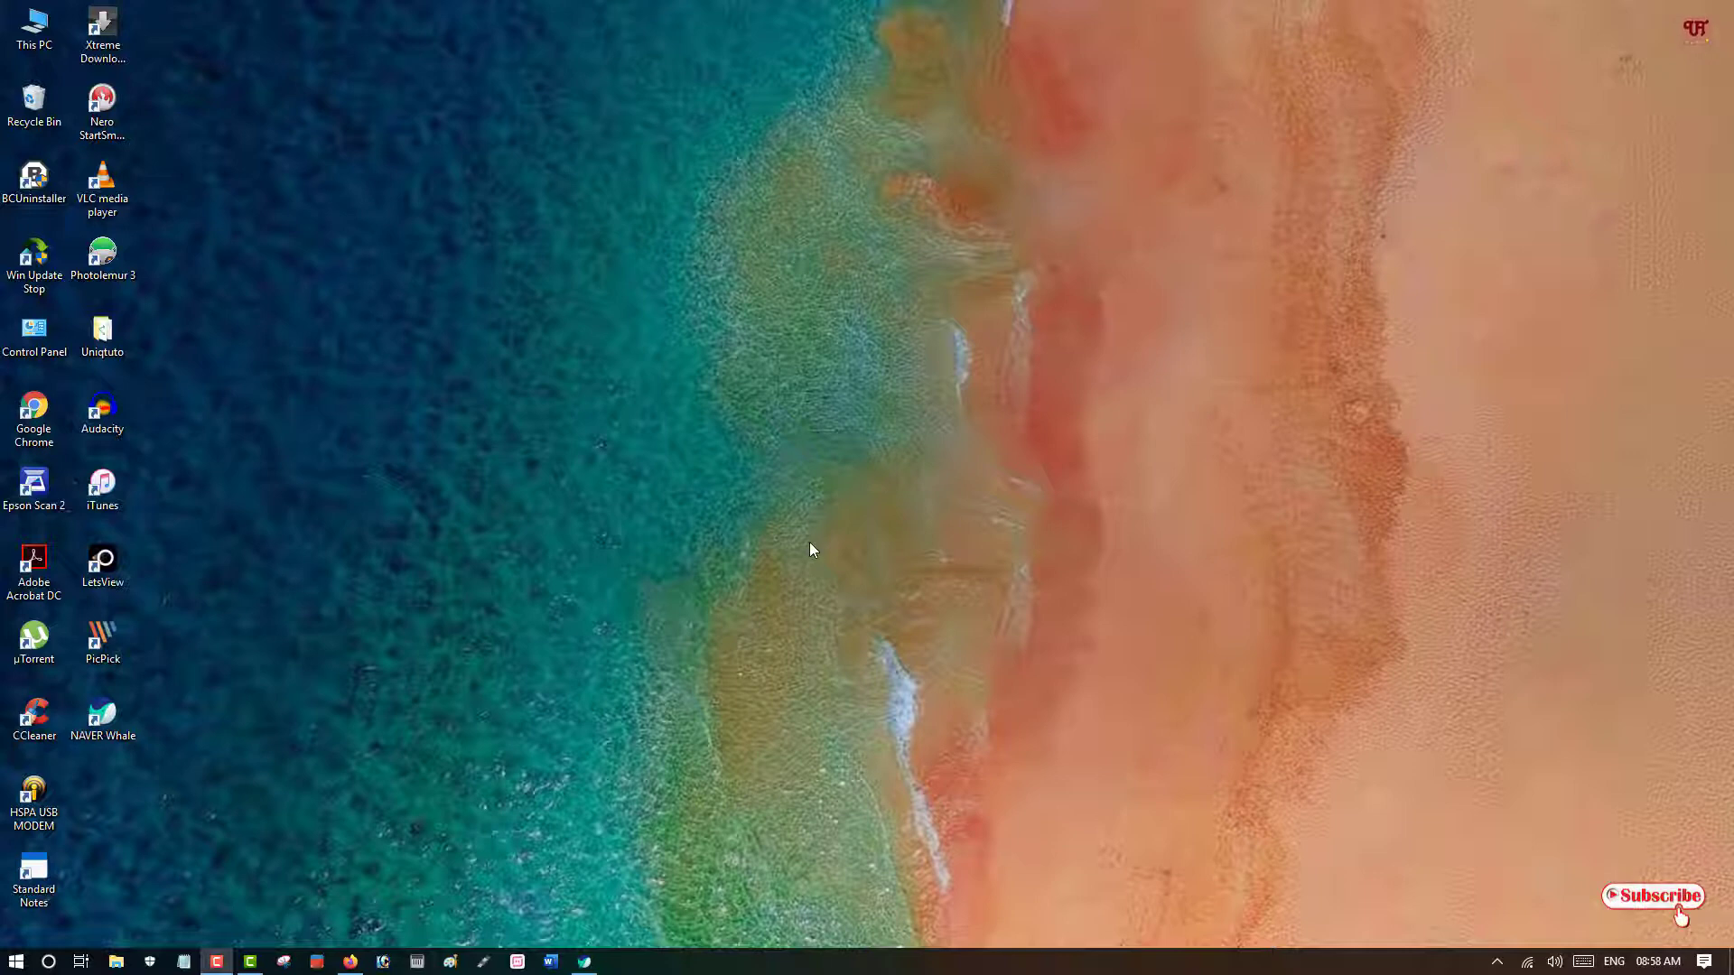
mouse_move(777, 555)
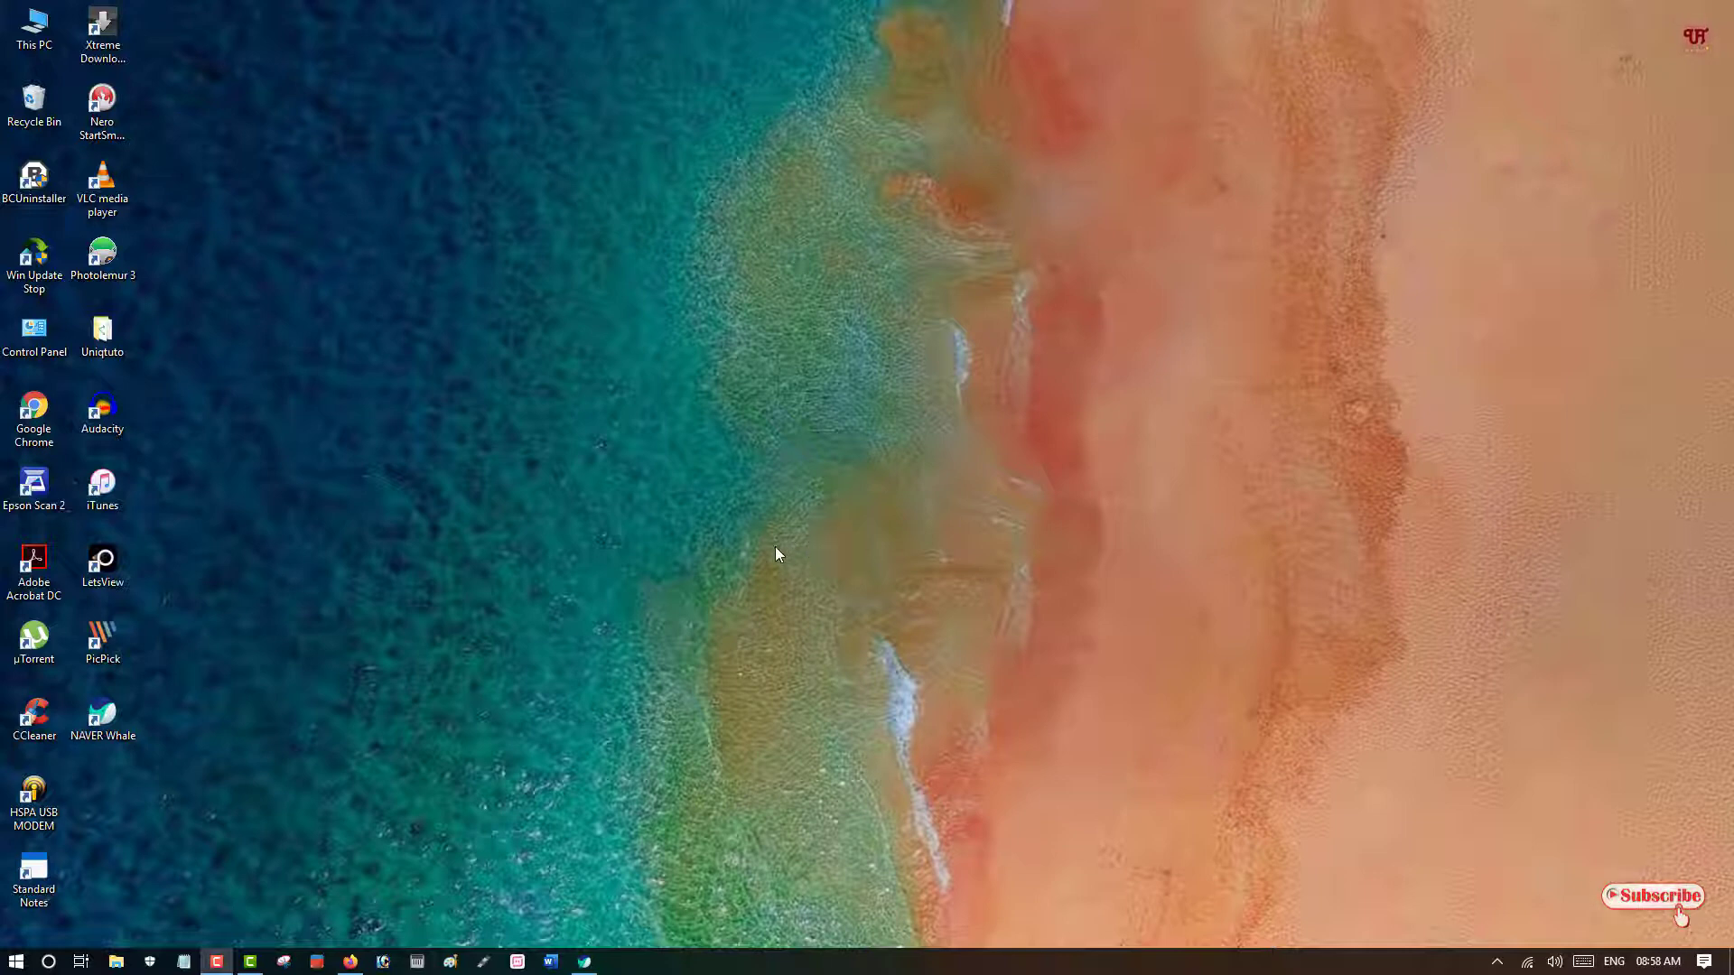
mouse_move(530, 744)
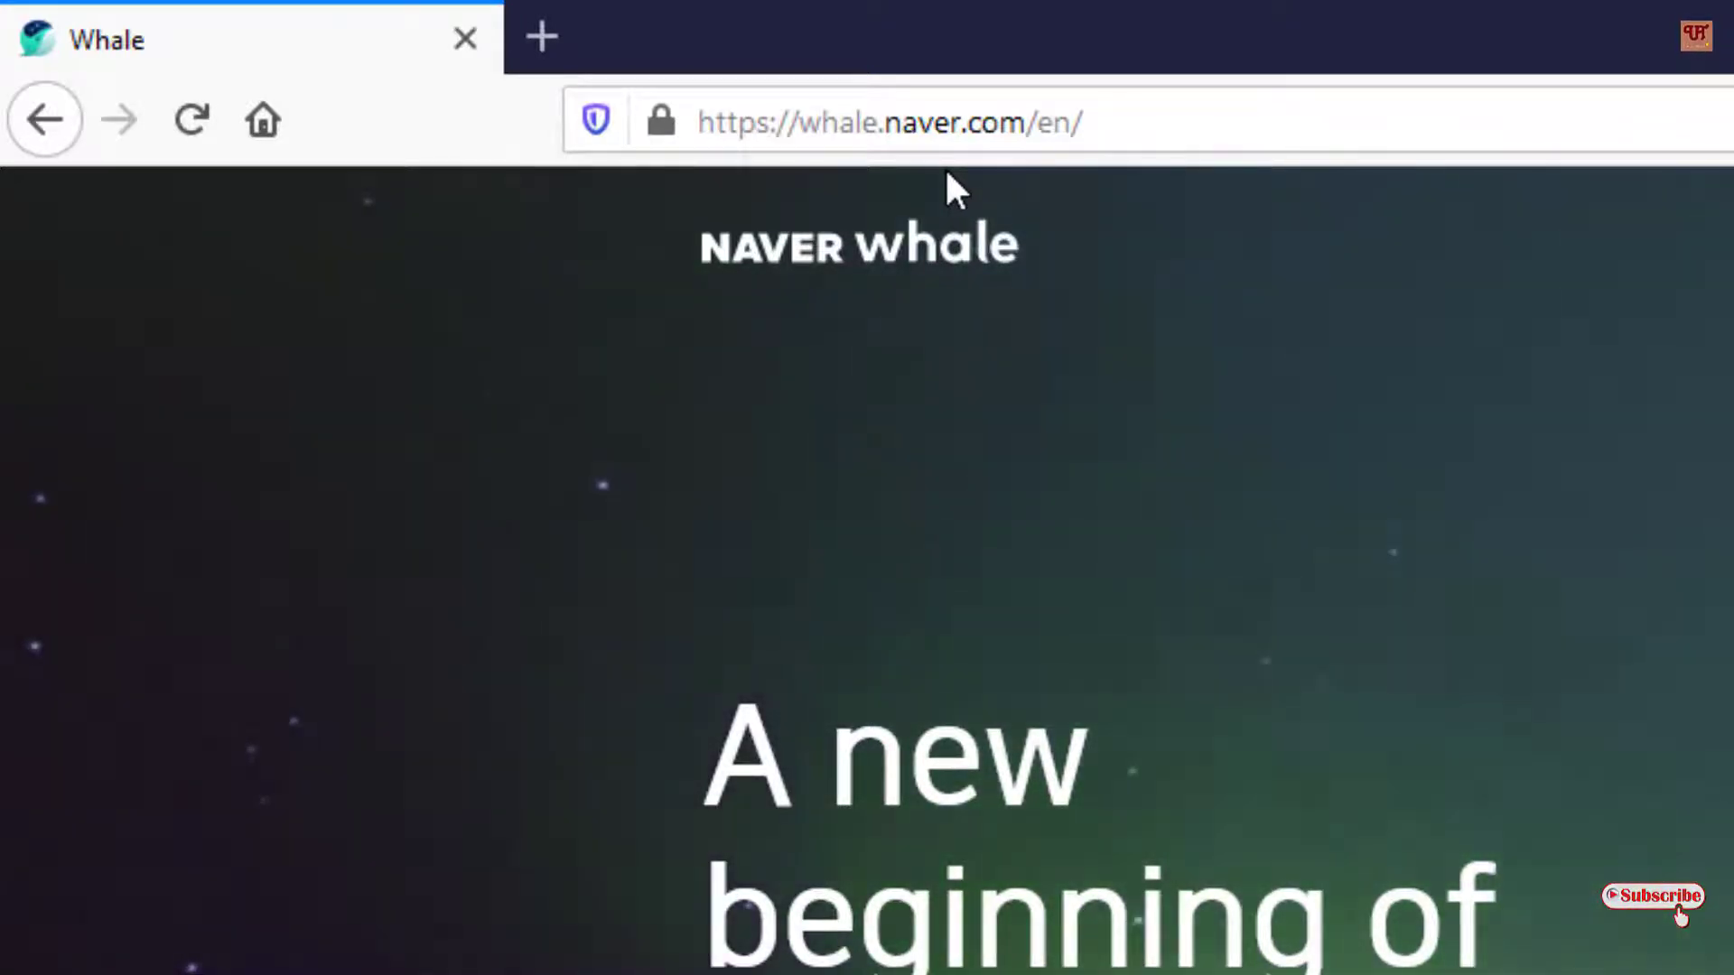
mouse_move(1099, 271)
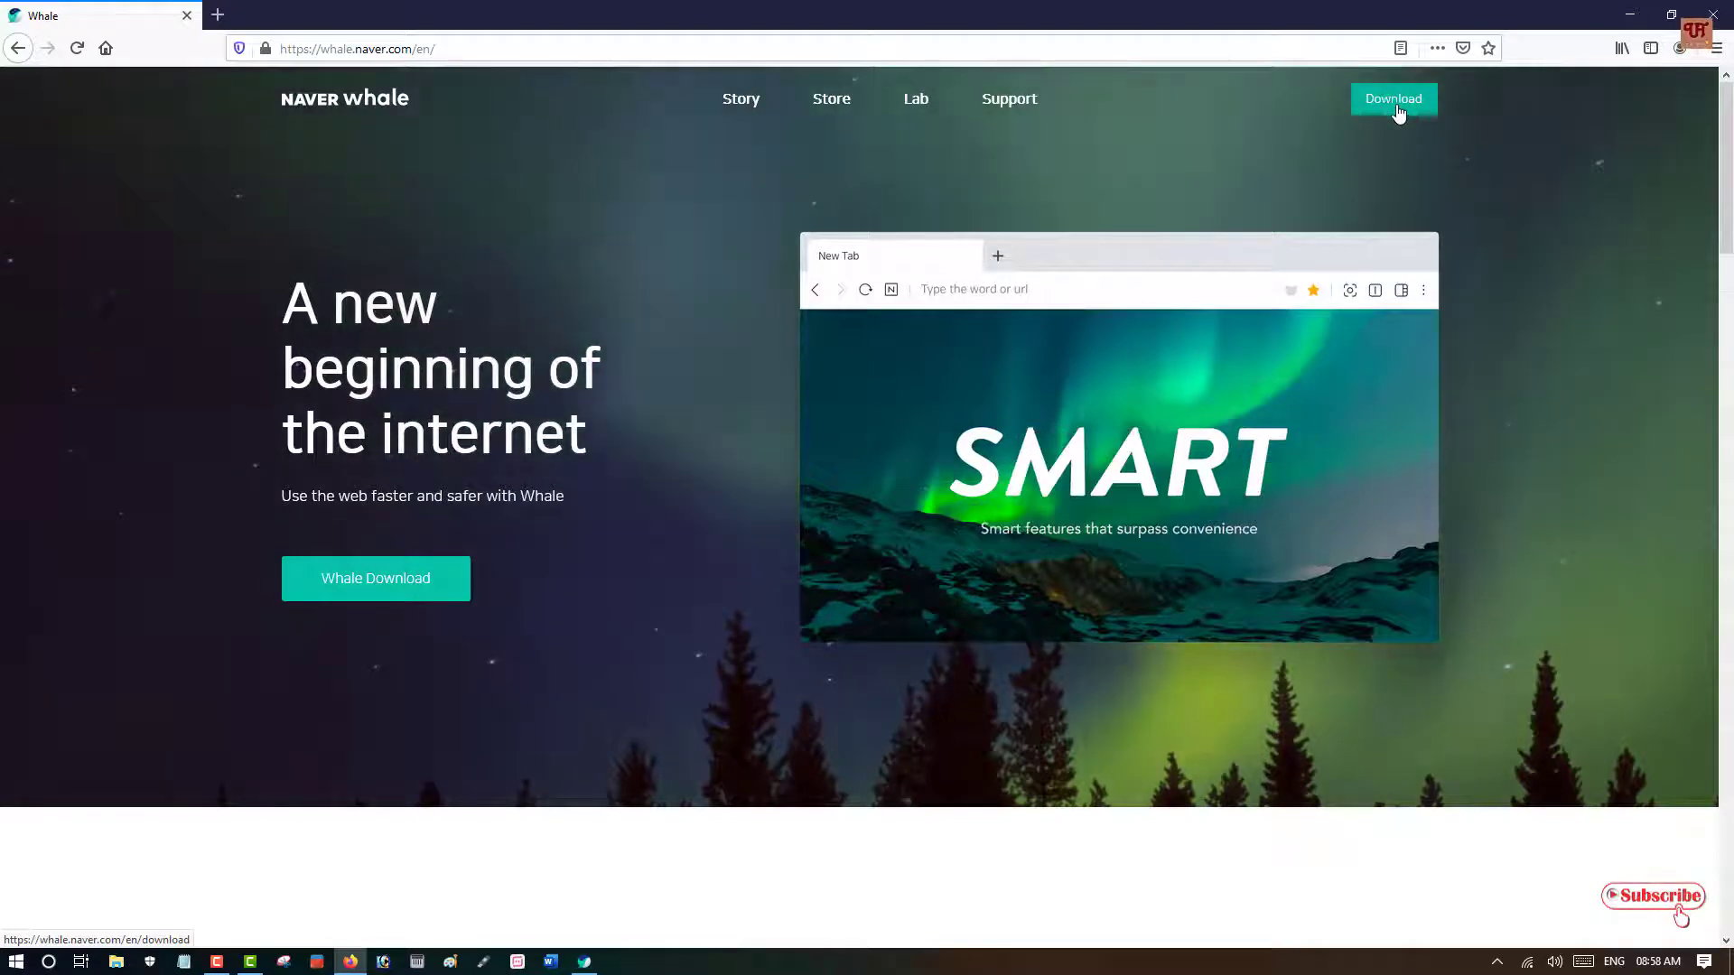
Browse the Whale for Windows download page in Firefox, then minimize Firefox to show the desktop
click(1392, 98)
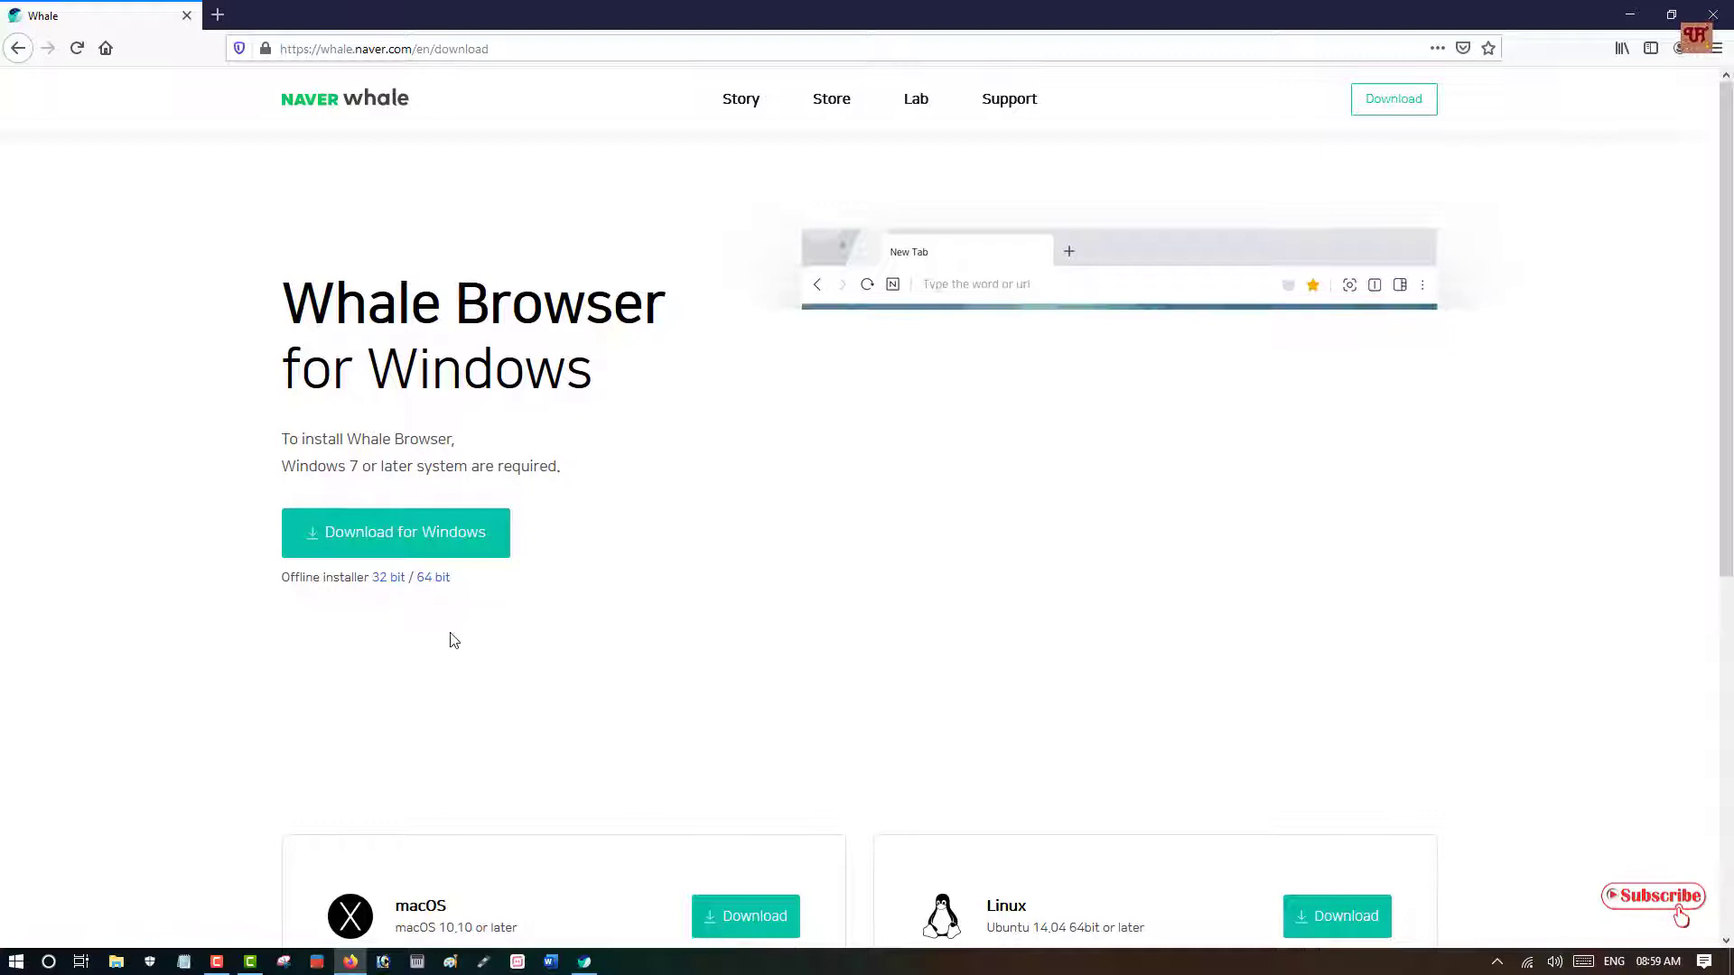
scroll(down, 3)
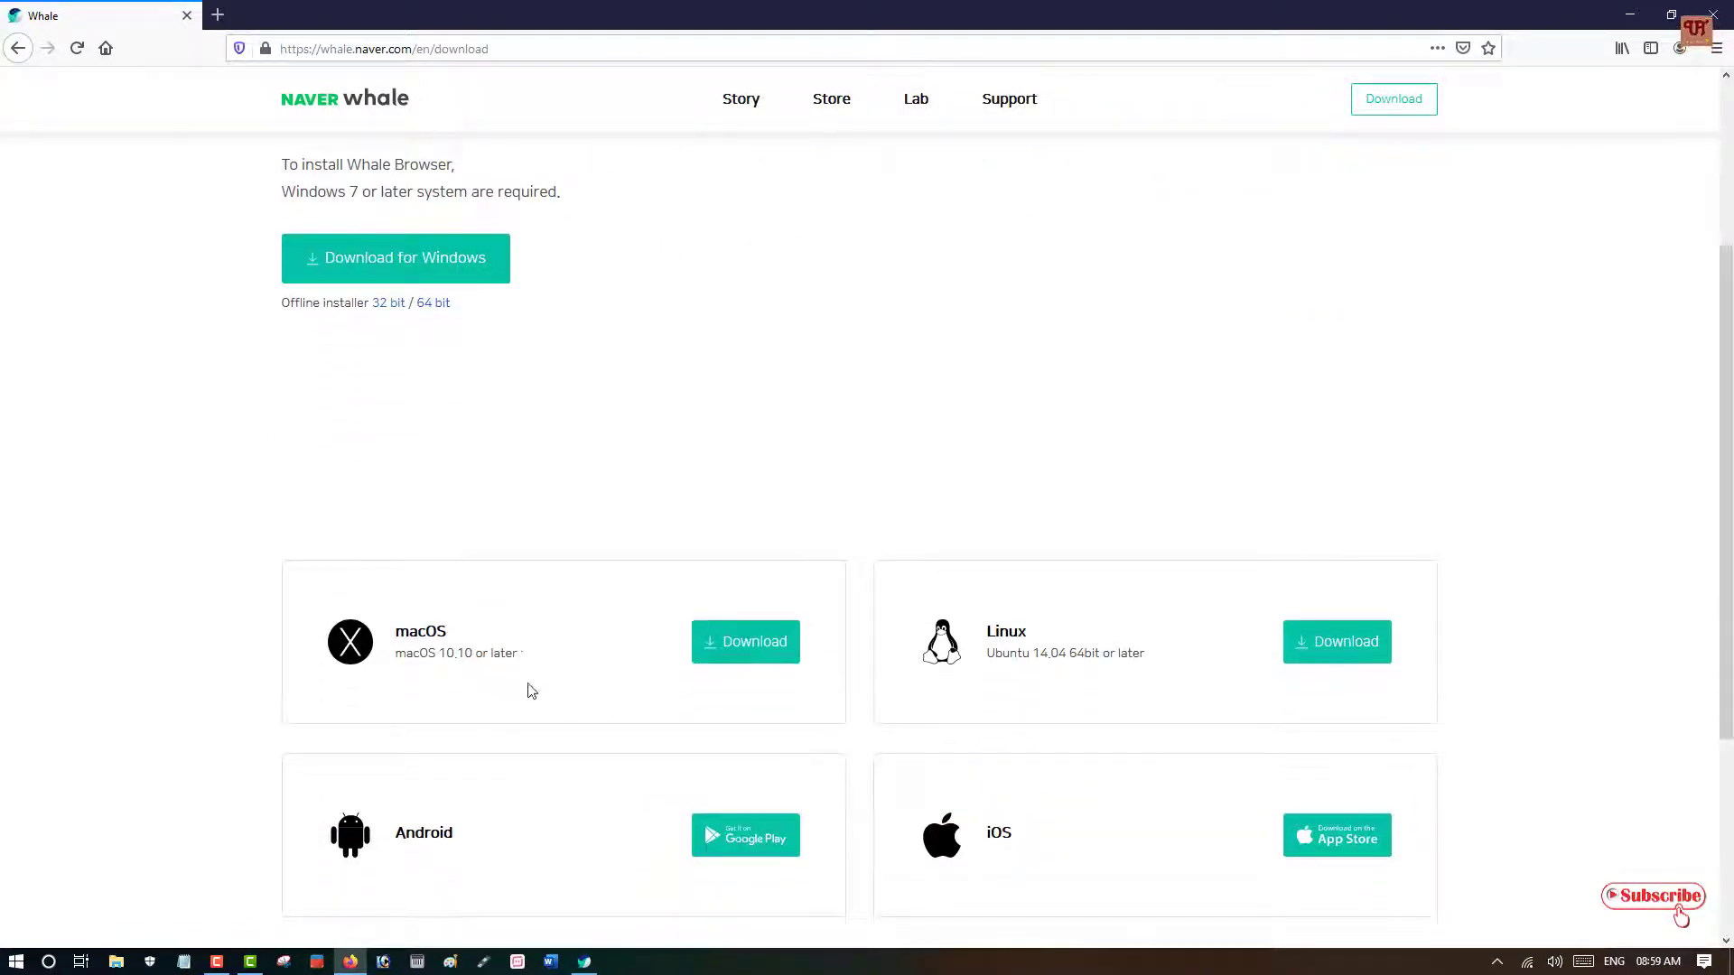
scroll(down, 3)
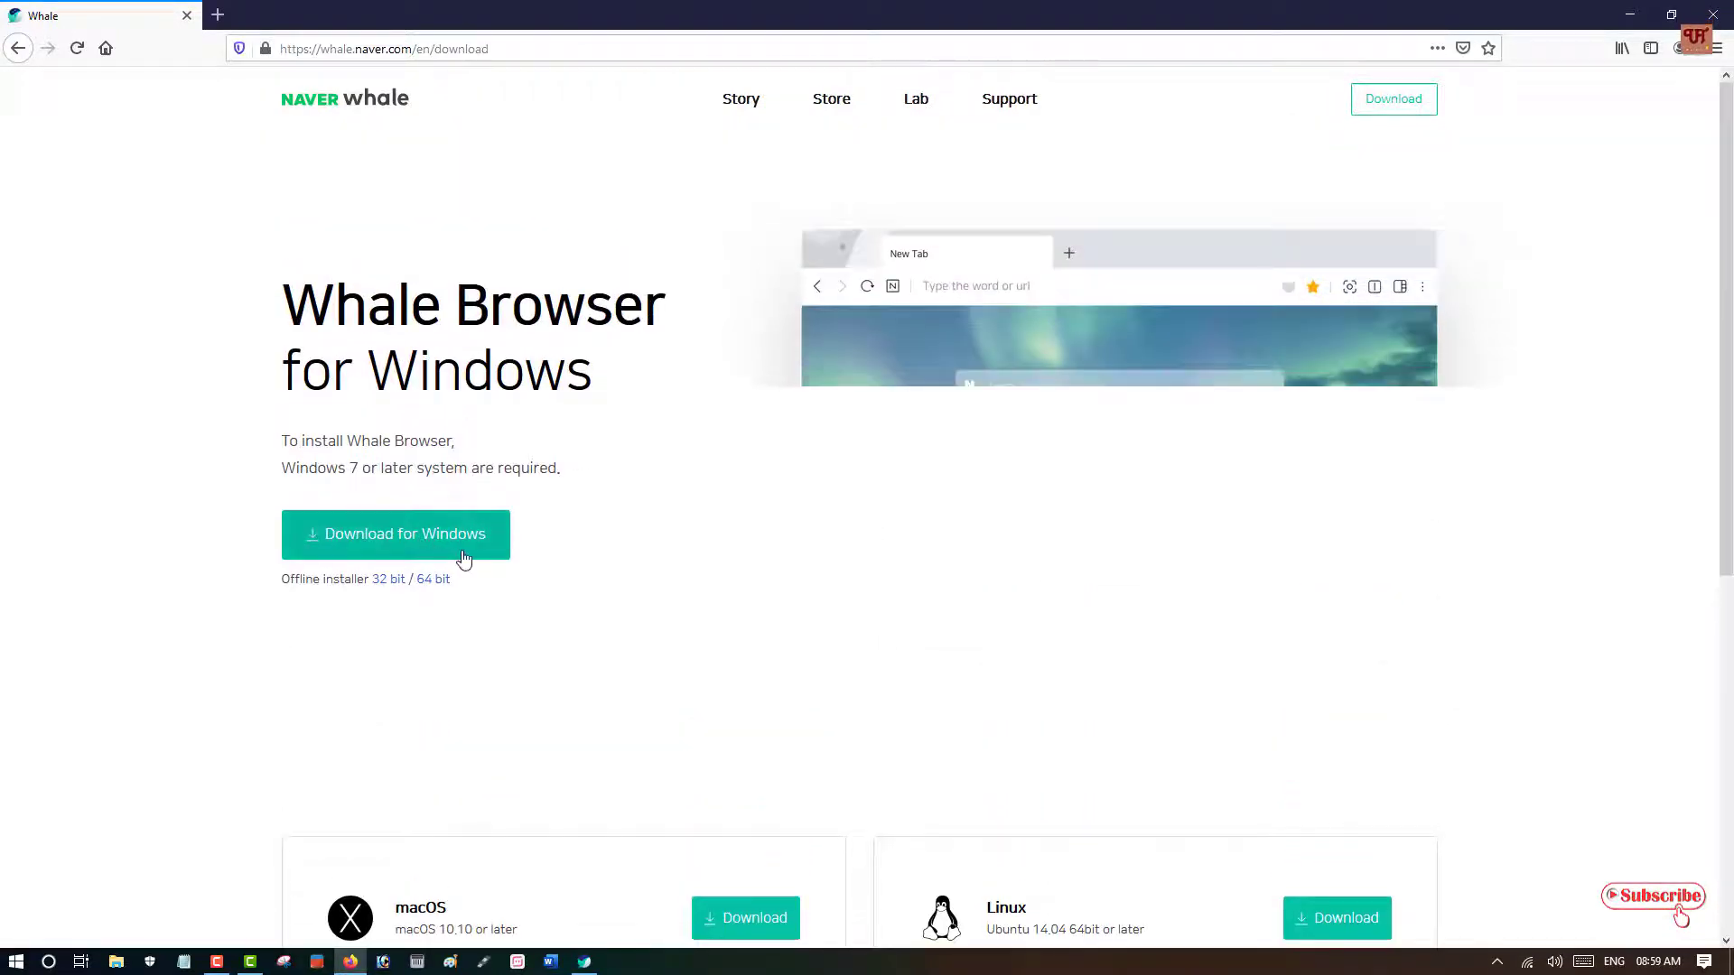
scroll(down, 3)
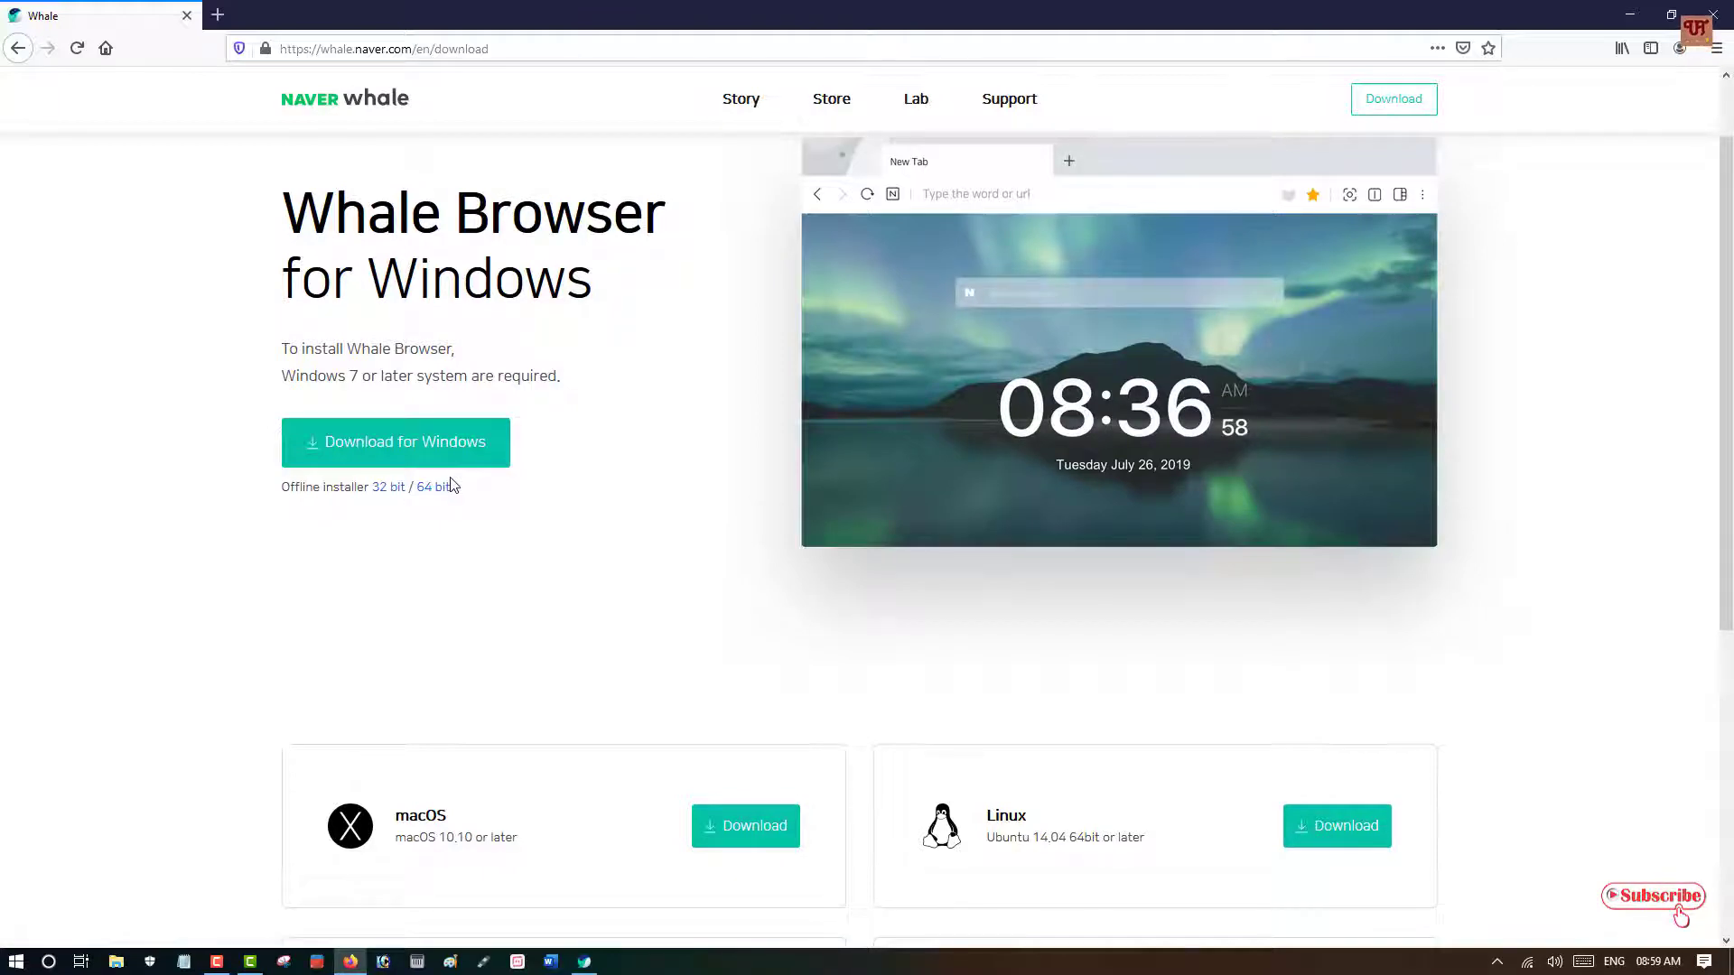
scroll(down, 3)
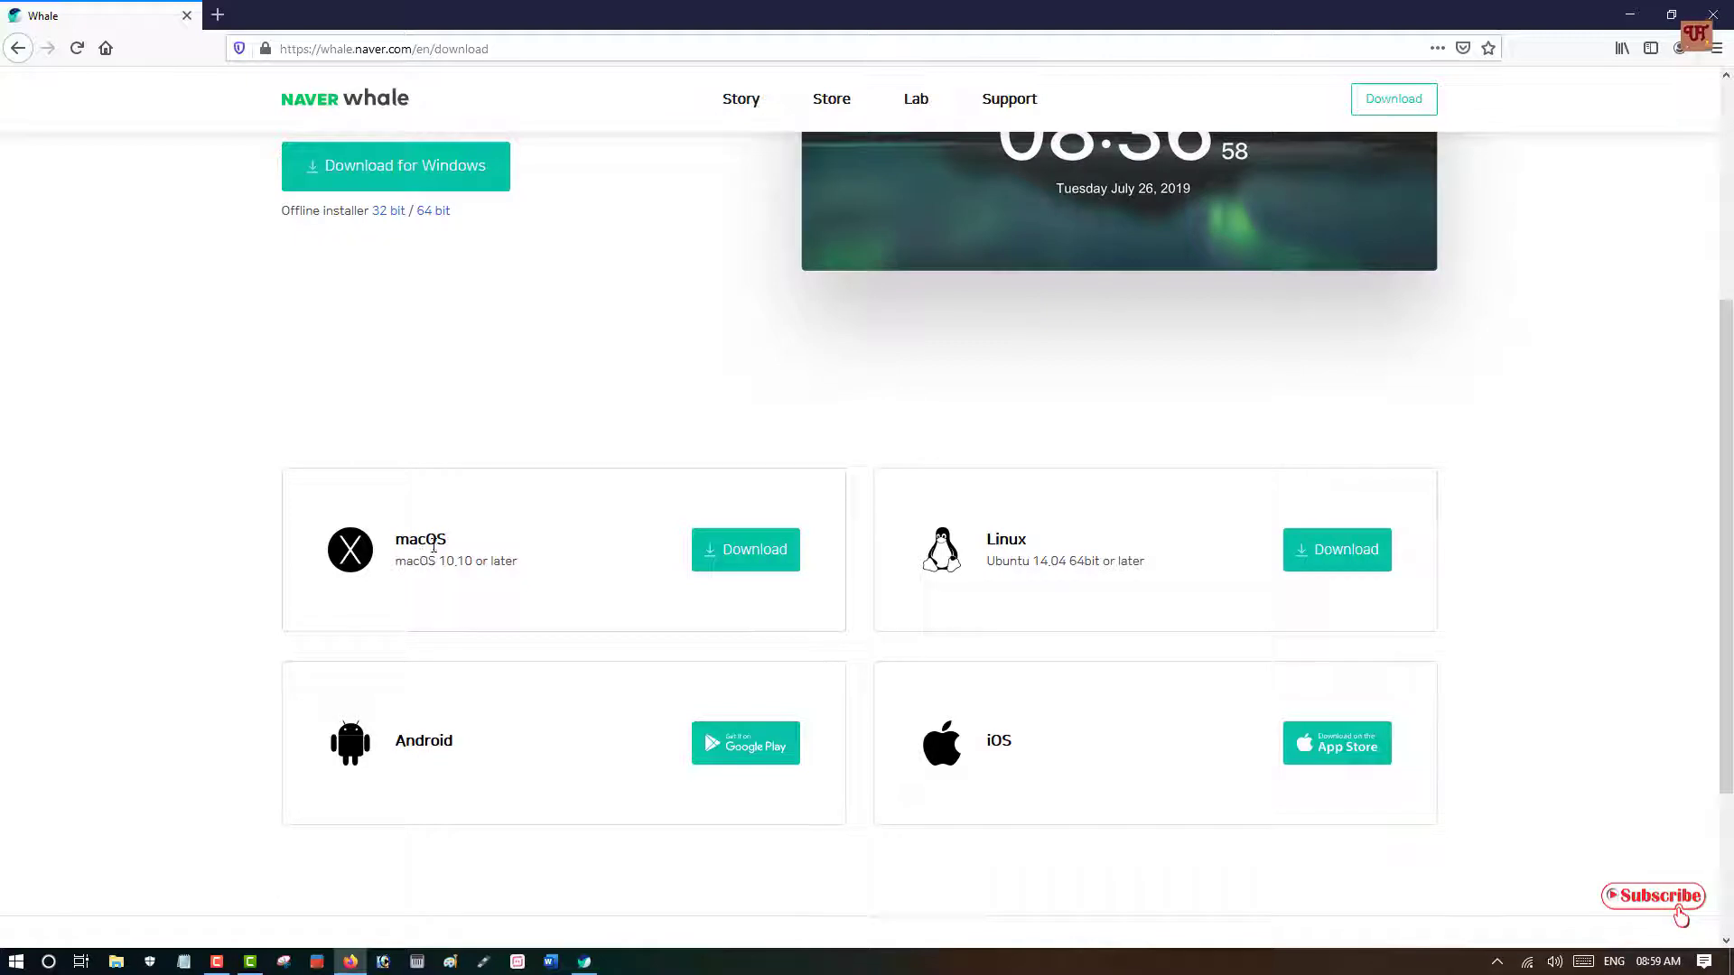
mouse_move(681, 568)
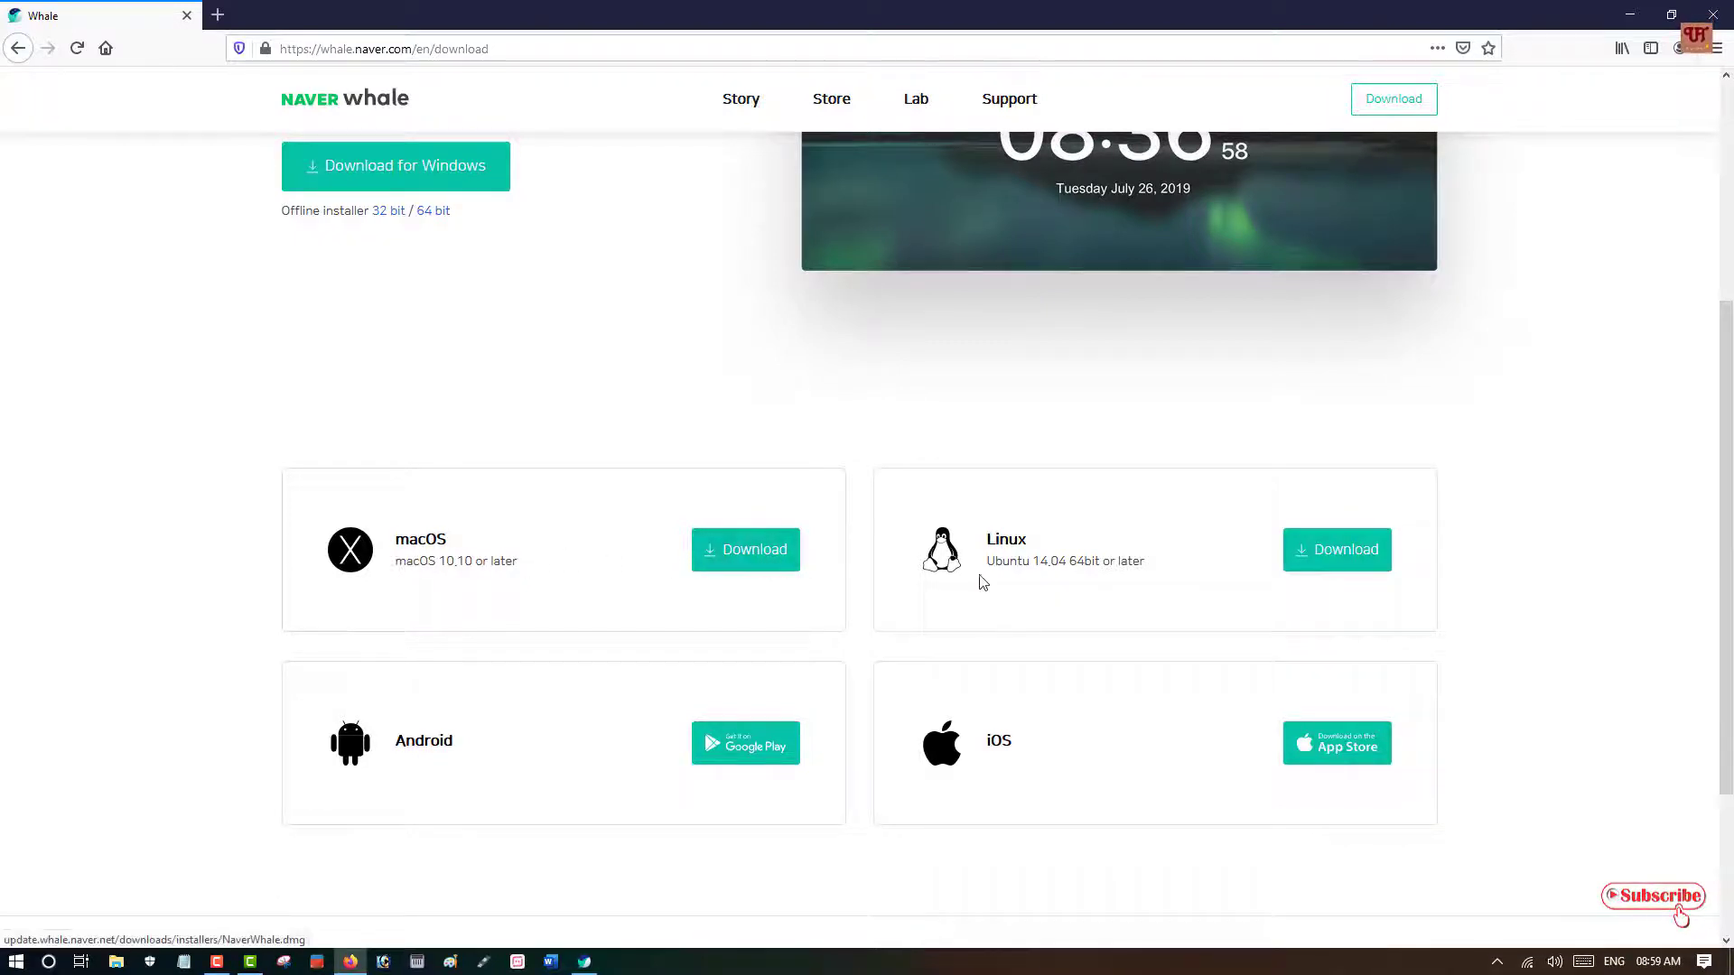
mouse_move(1048, 558)
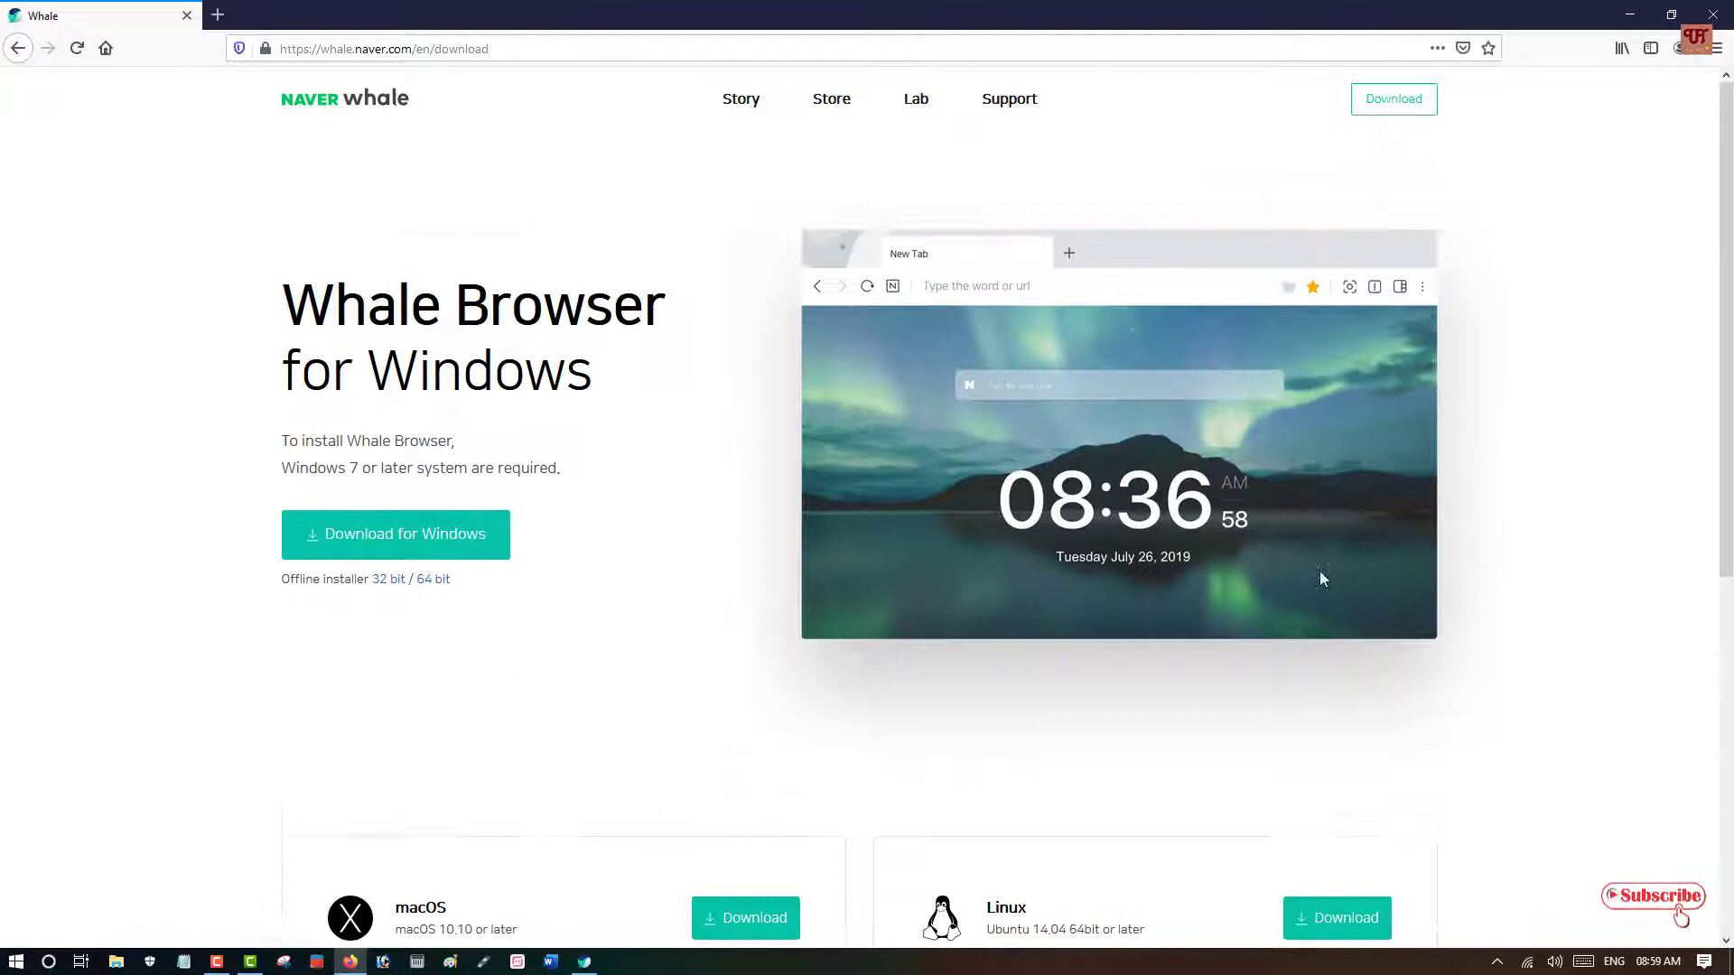
mouse_move(1314, 580)
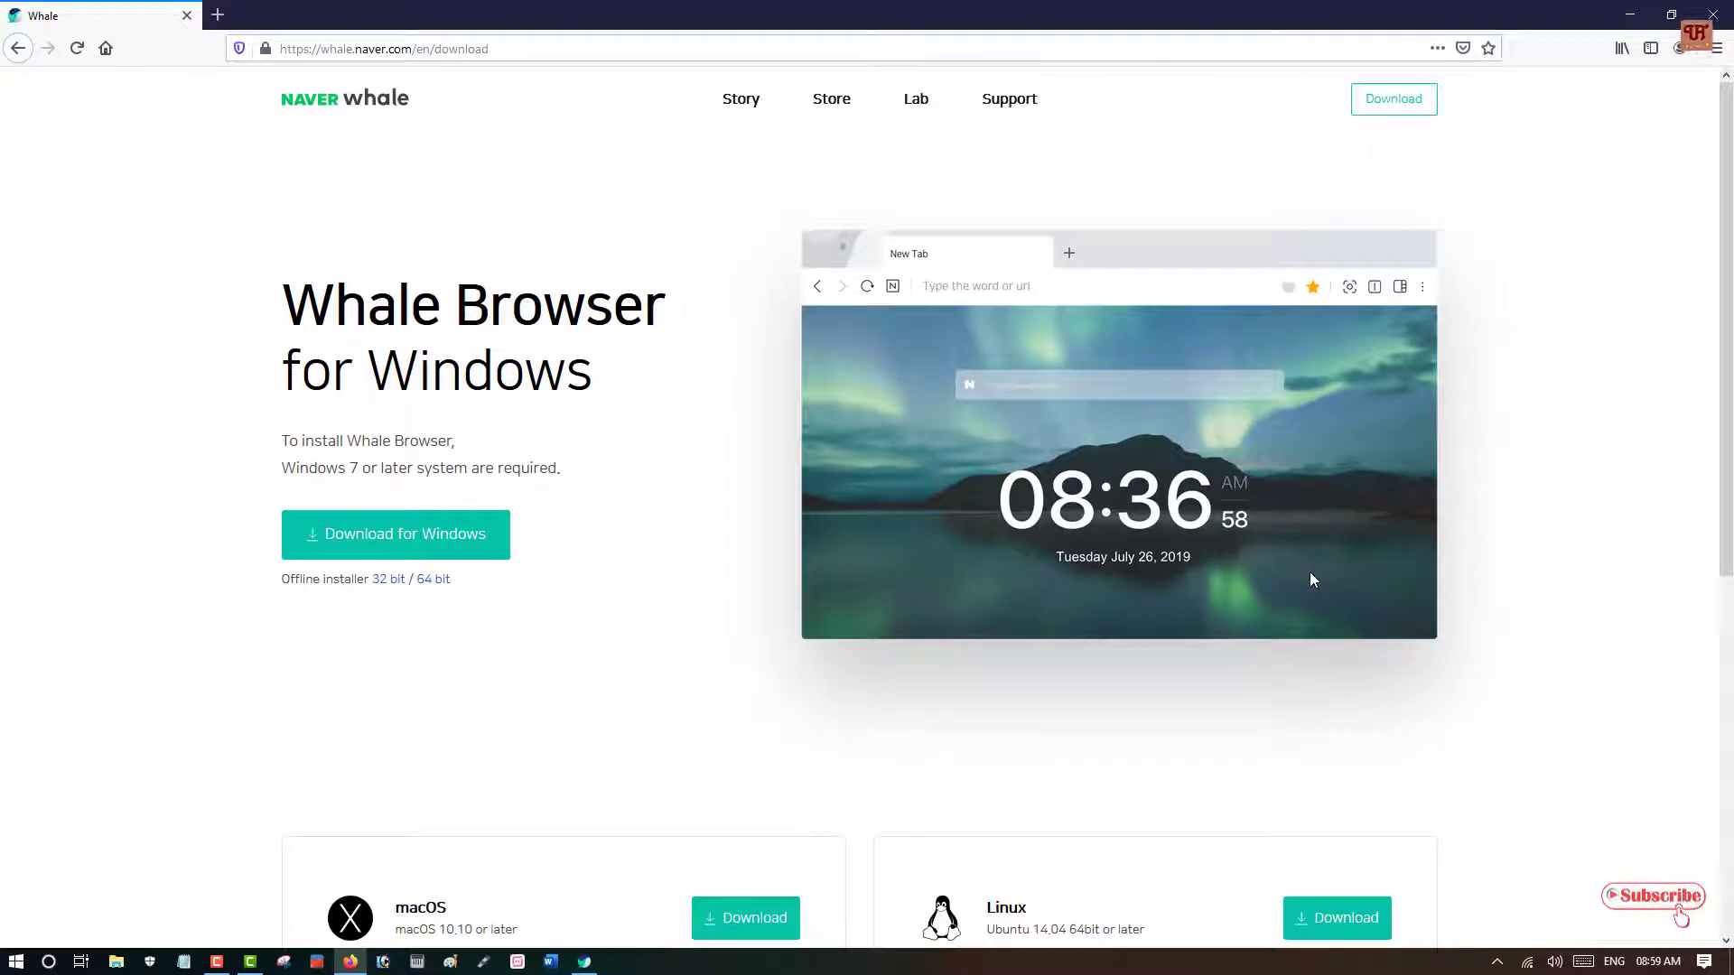
mouse_move(715, 602)
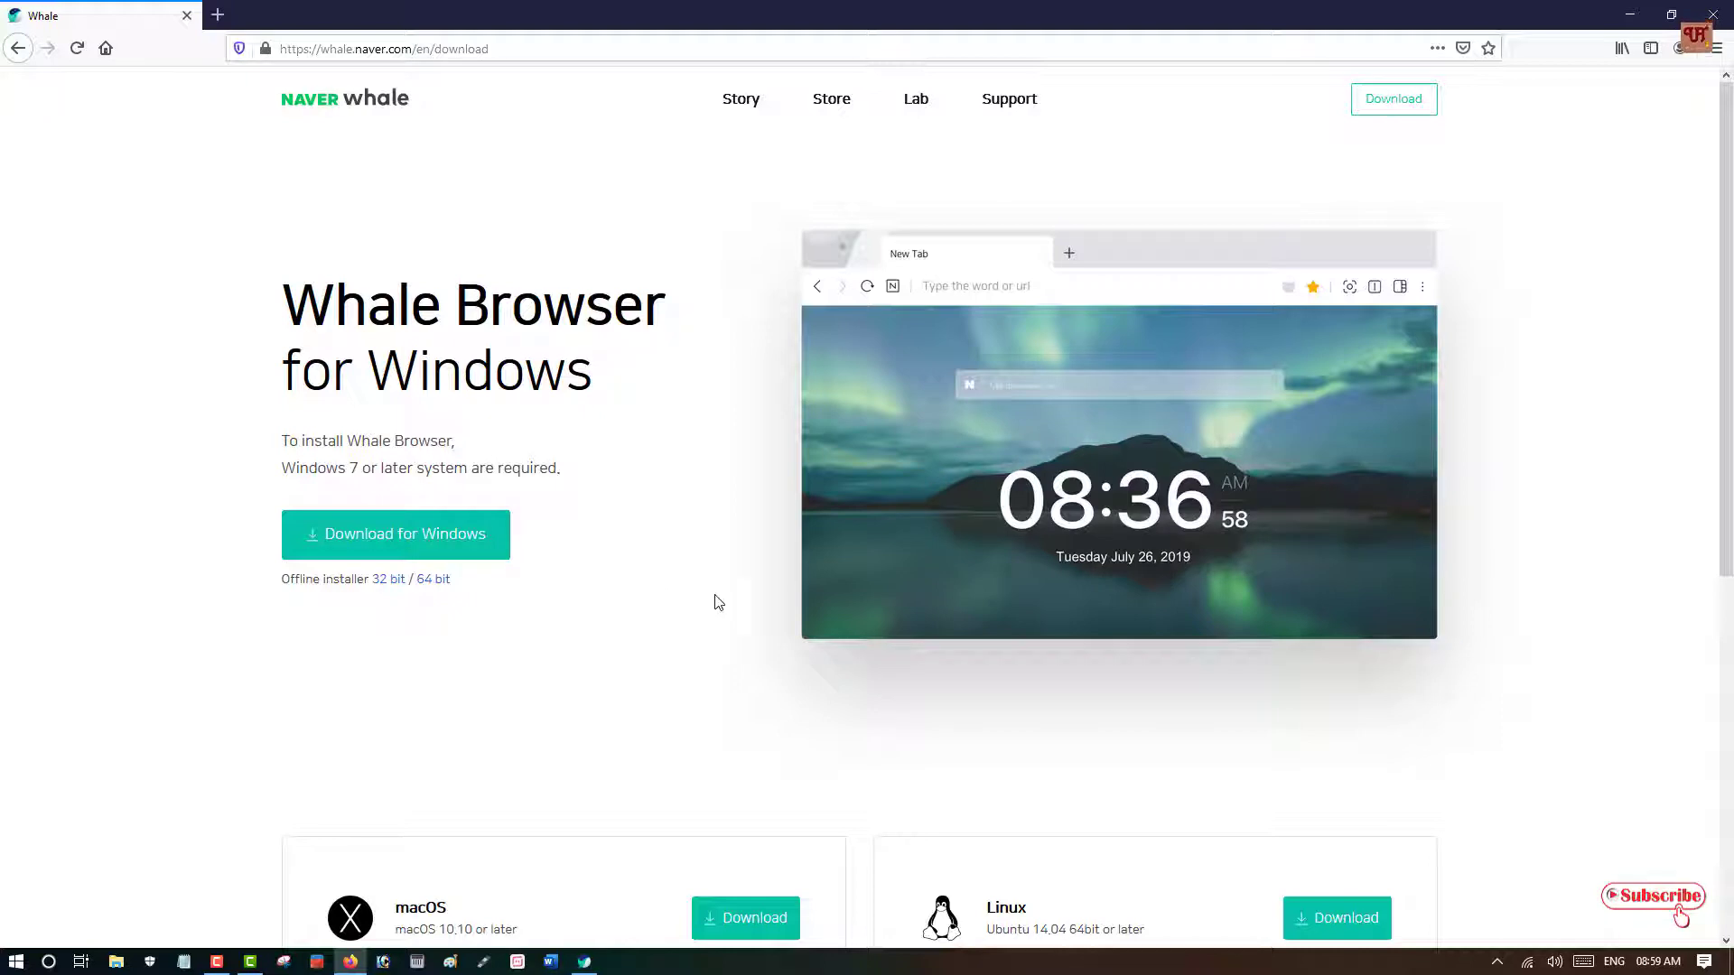
mouse_move(552, 626)
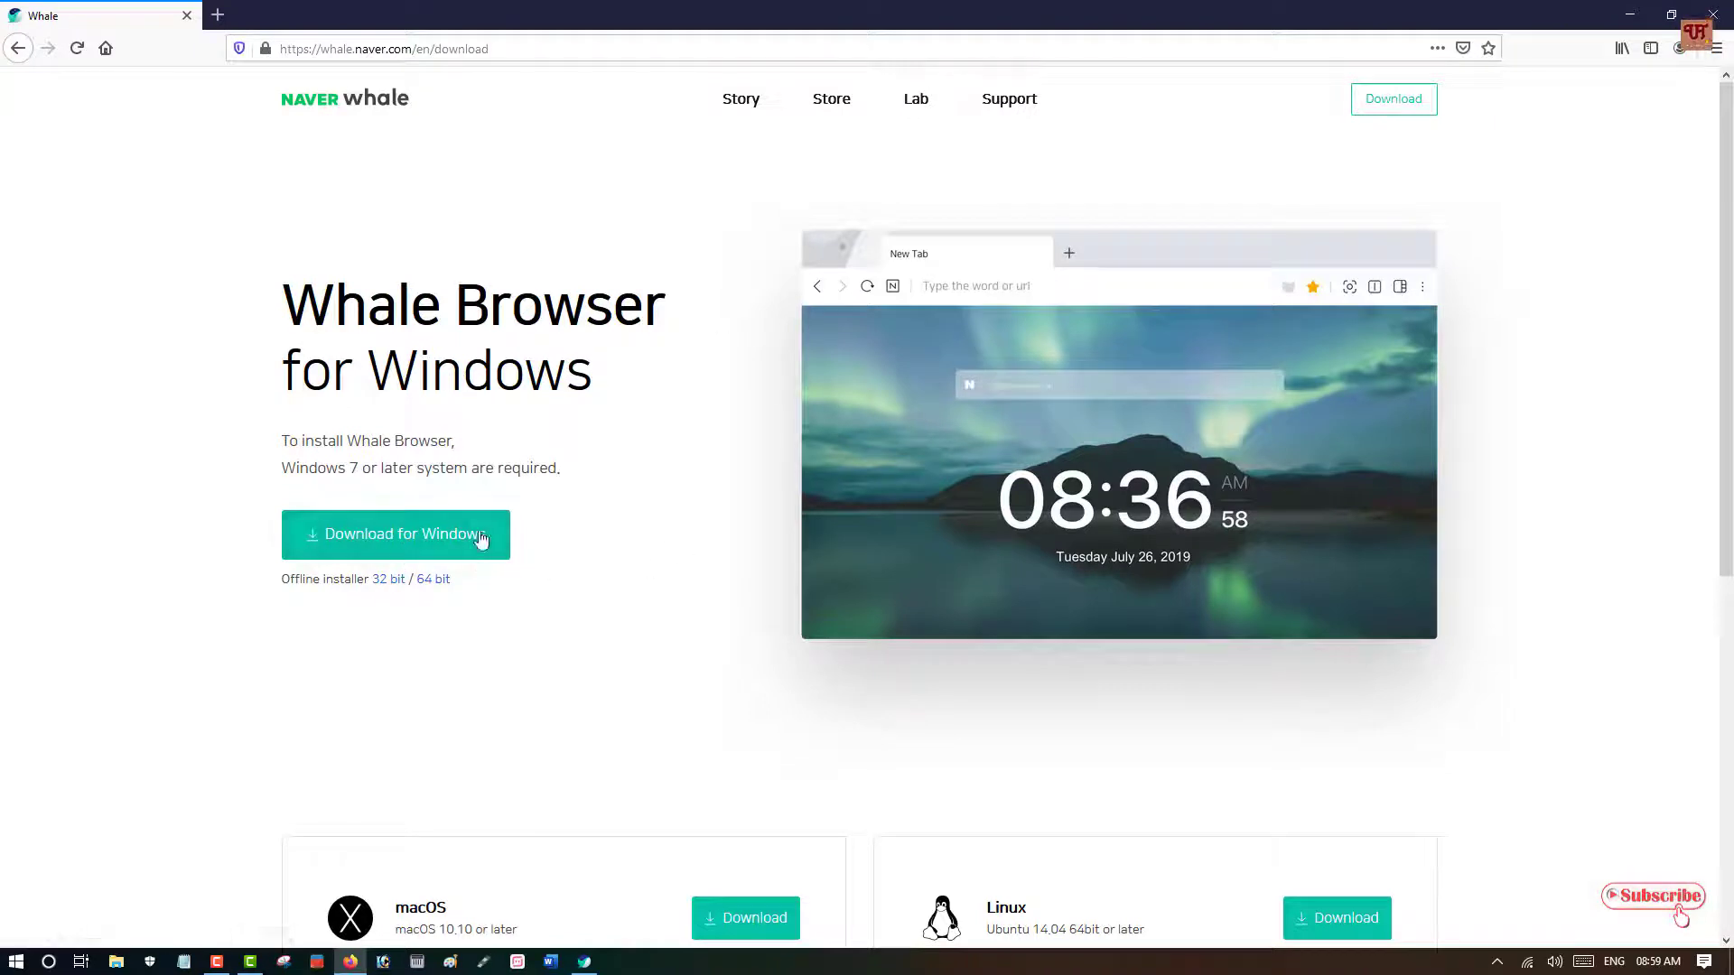
mouse_move(626, 398)
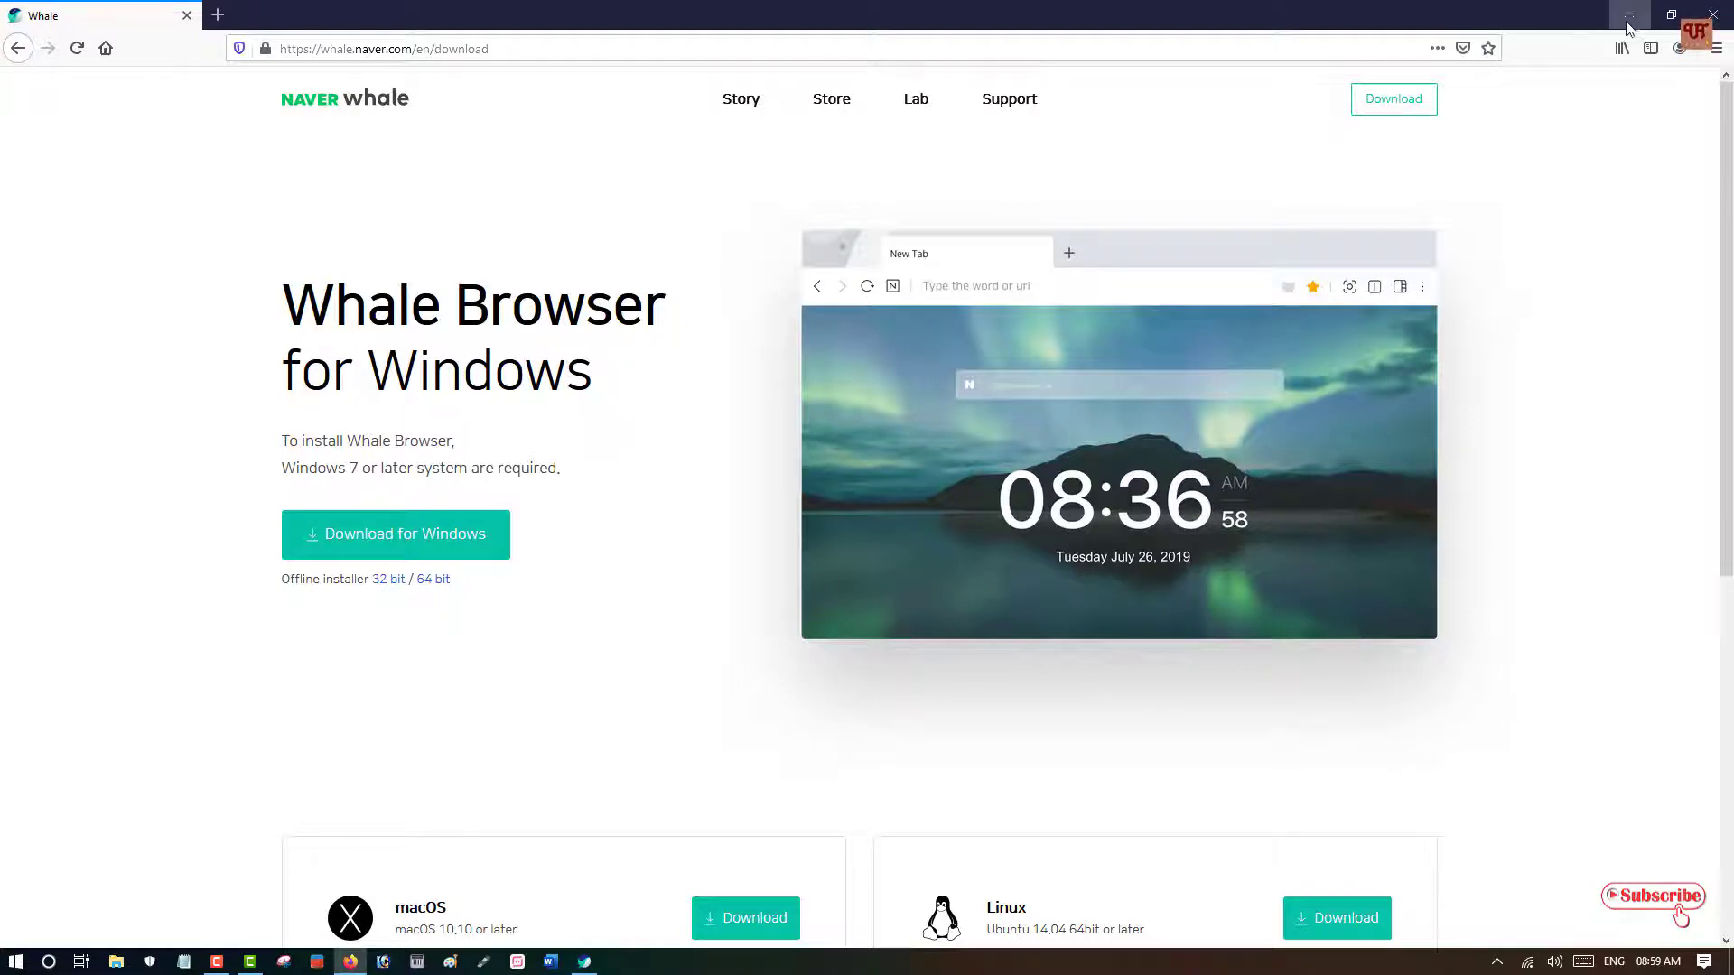
click(1627, 16)
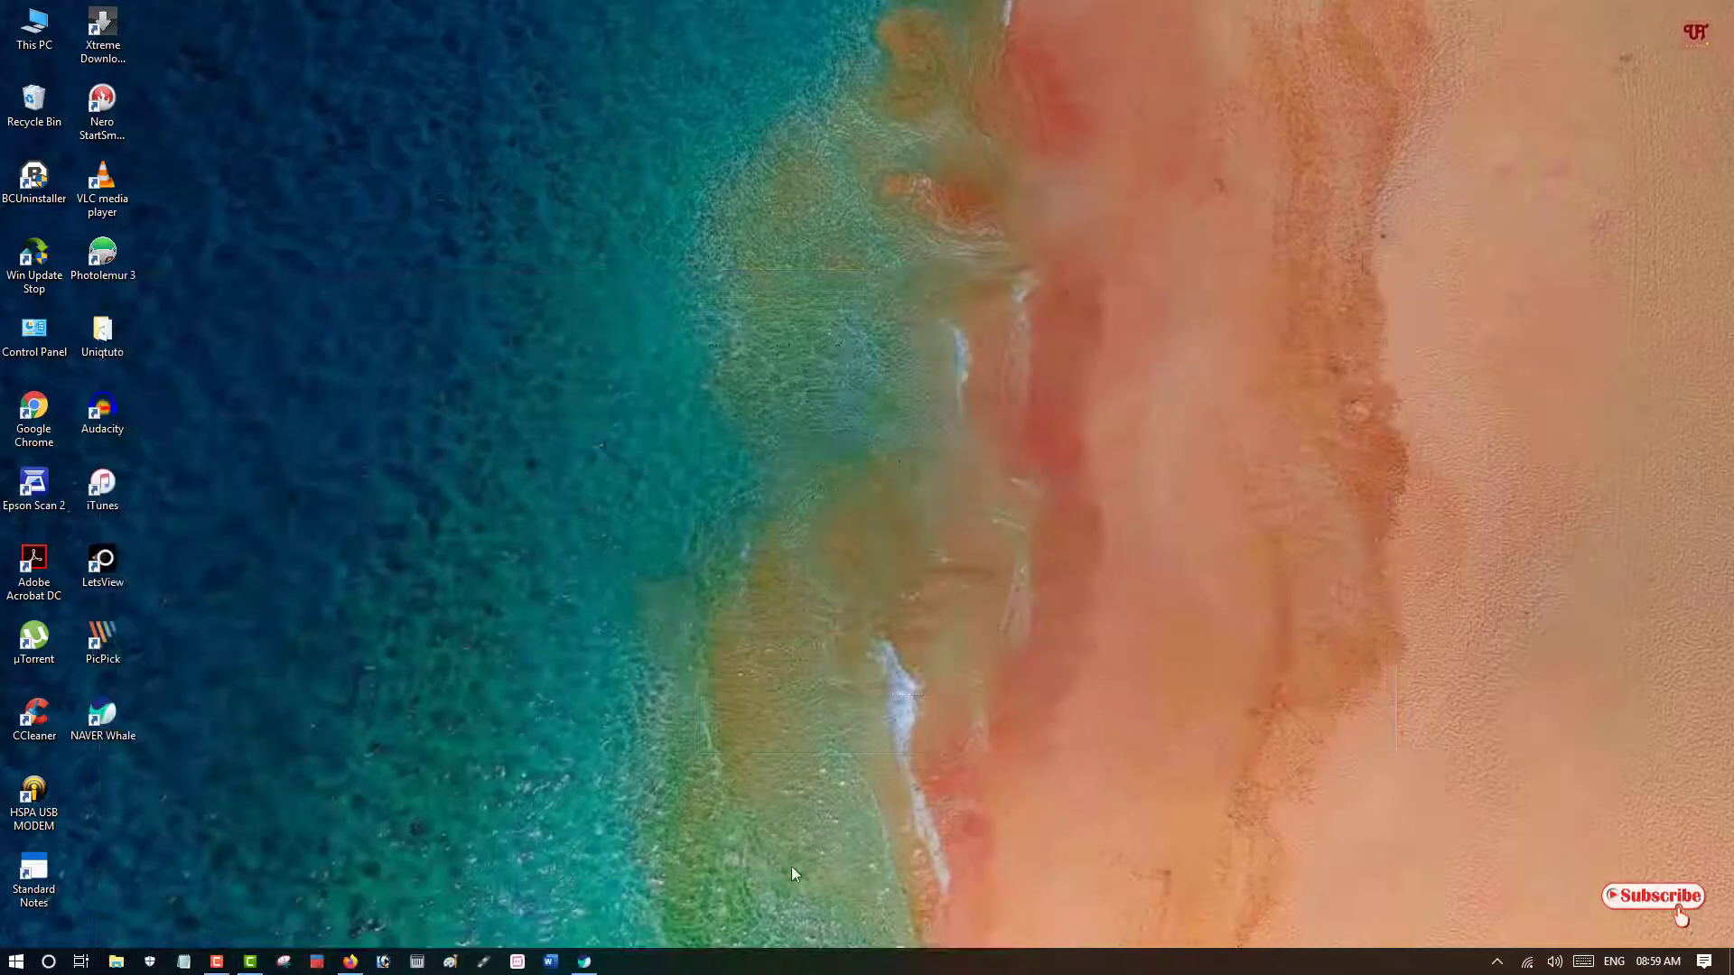
Bring up NAVER Whale and load Google from the favourite sites list
click(584, 961)
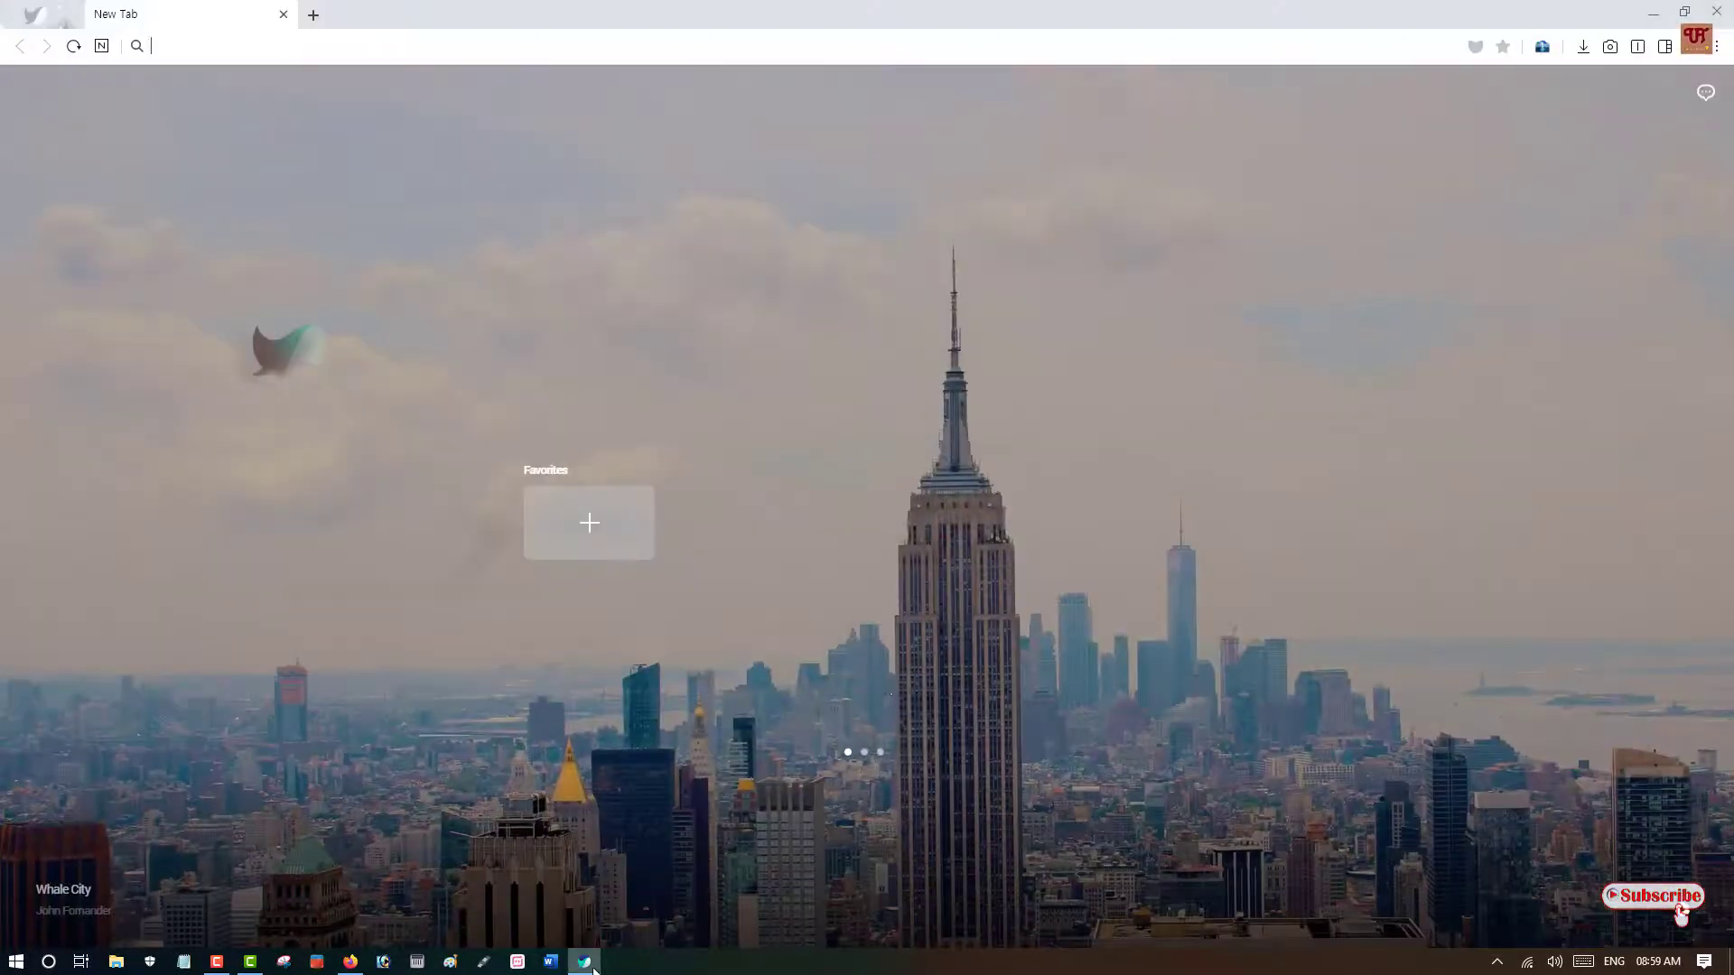
mouse_move(1098, 253)
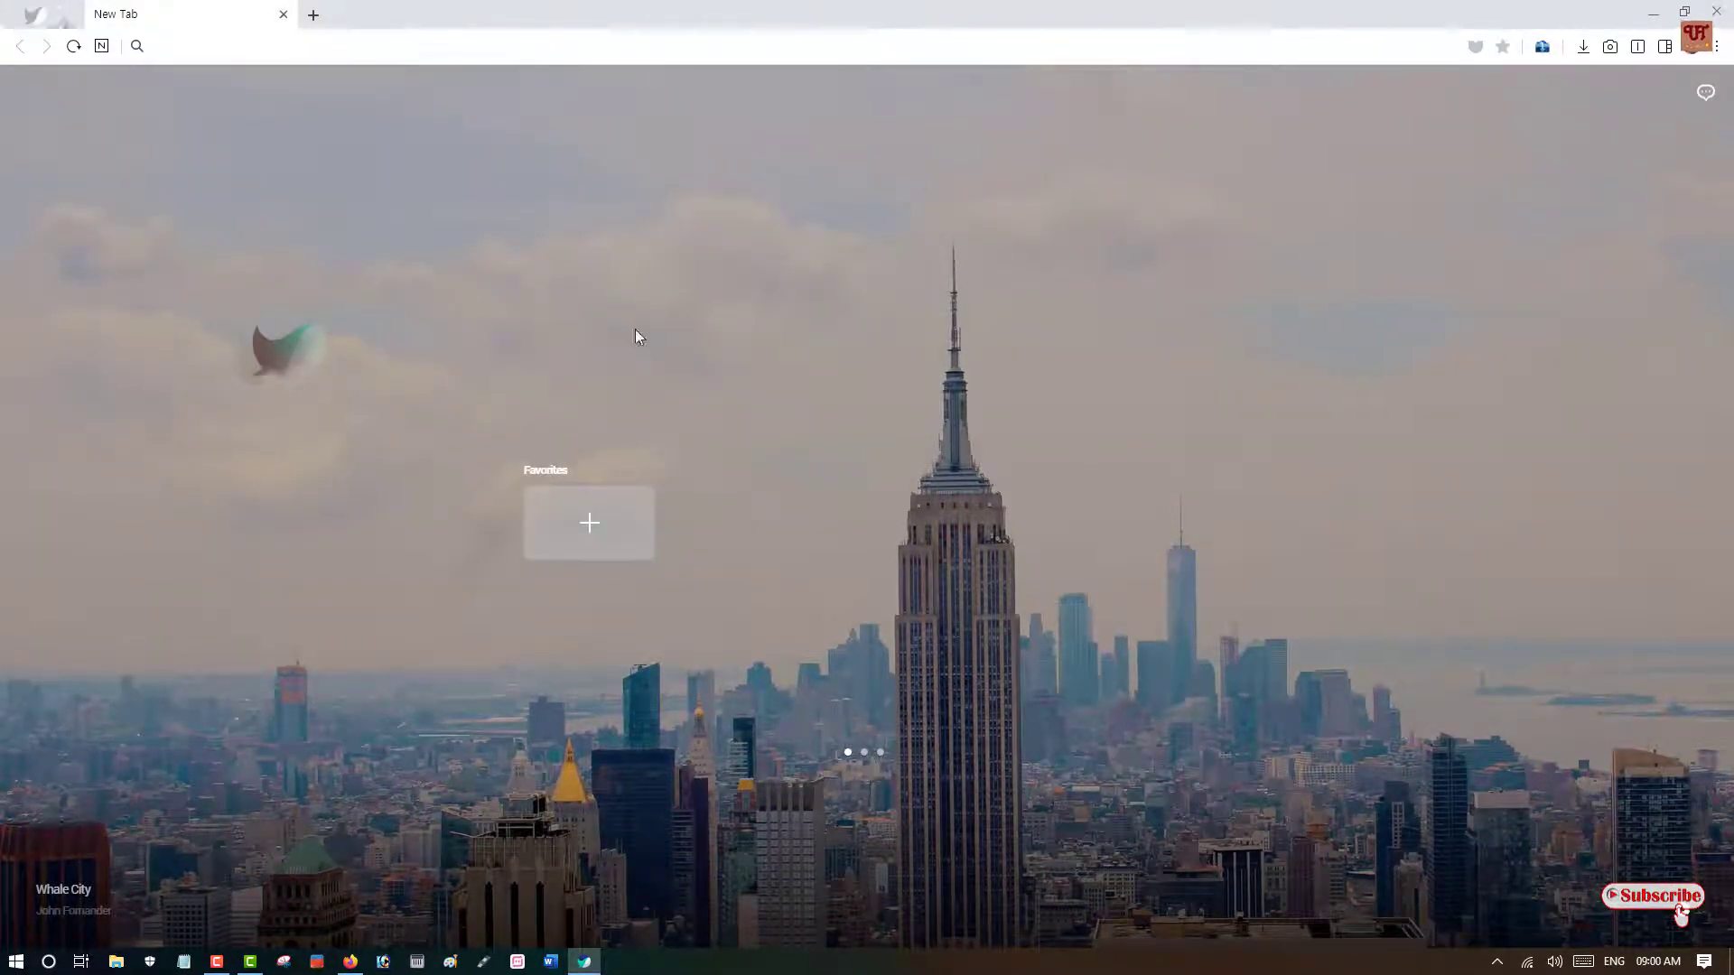
mouse_move(616, 662)
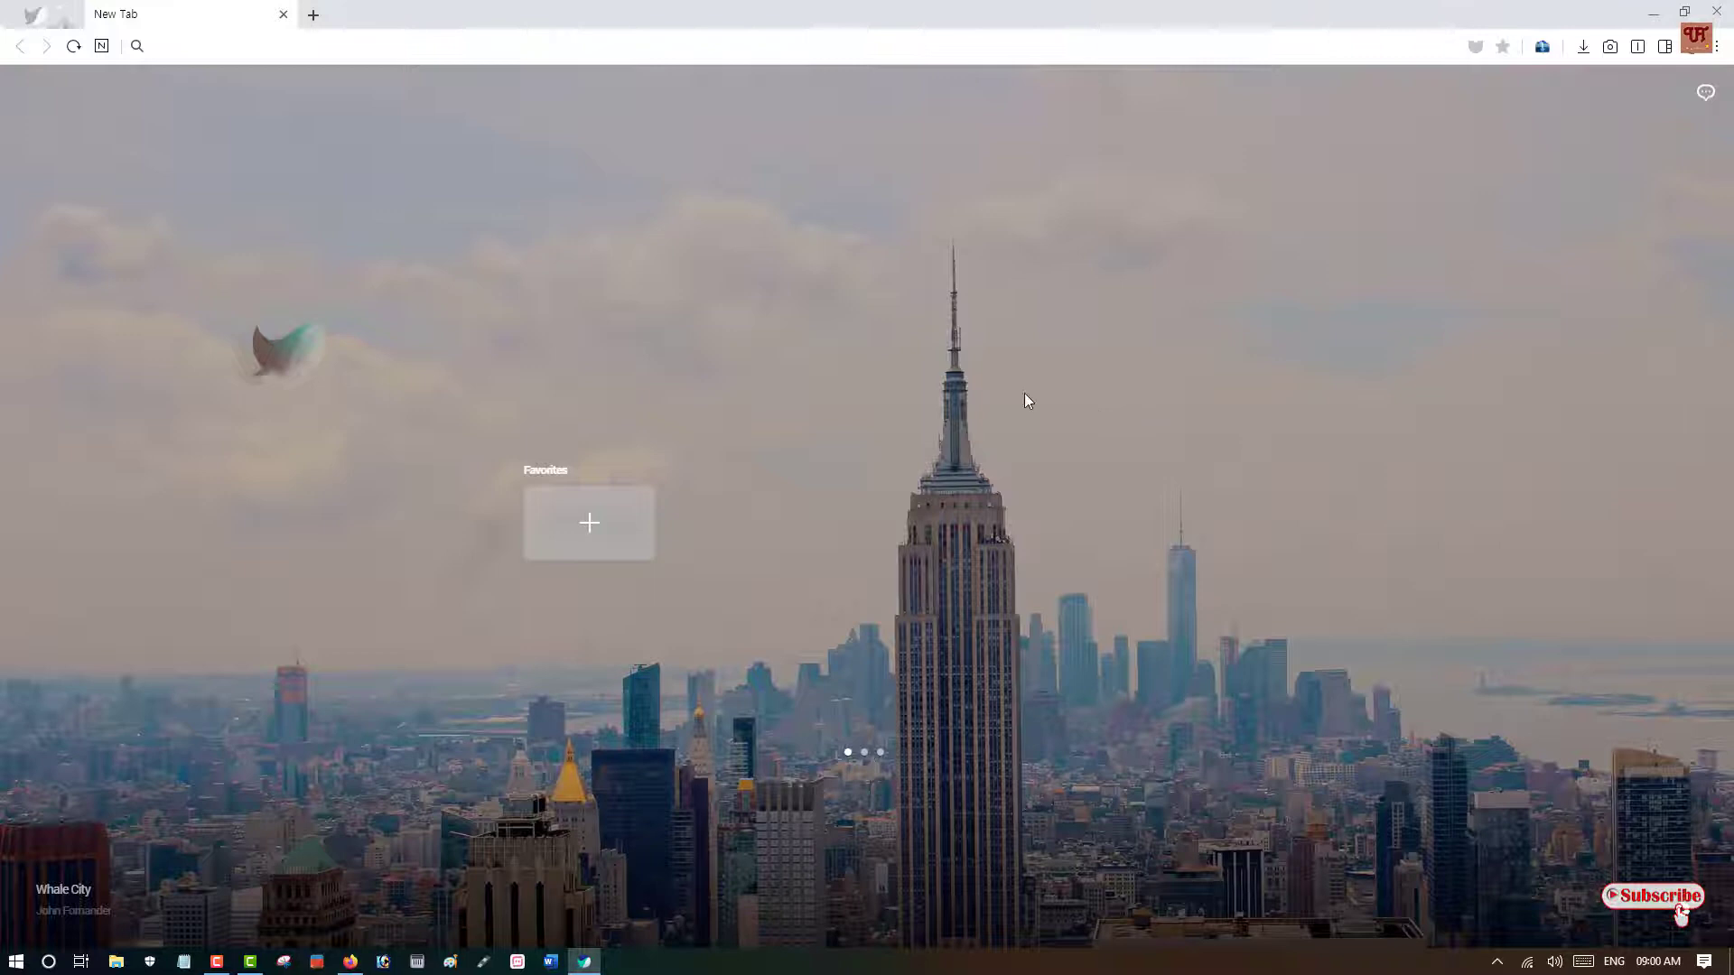
mouse_move(924, 536)
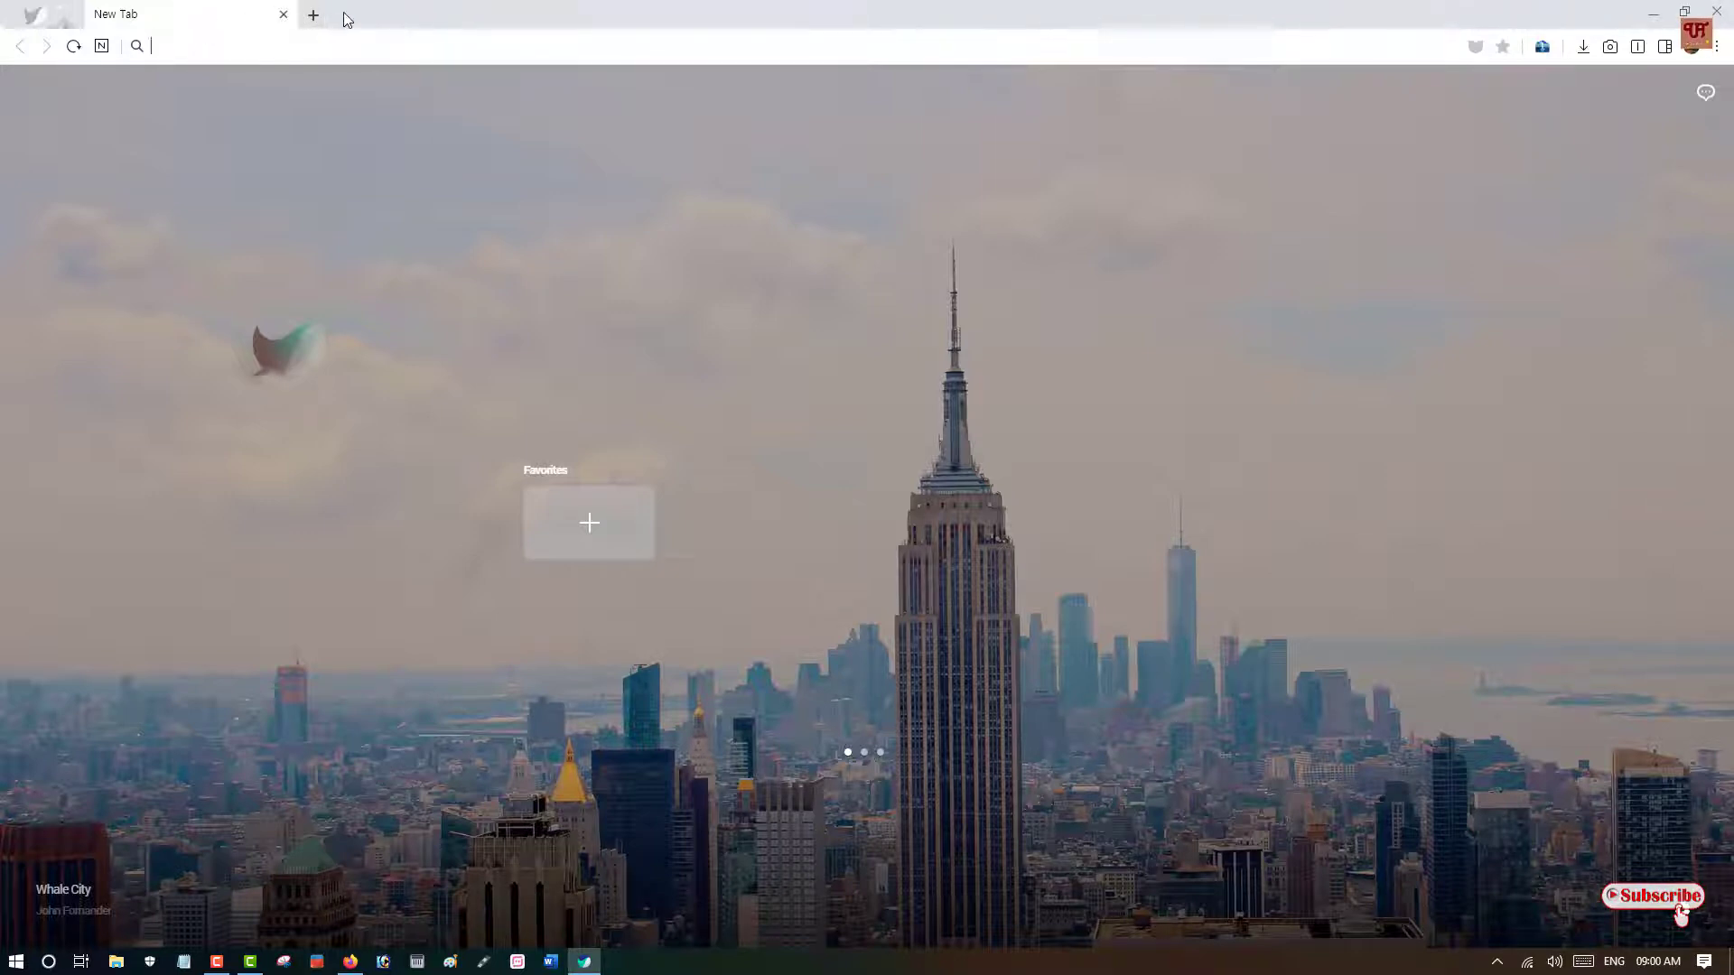
click(313, 15)
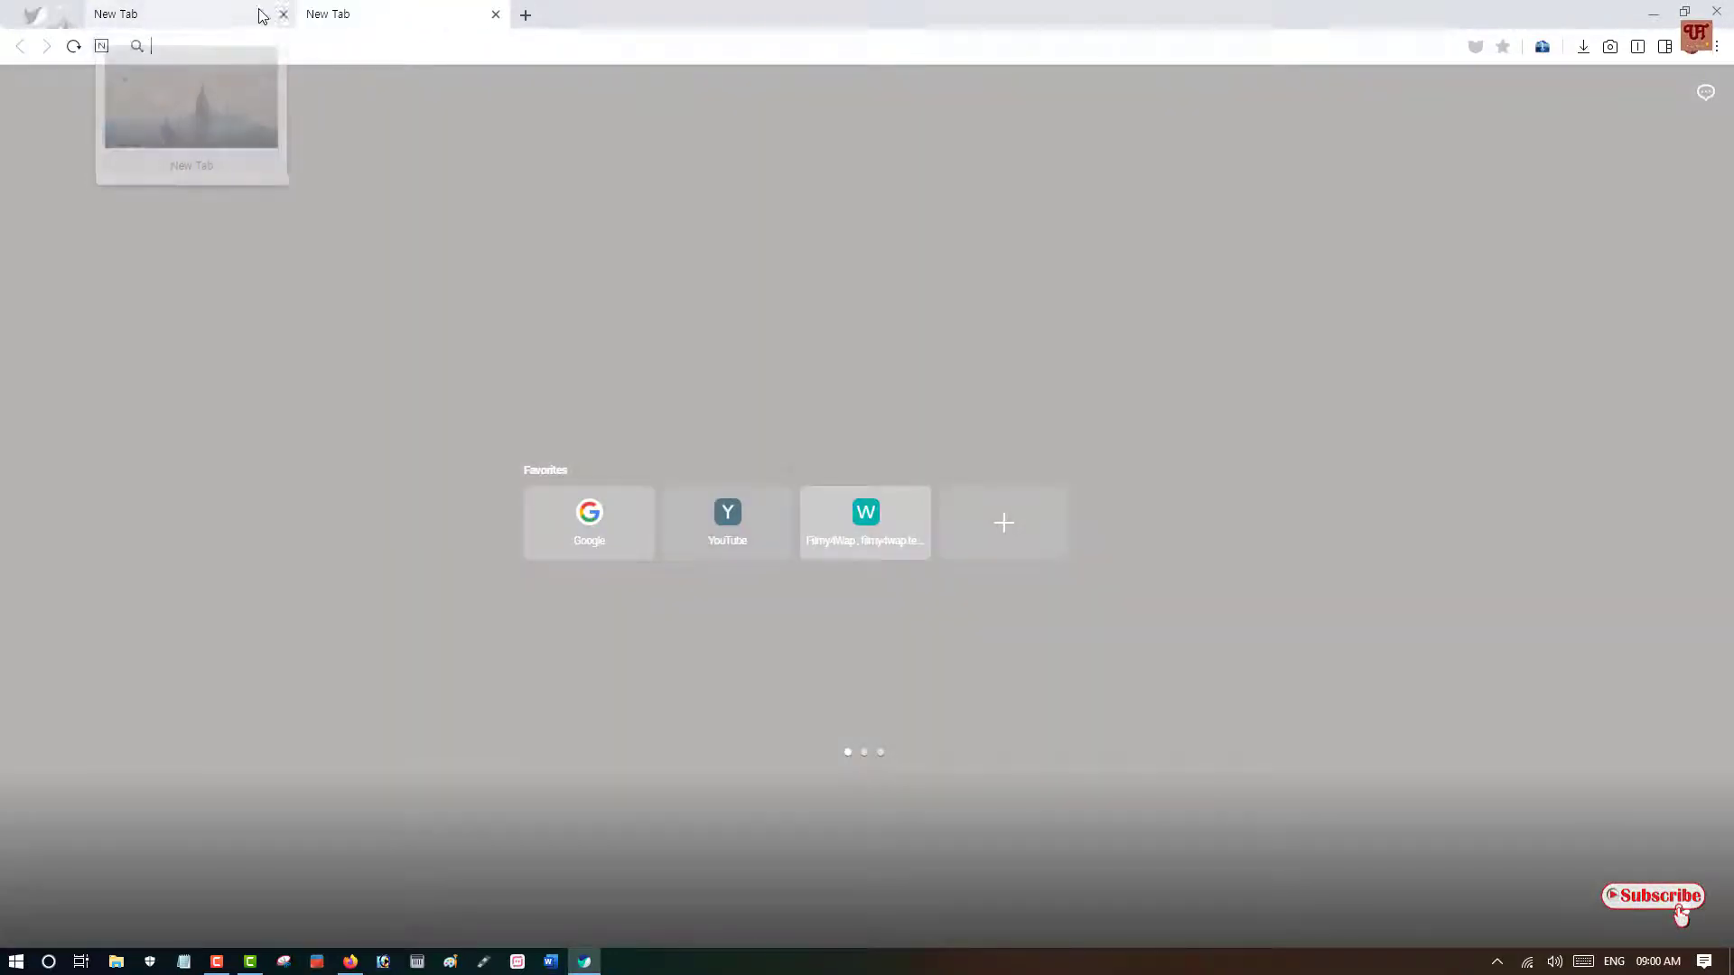
click(283, 14)
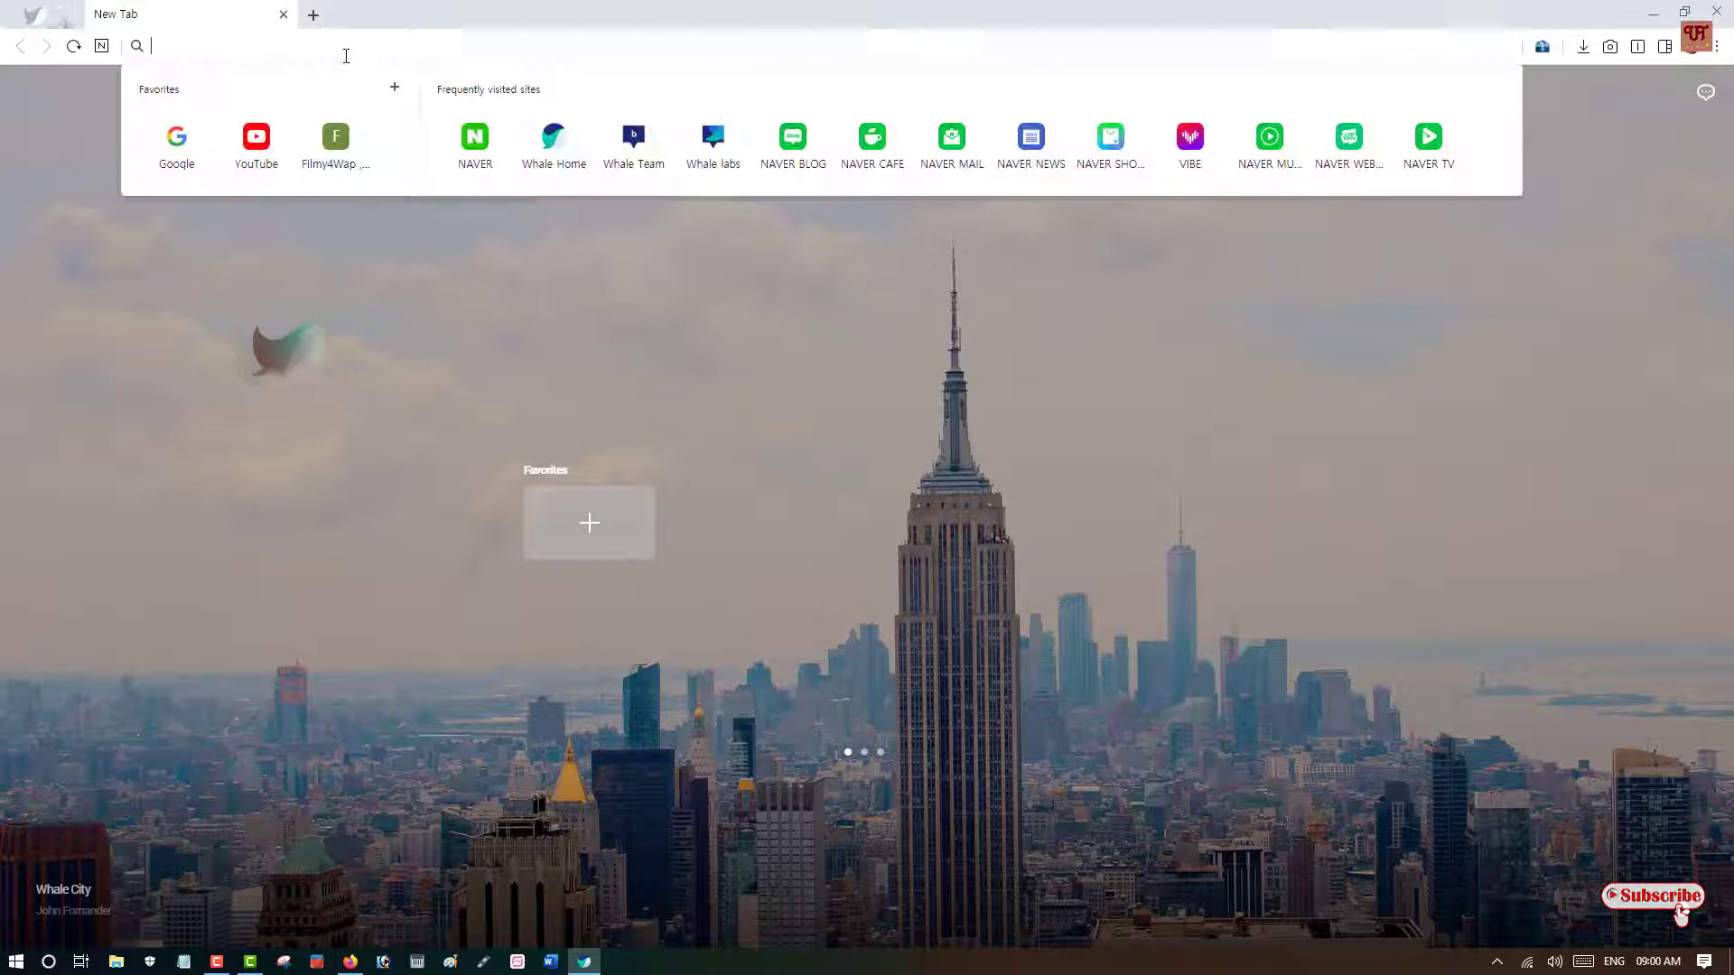
click(176, 144)
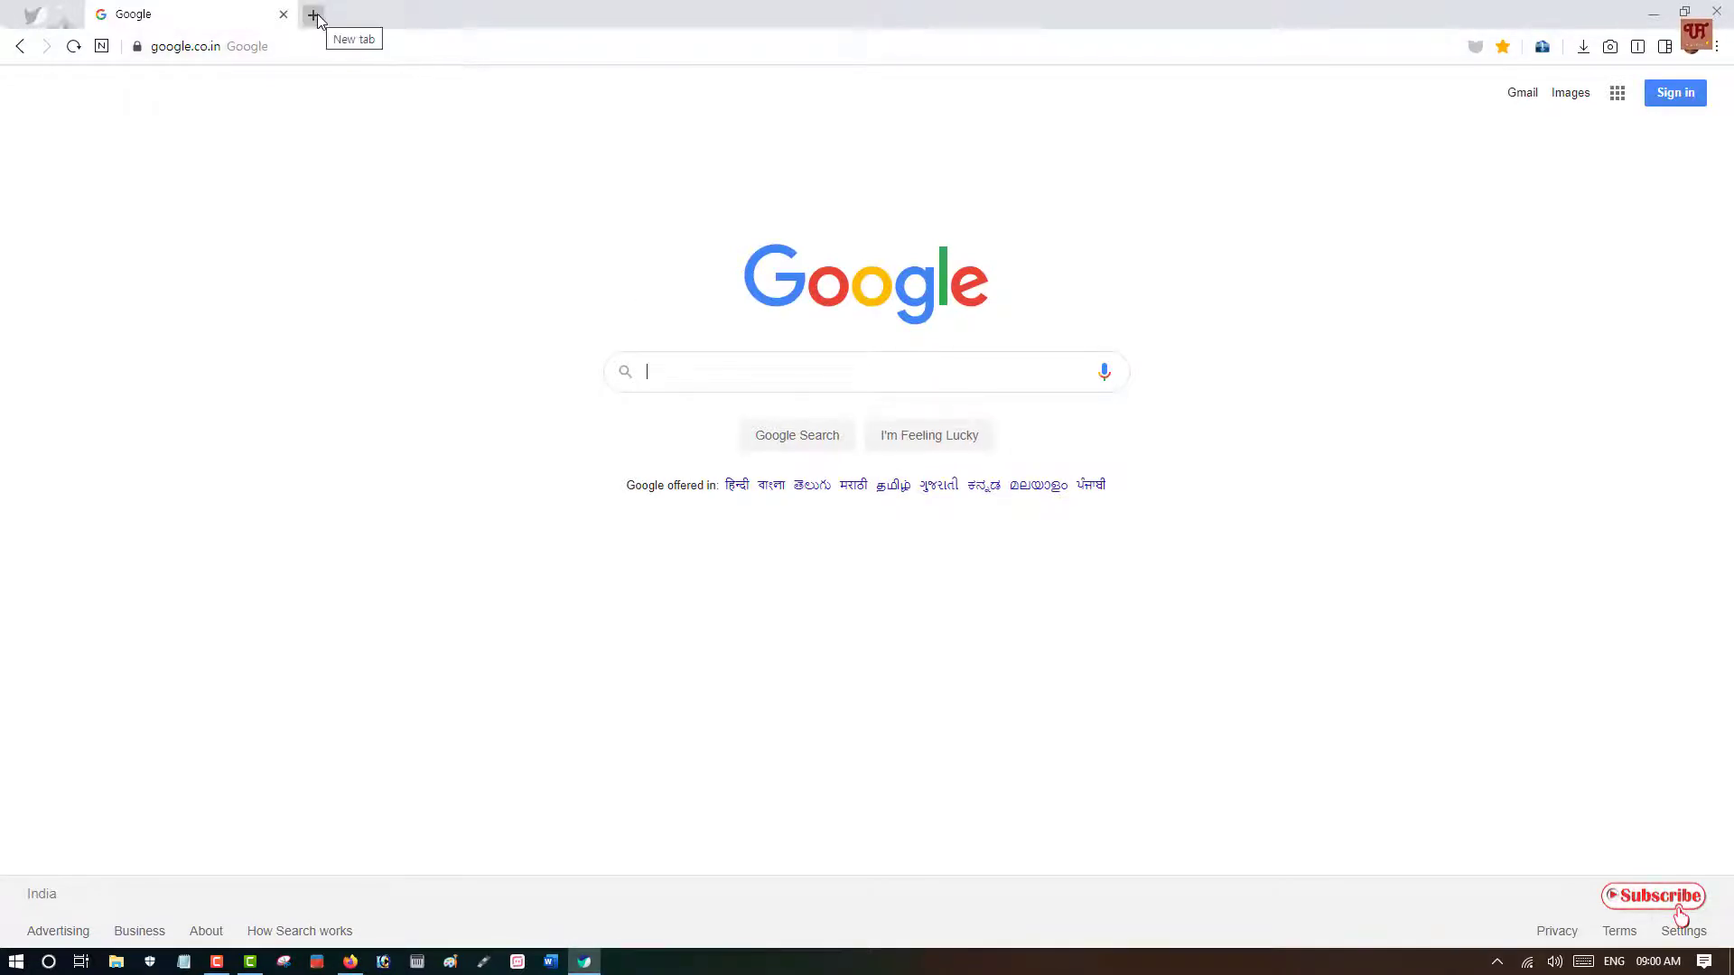
mouse_move(694, 39)
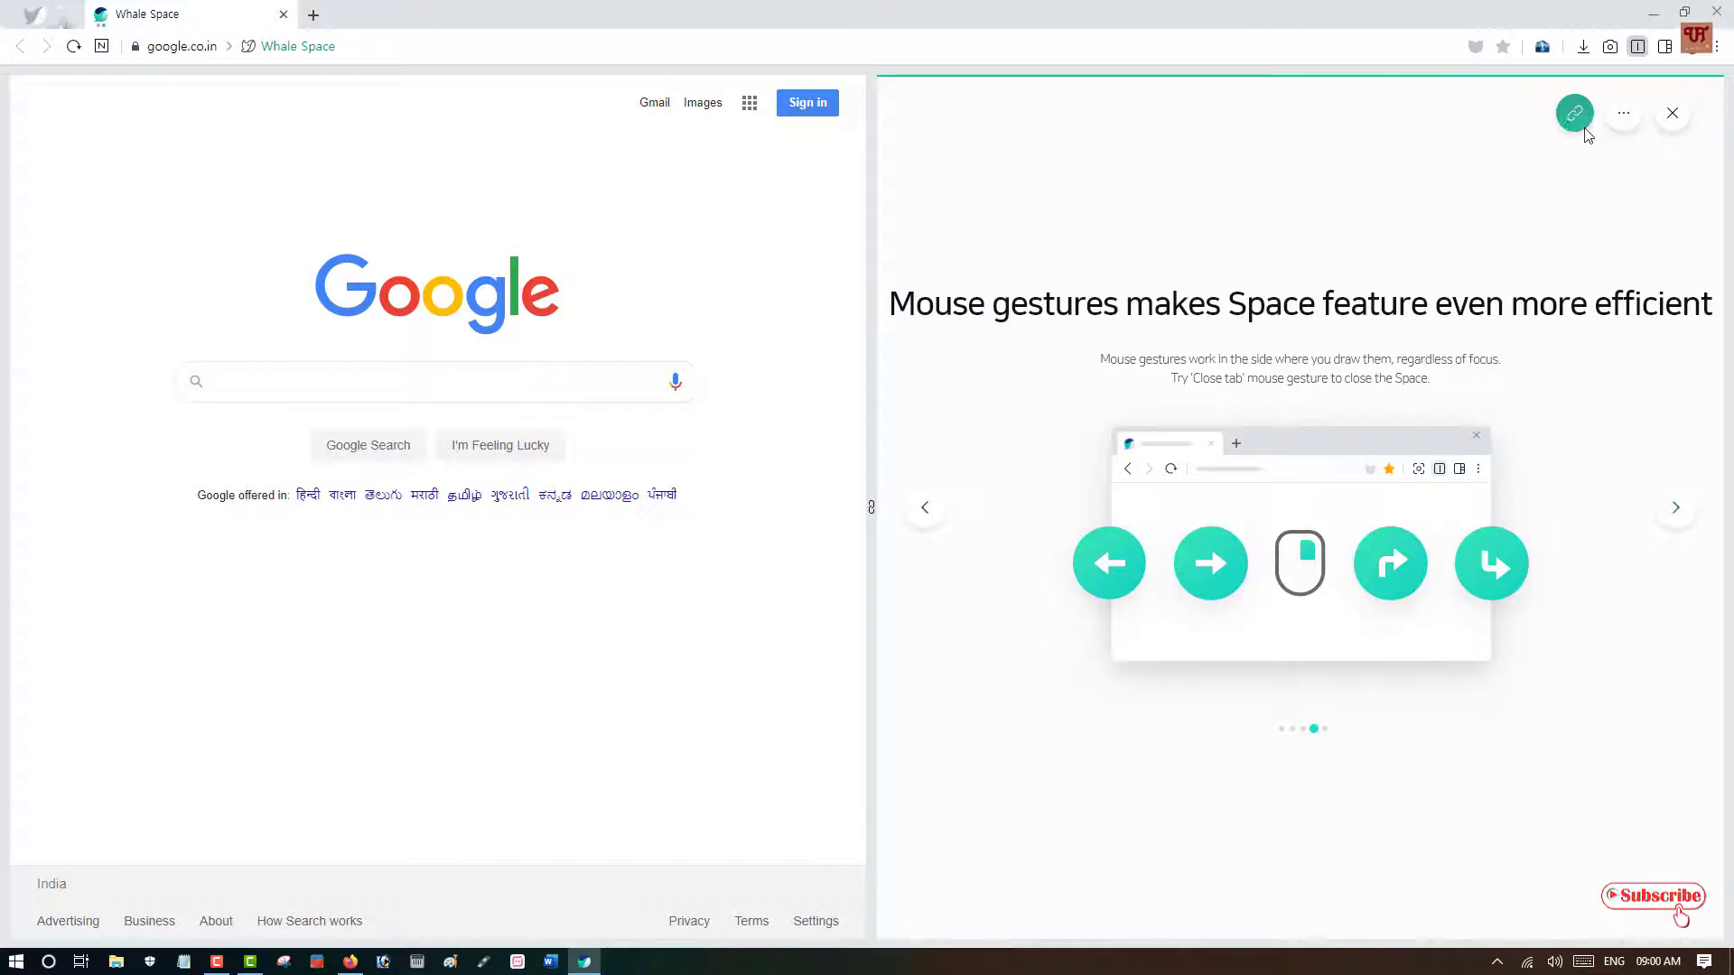
mouse_move(1575, 111)
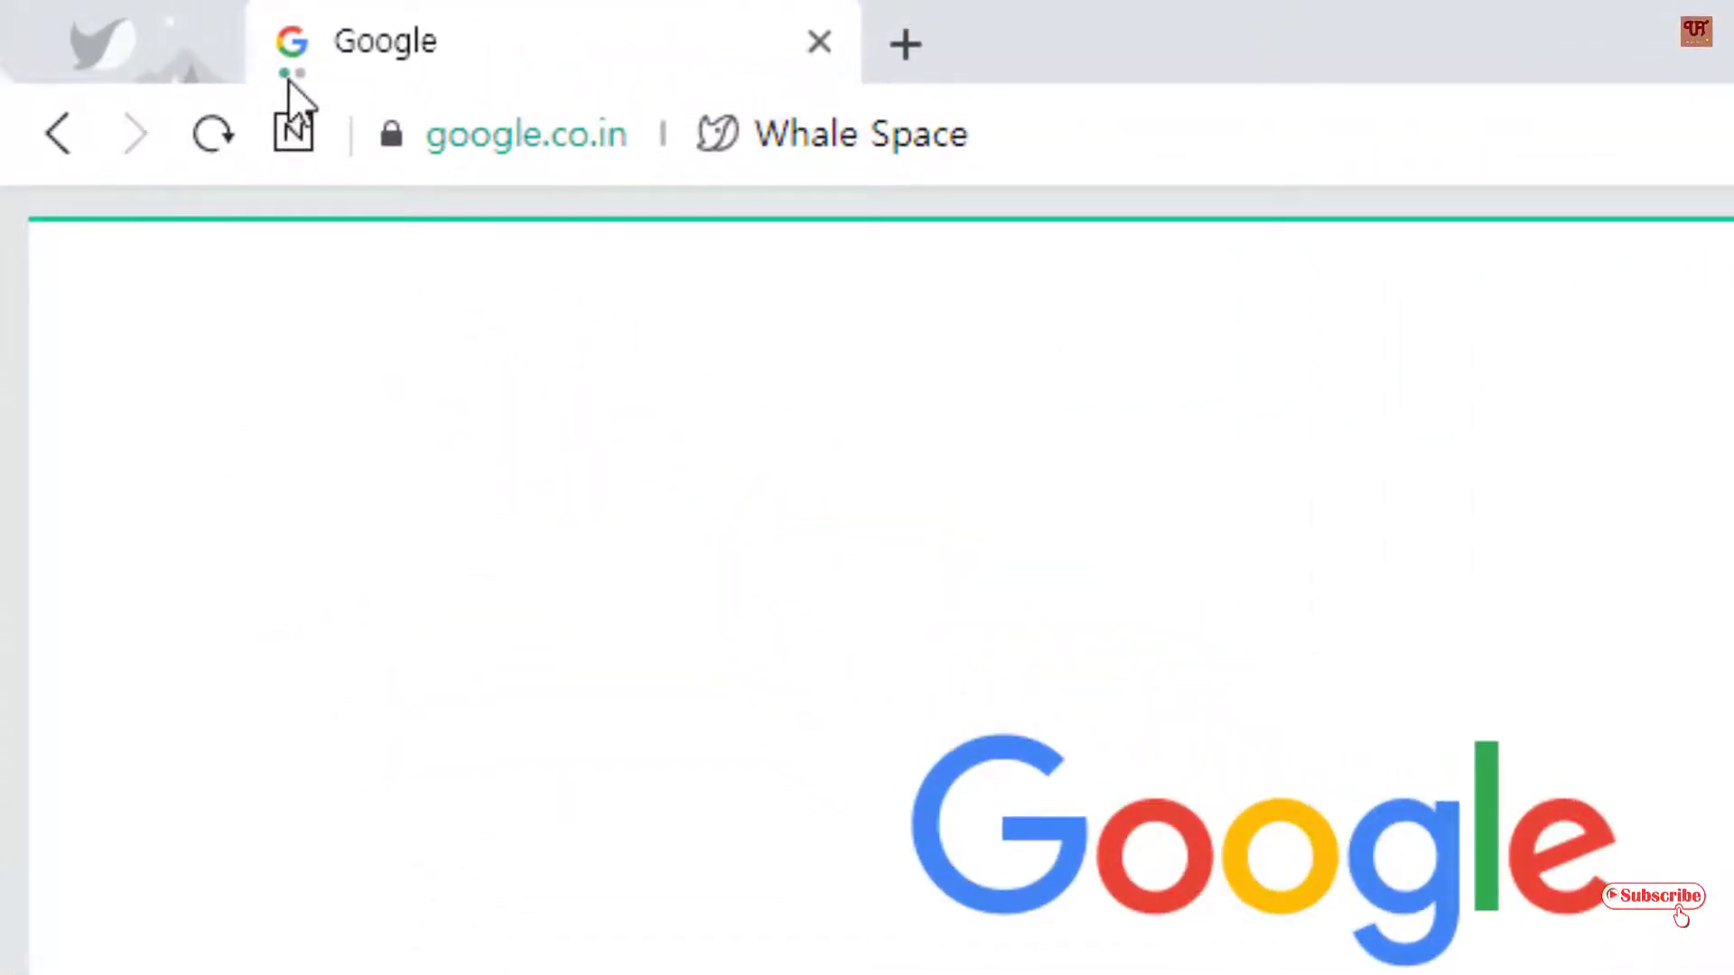
mouse_move(343, 138)
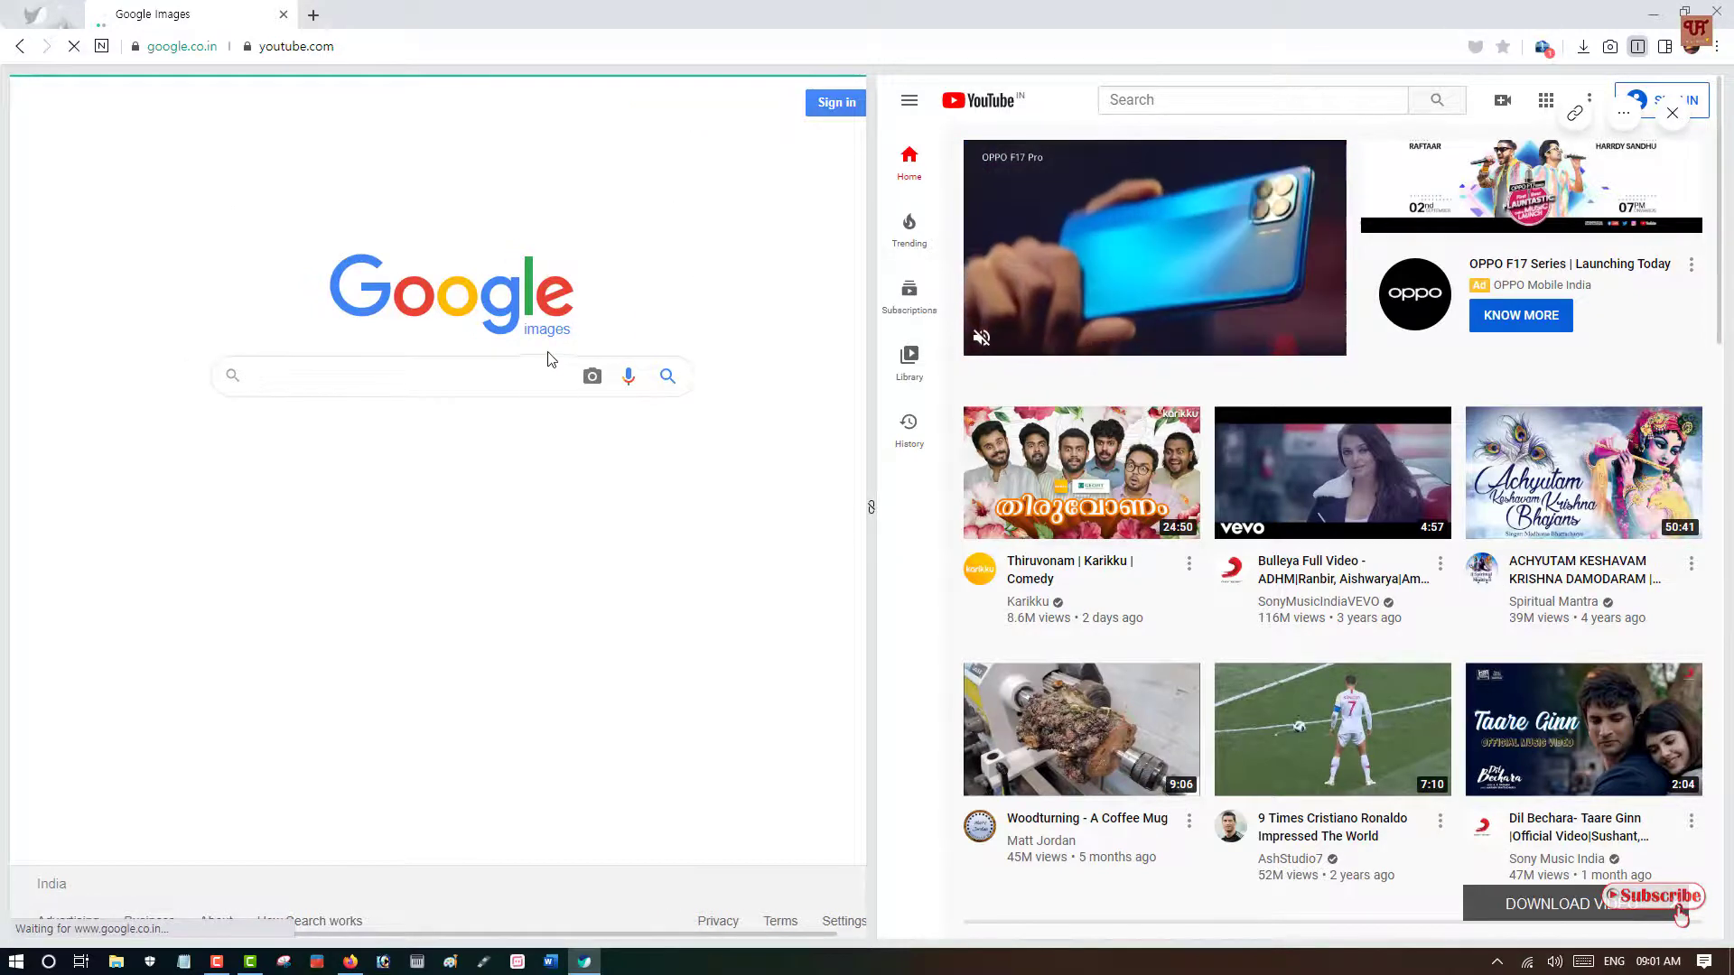
Search Google Images for 'apple' and scroll YouTube down to trending videos
click(409, 375)
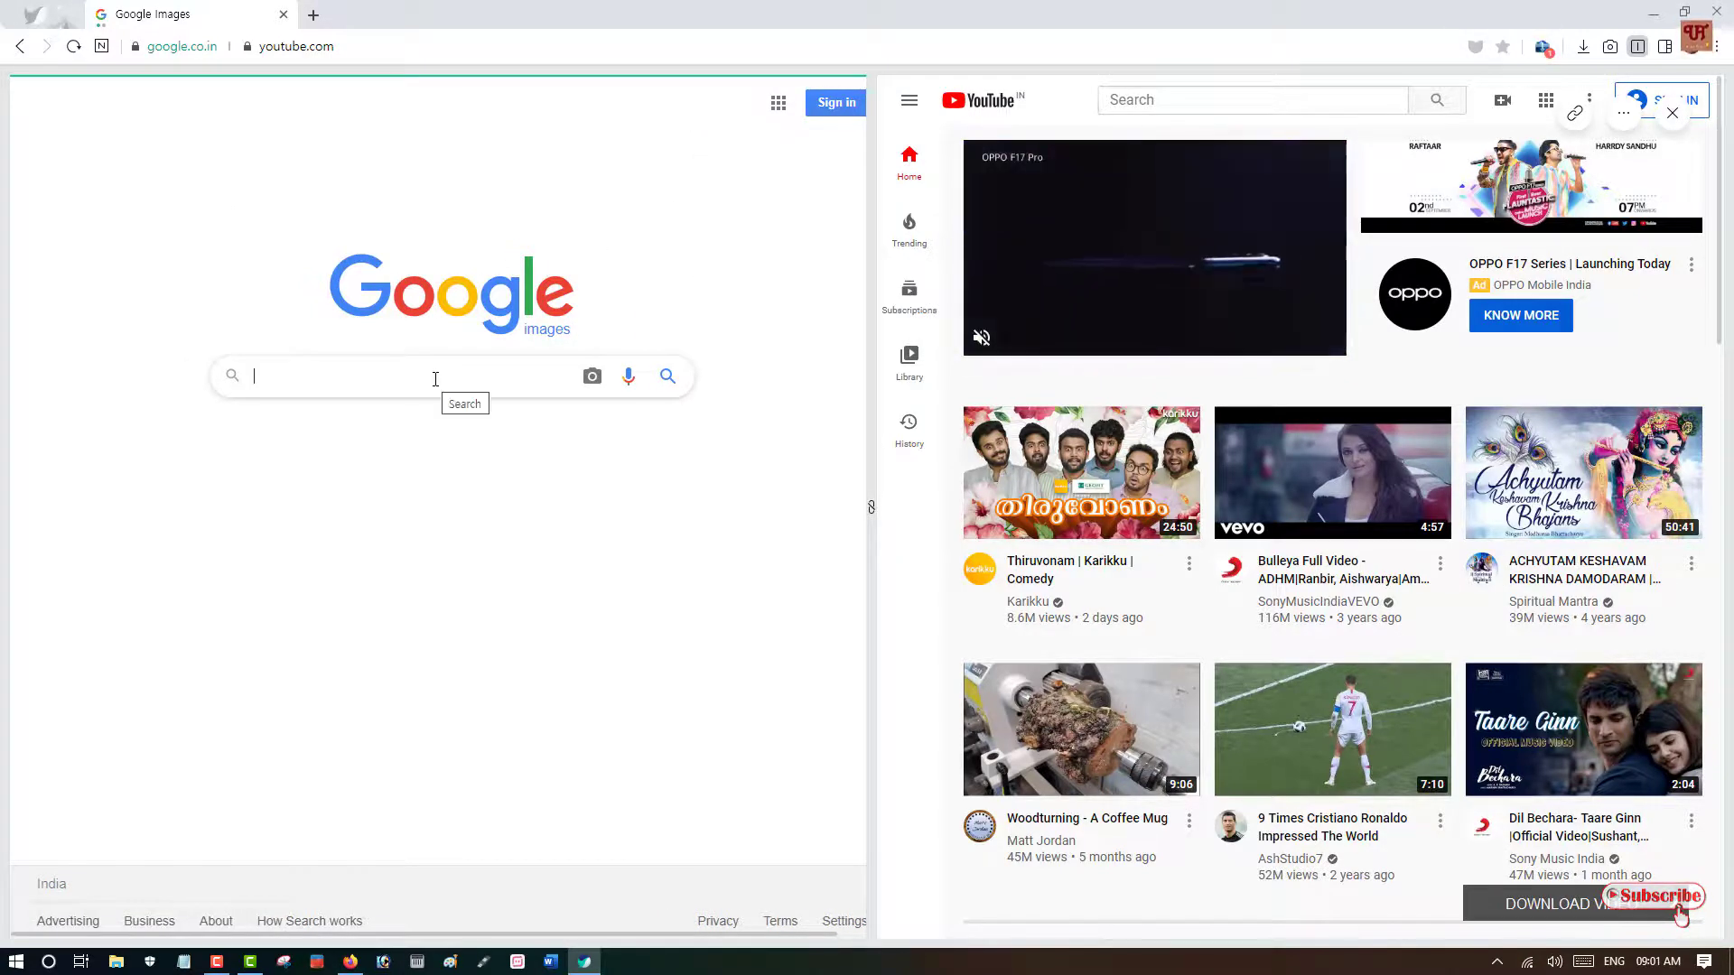
text(apple)
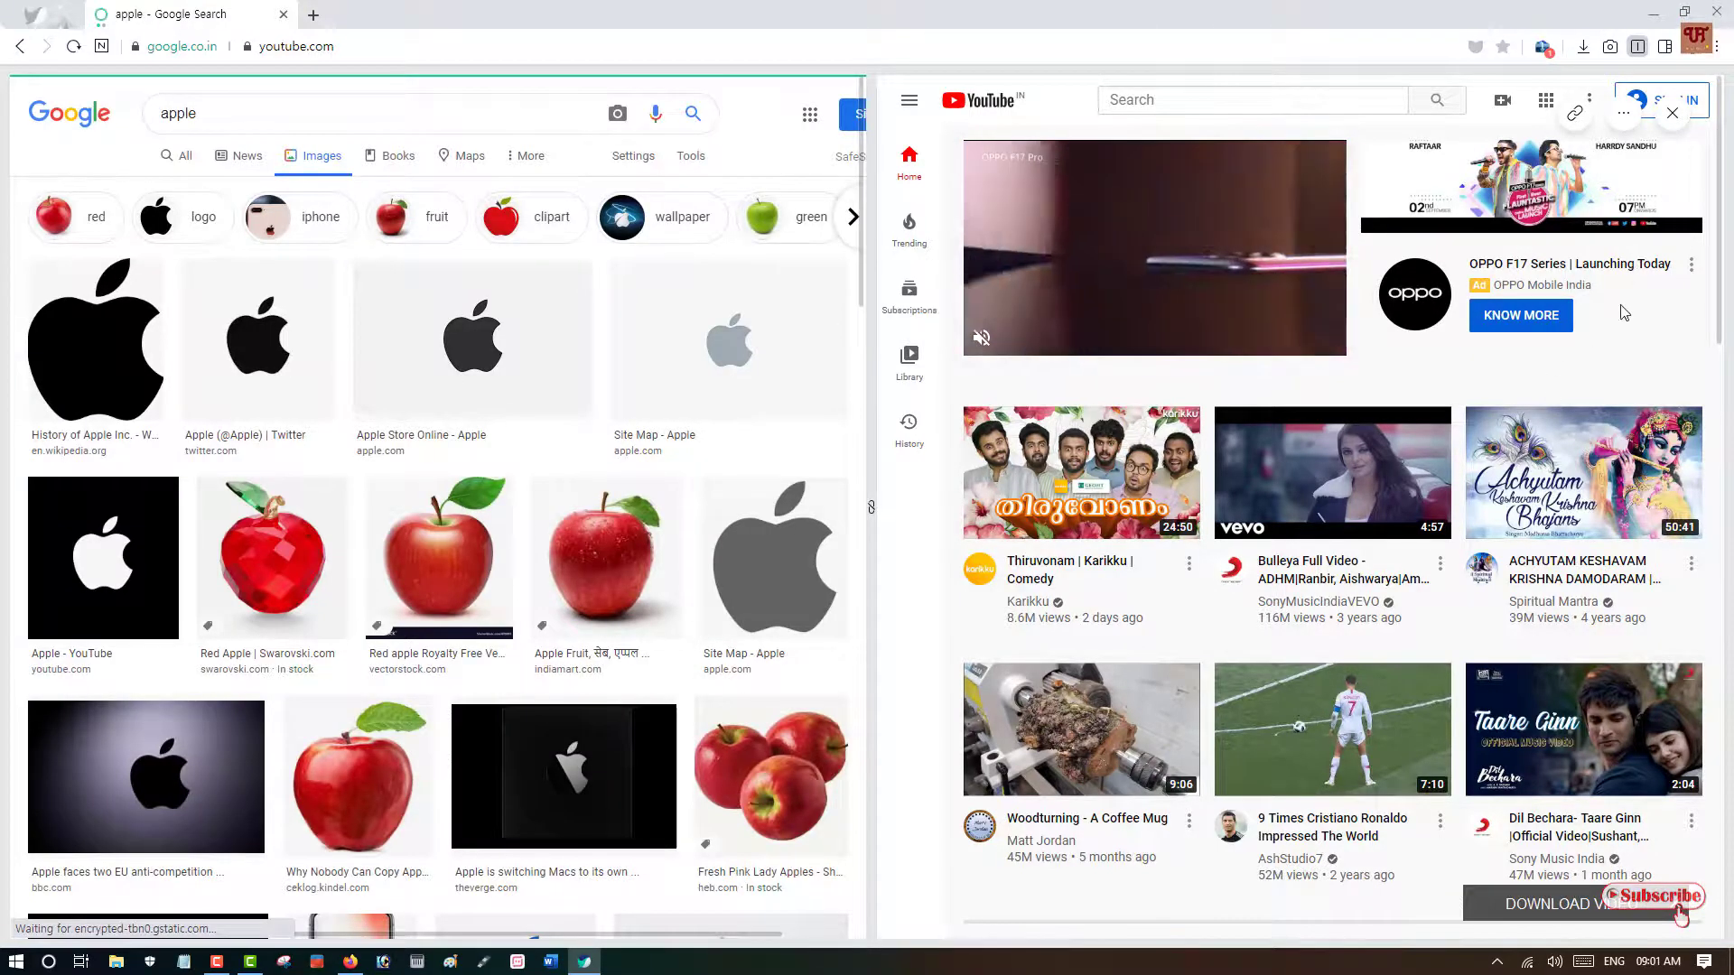
scroll(down, 3)
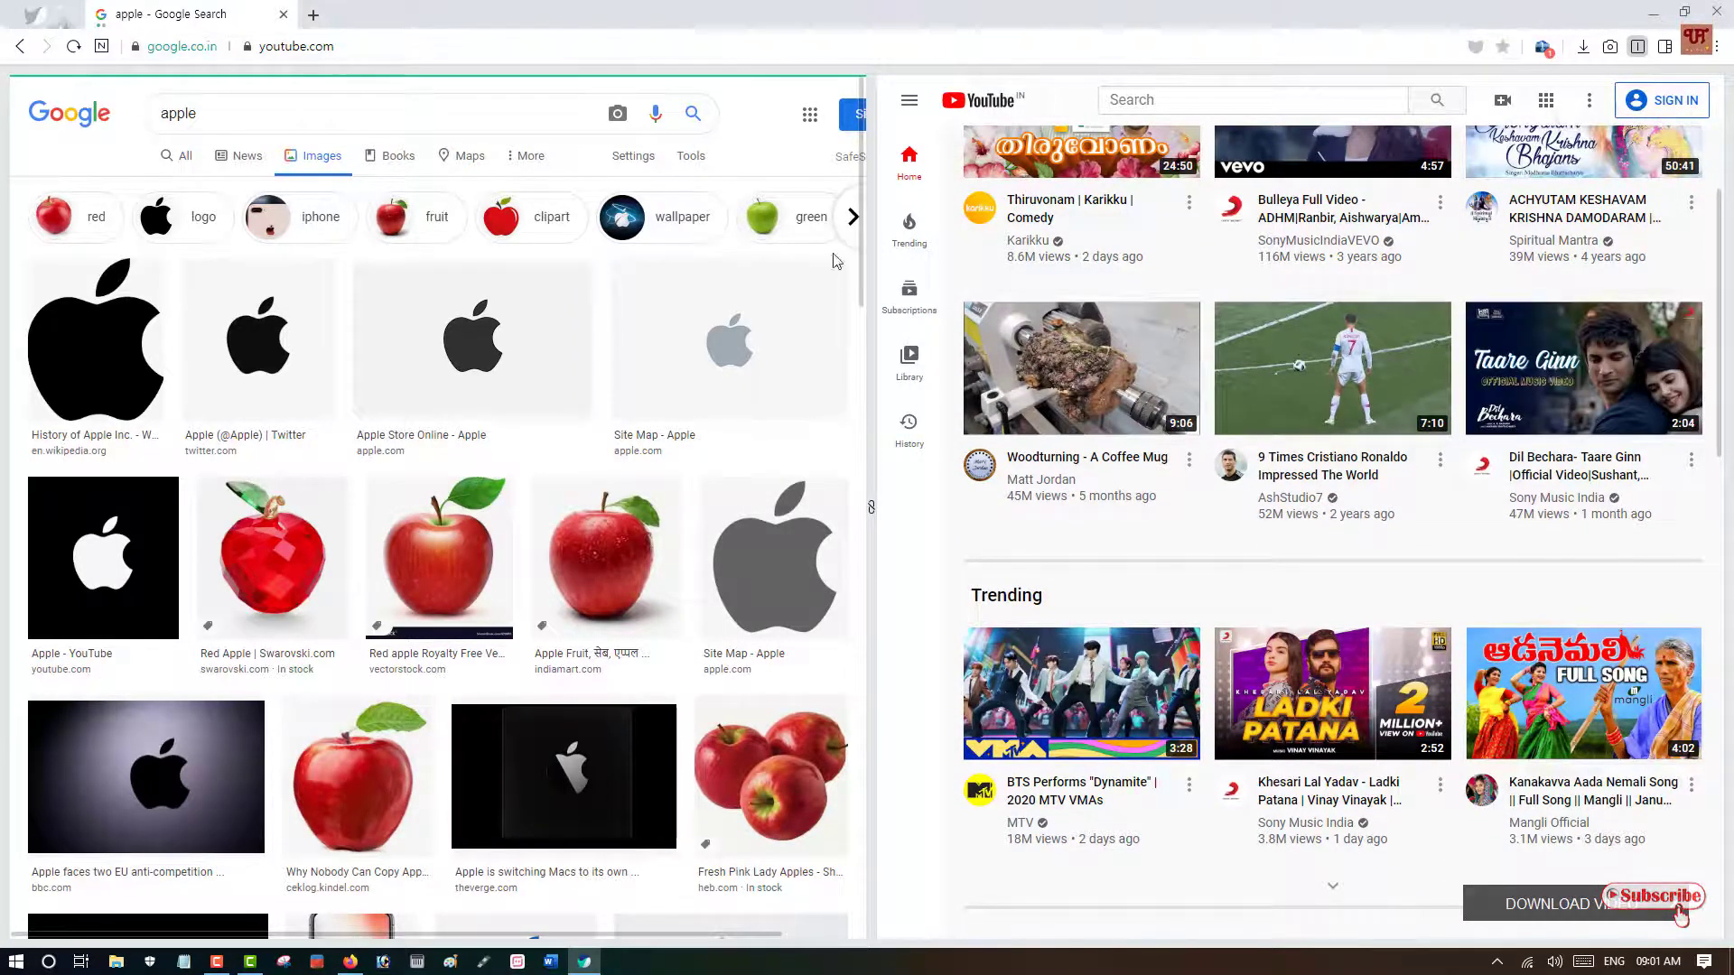
mouse_move(1637, 46)
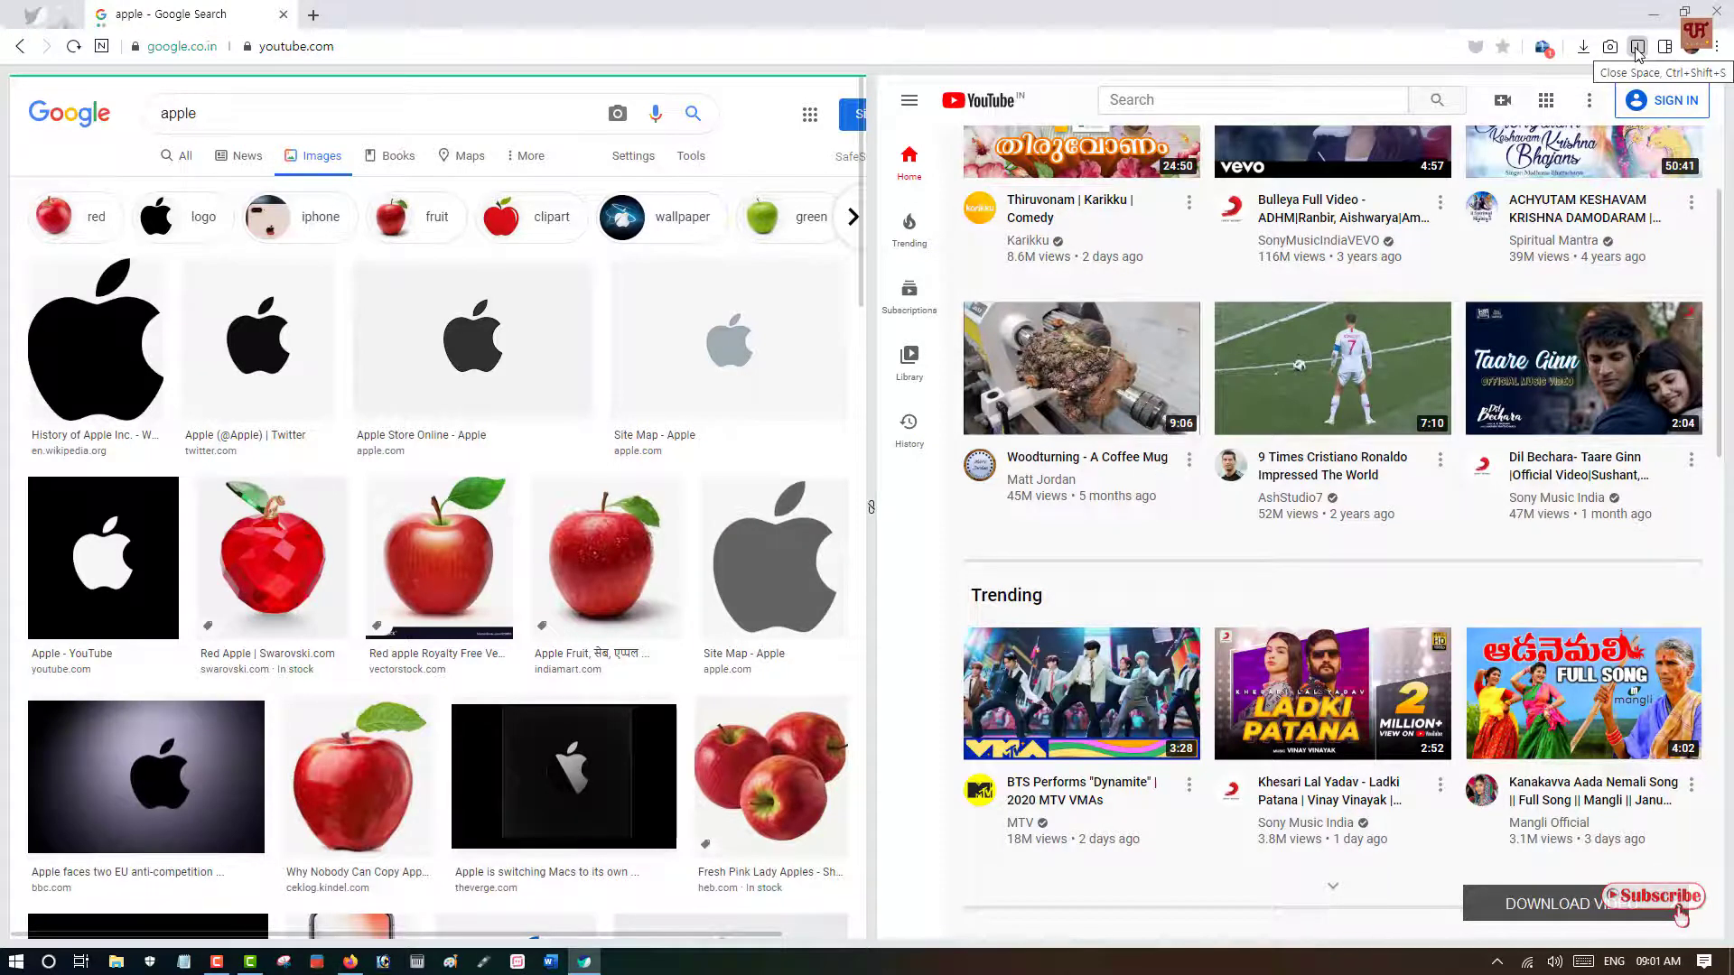
mouse_move(935, 39)
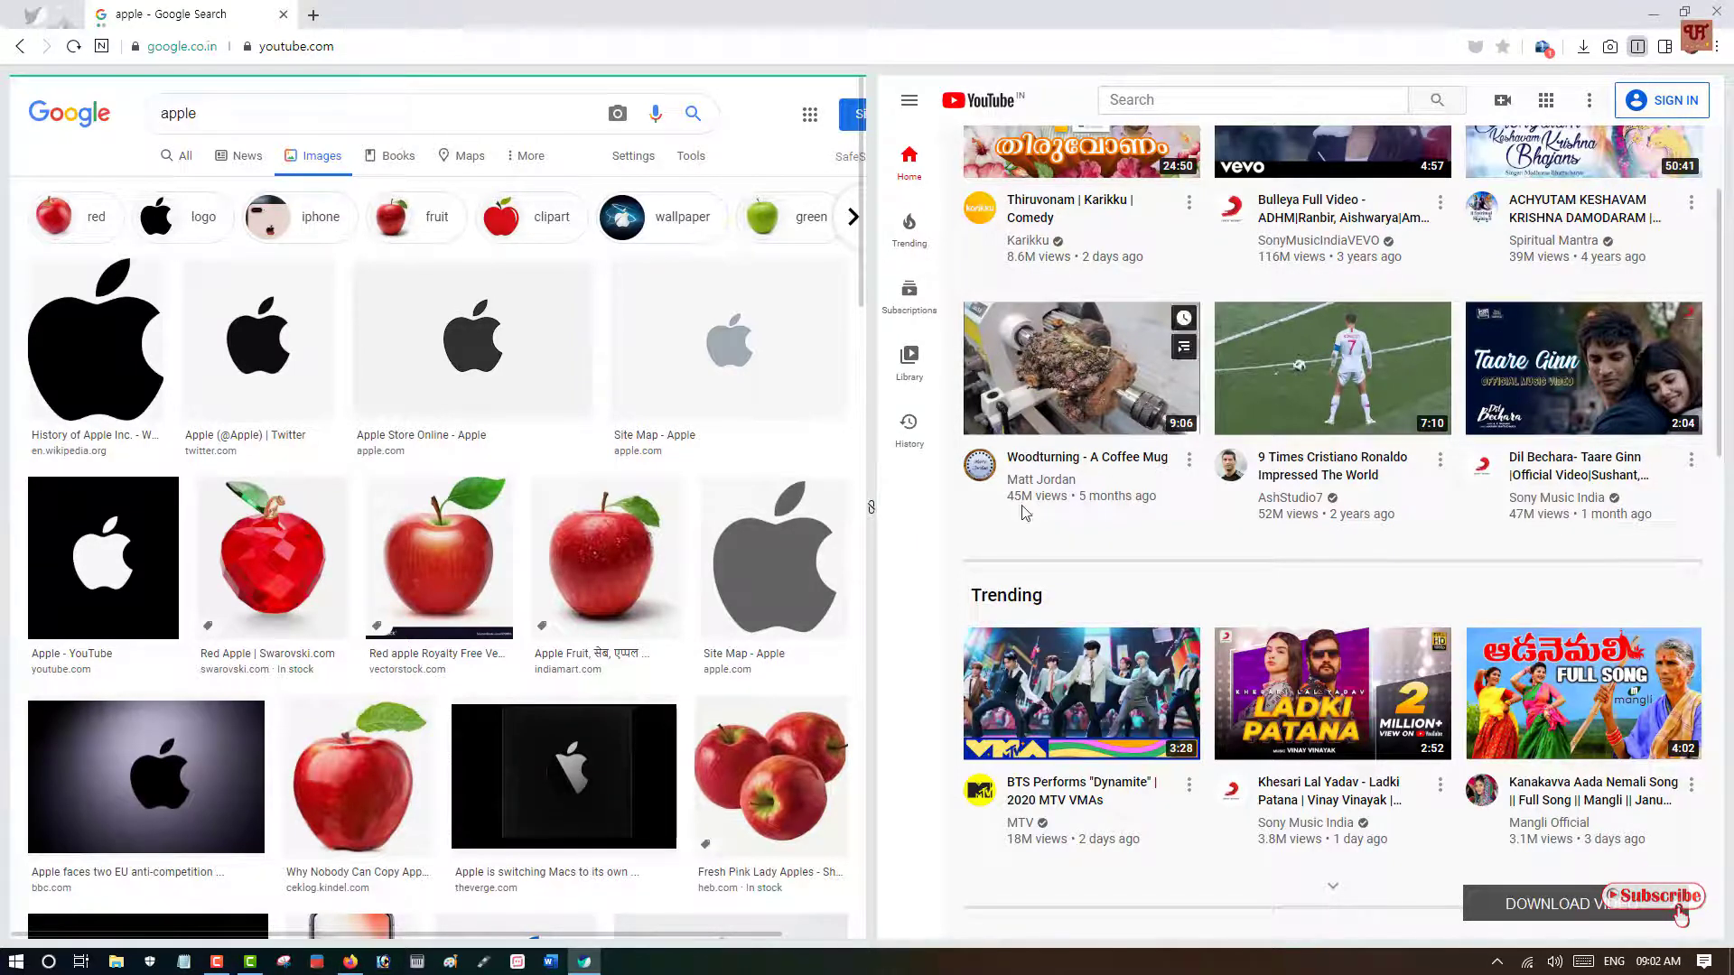
mouse_move(975, 543)
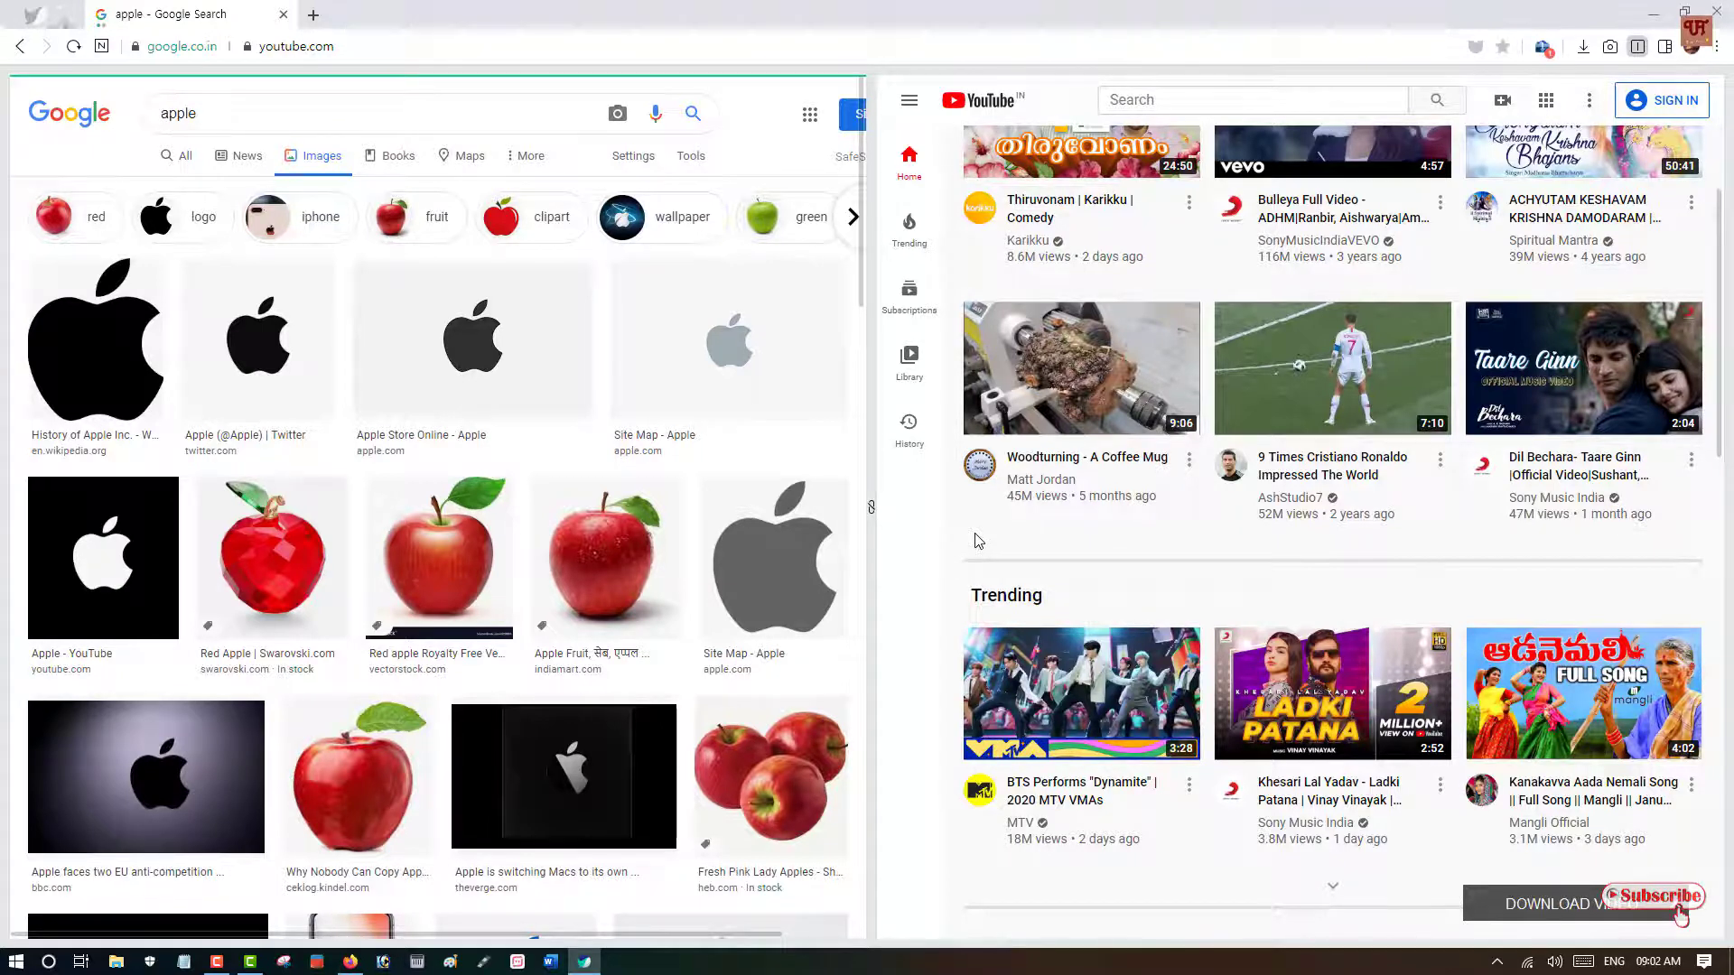
mouse_move(881, 532)
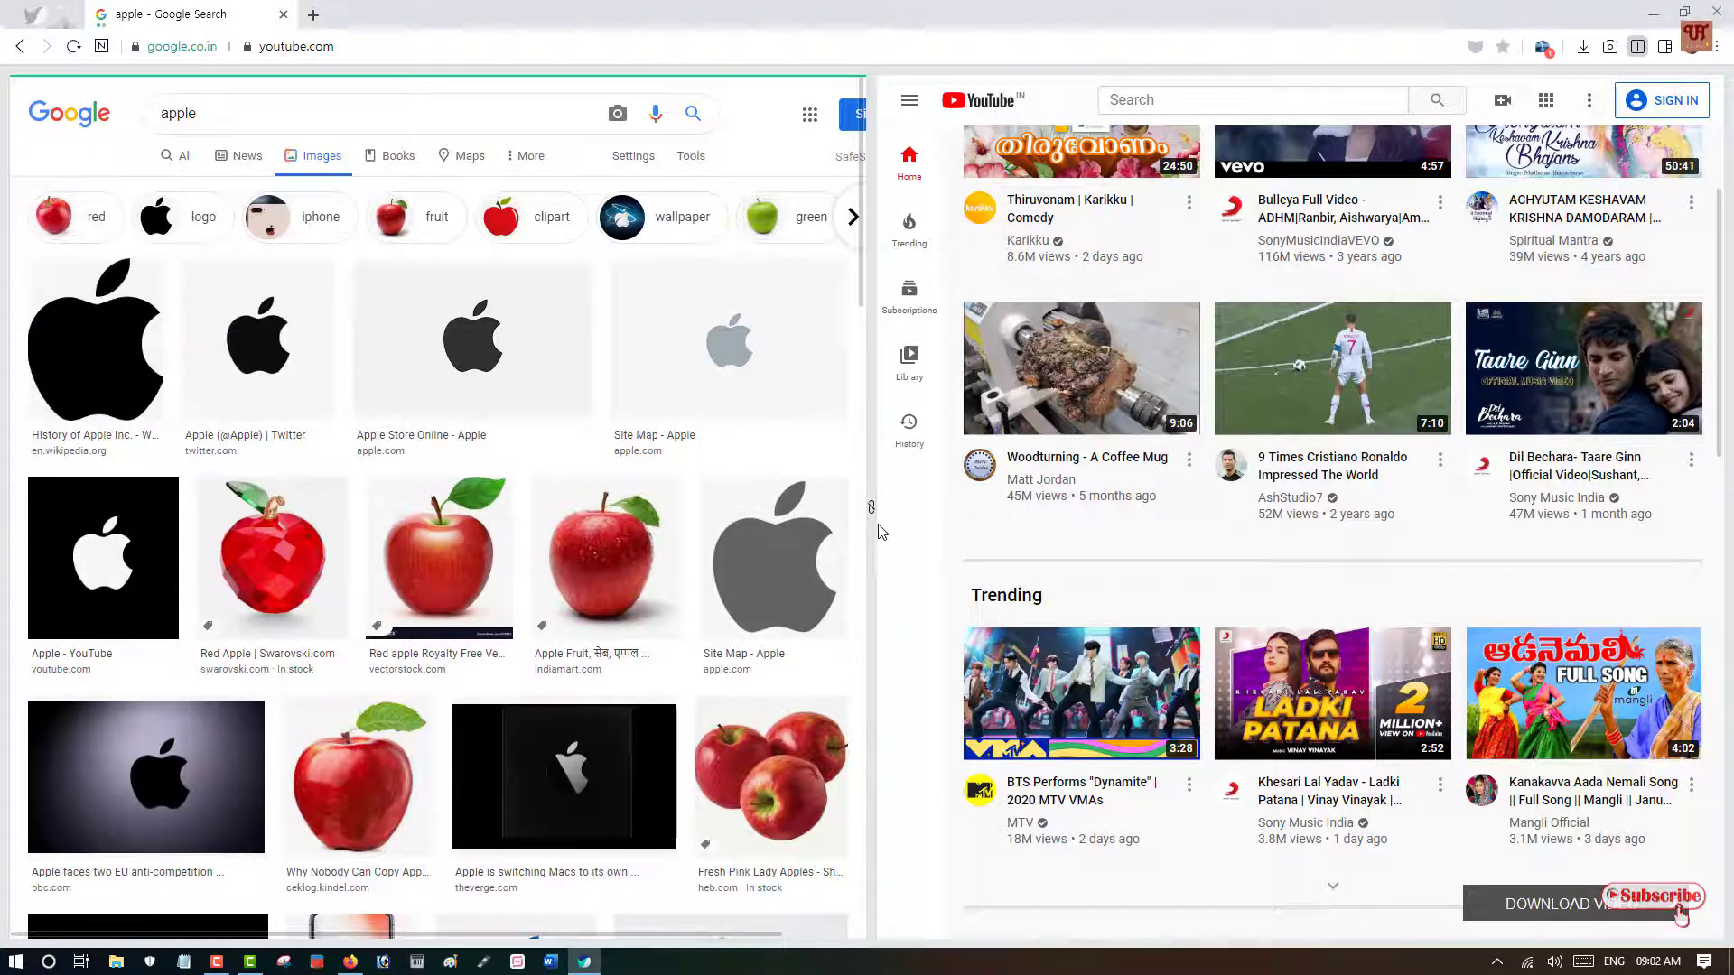
mouse_move(1066, 576)
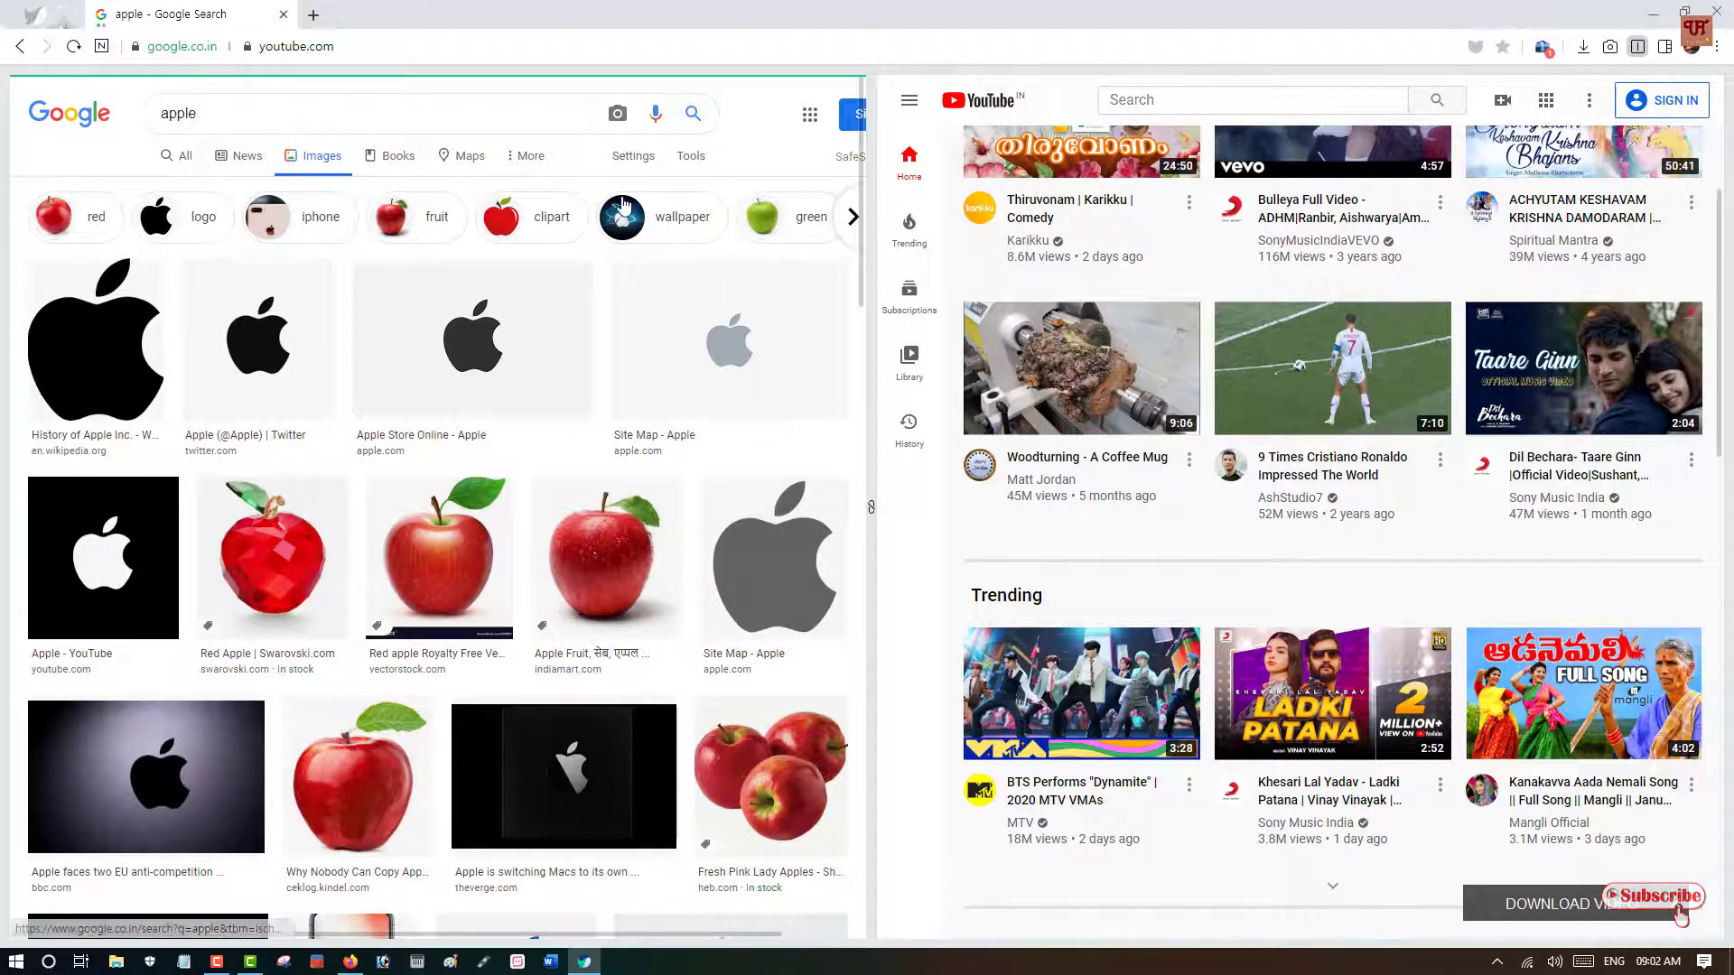
mouse_move(1515, 527)
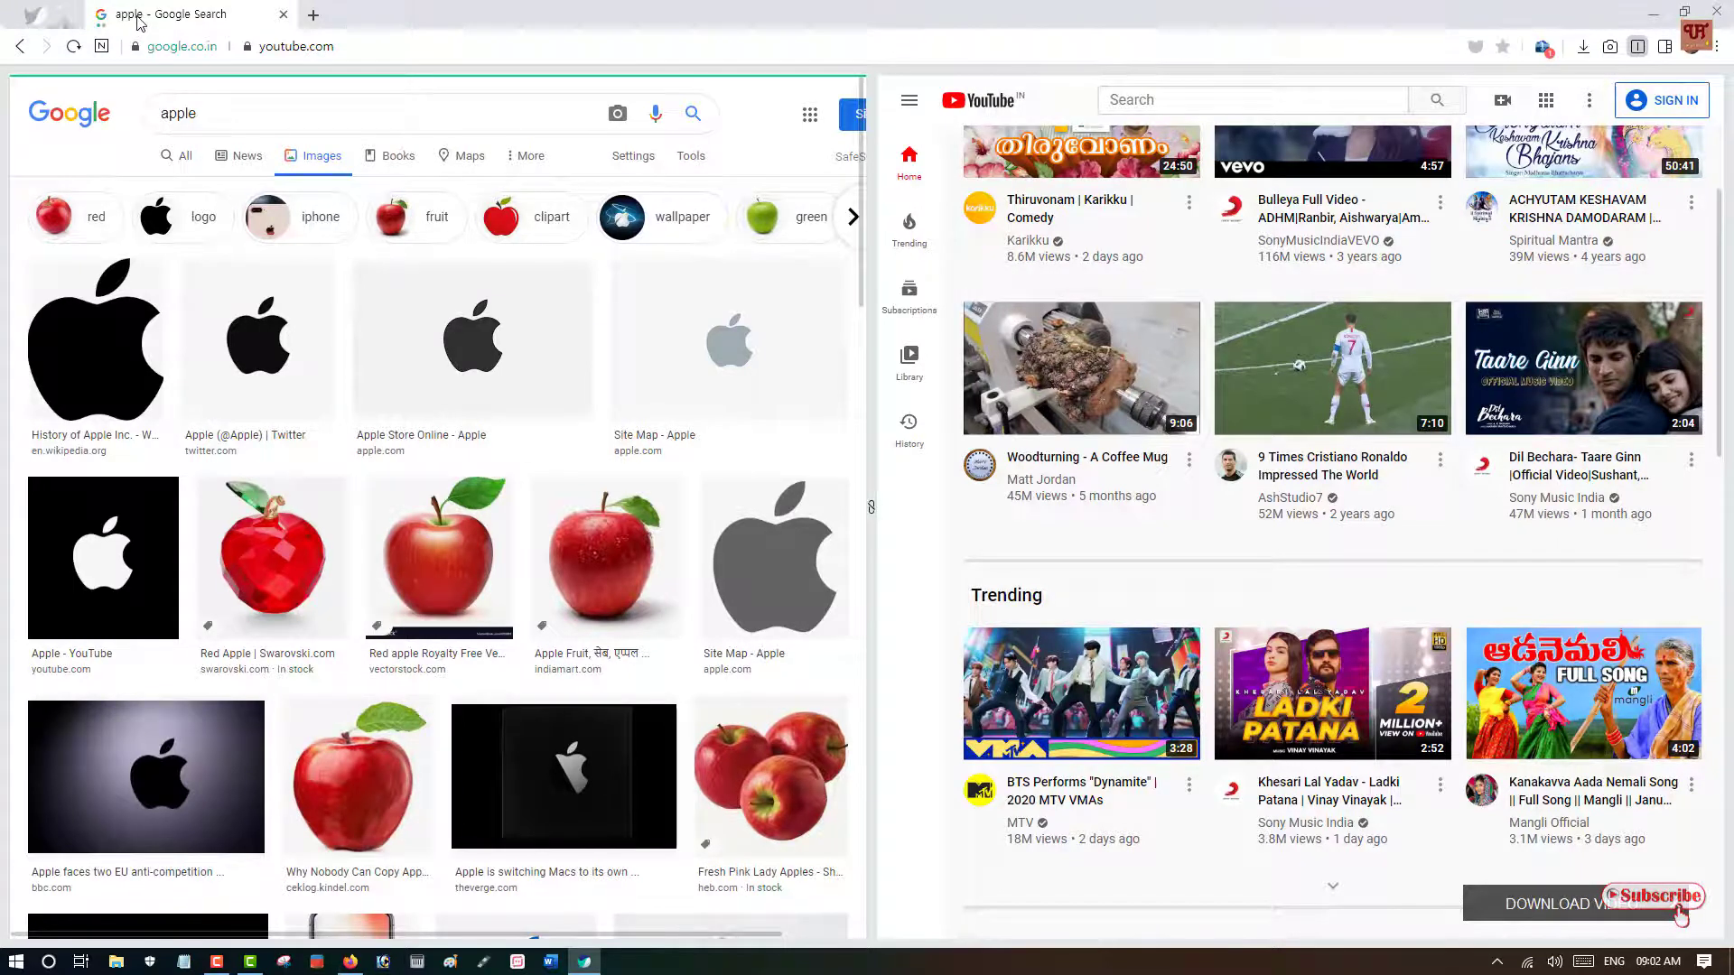
mouse_move(735, 367)
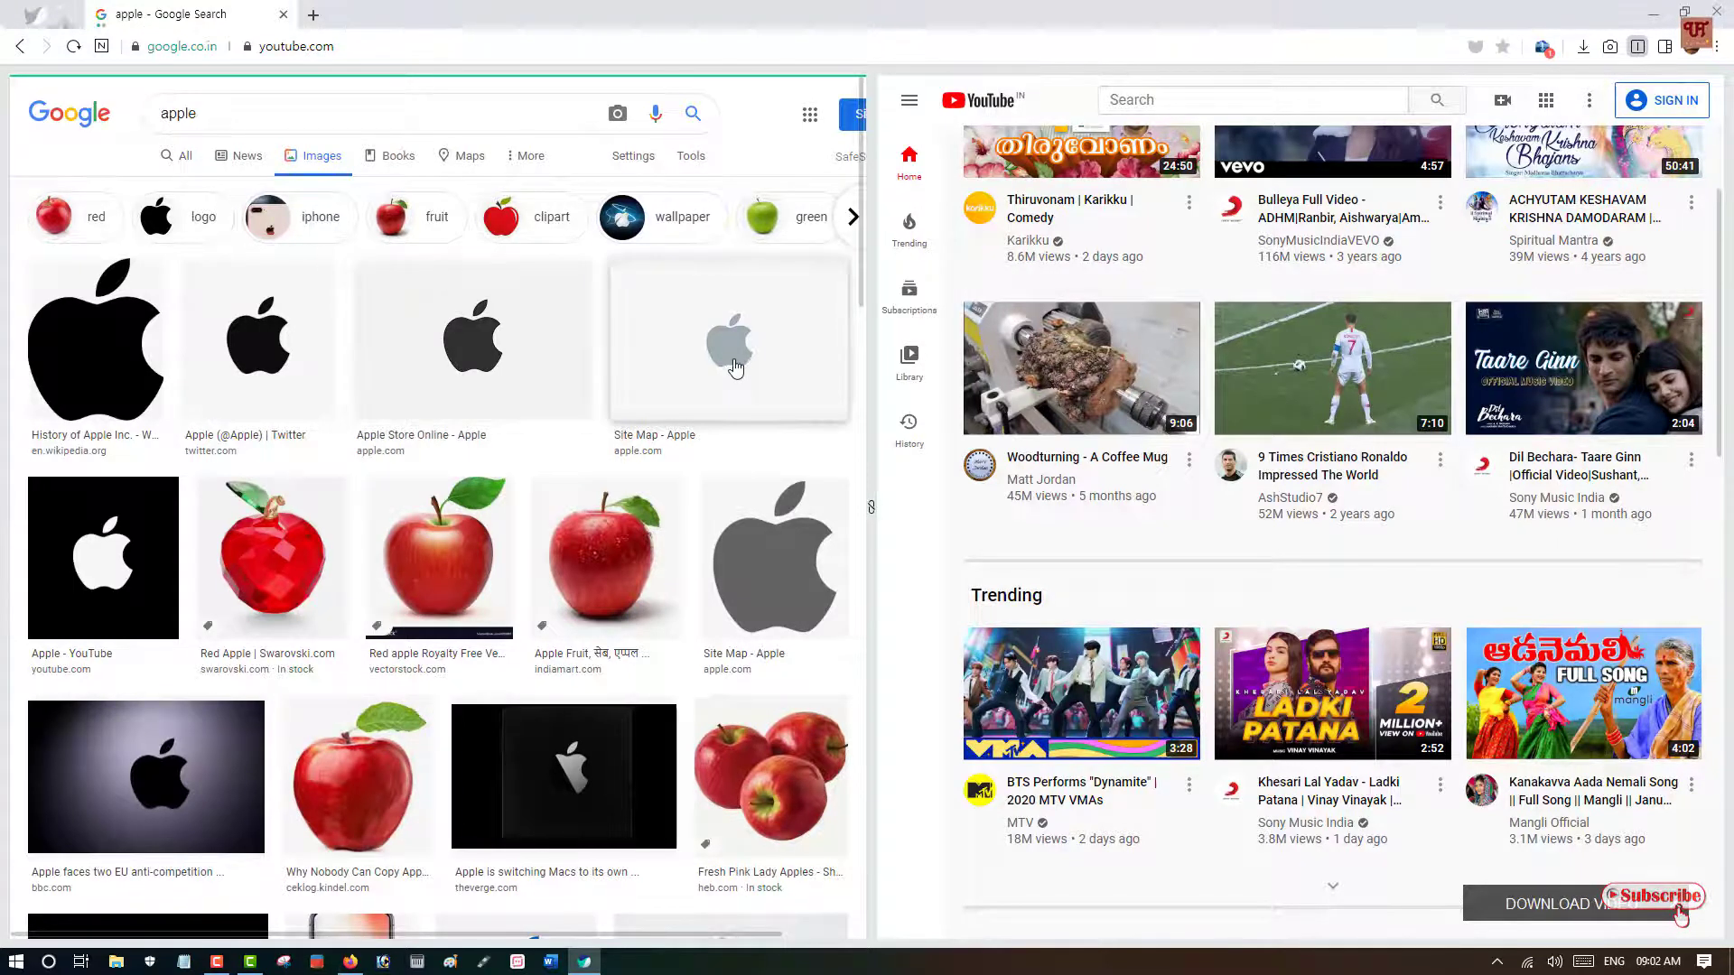
mouse_move(1120, 617)
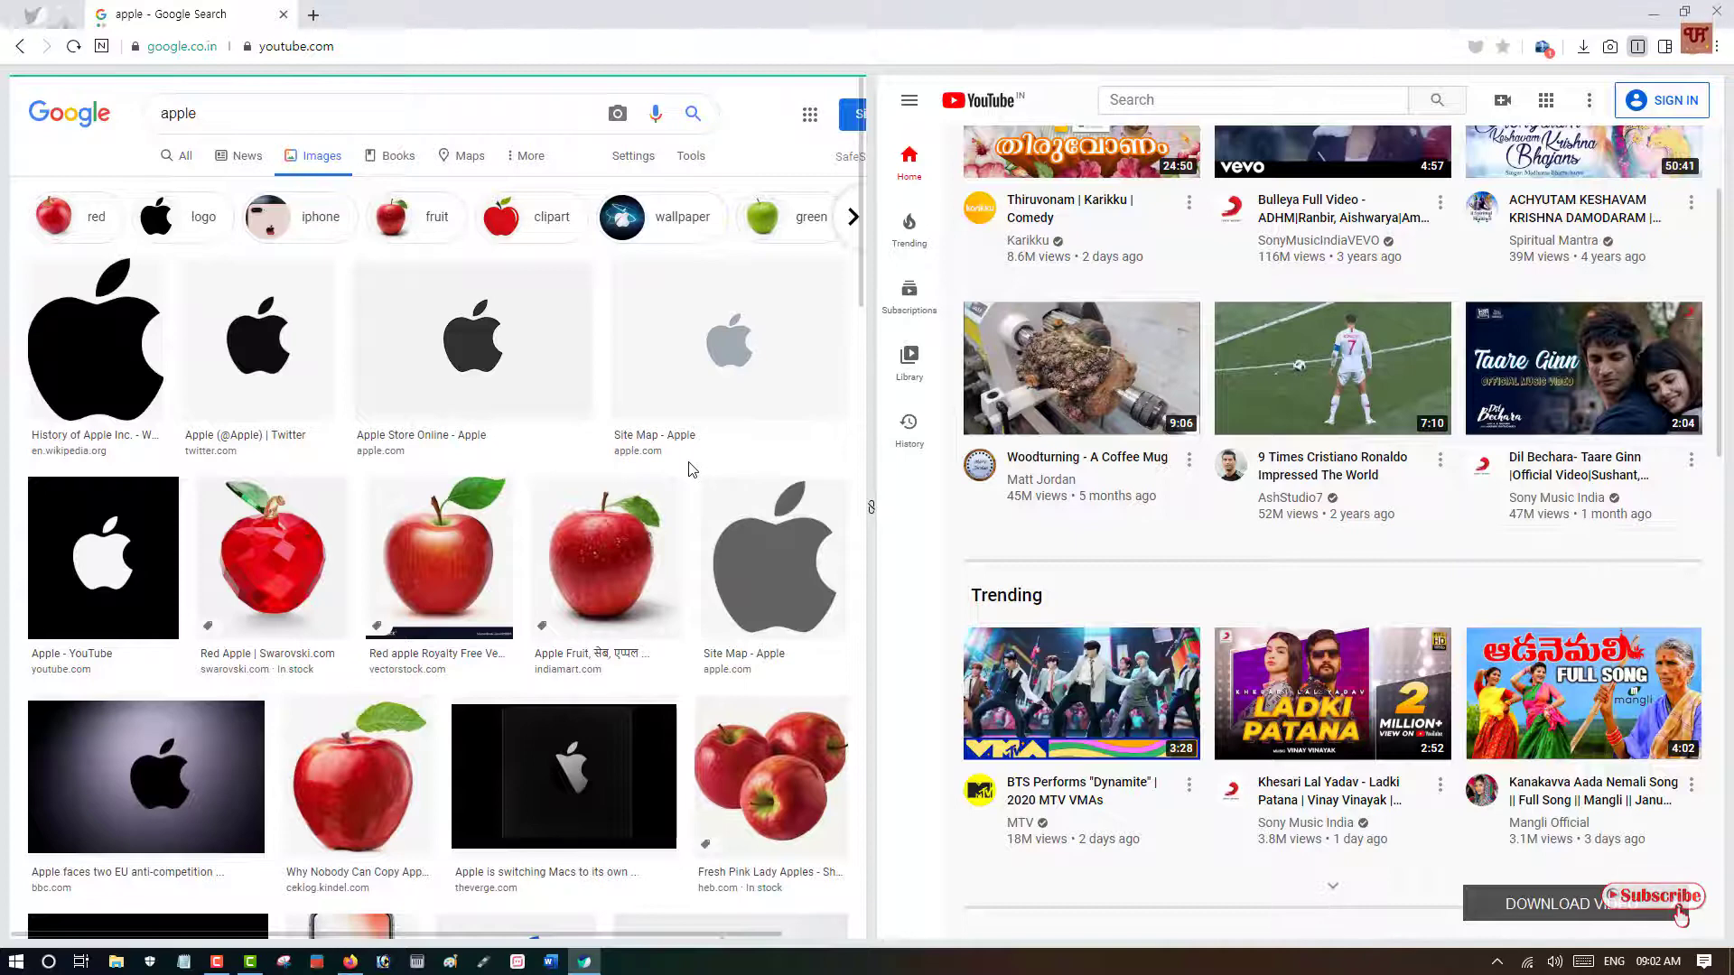
mouse_move(1081, 543)
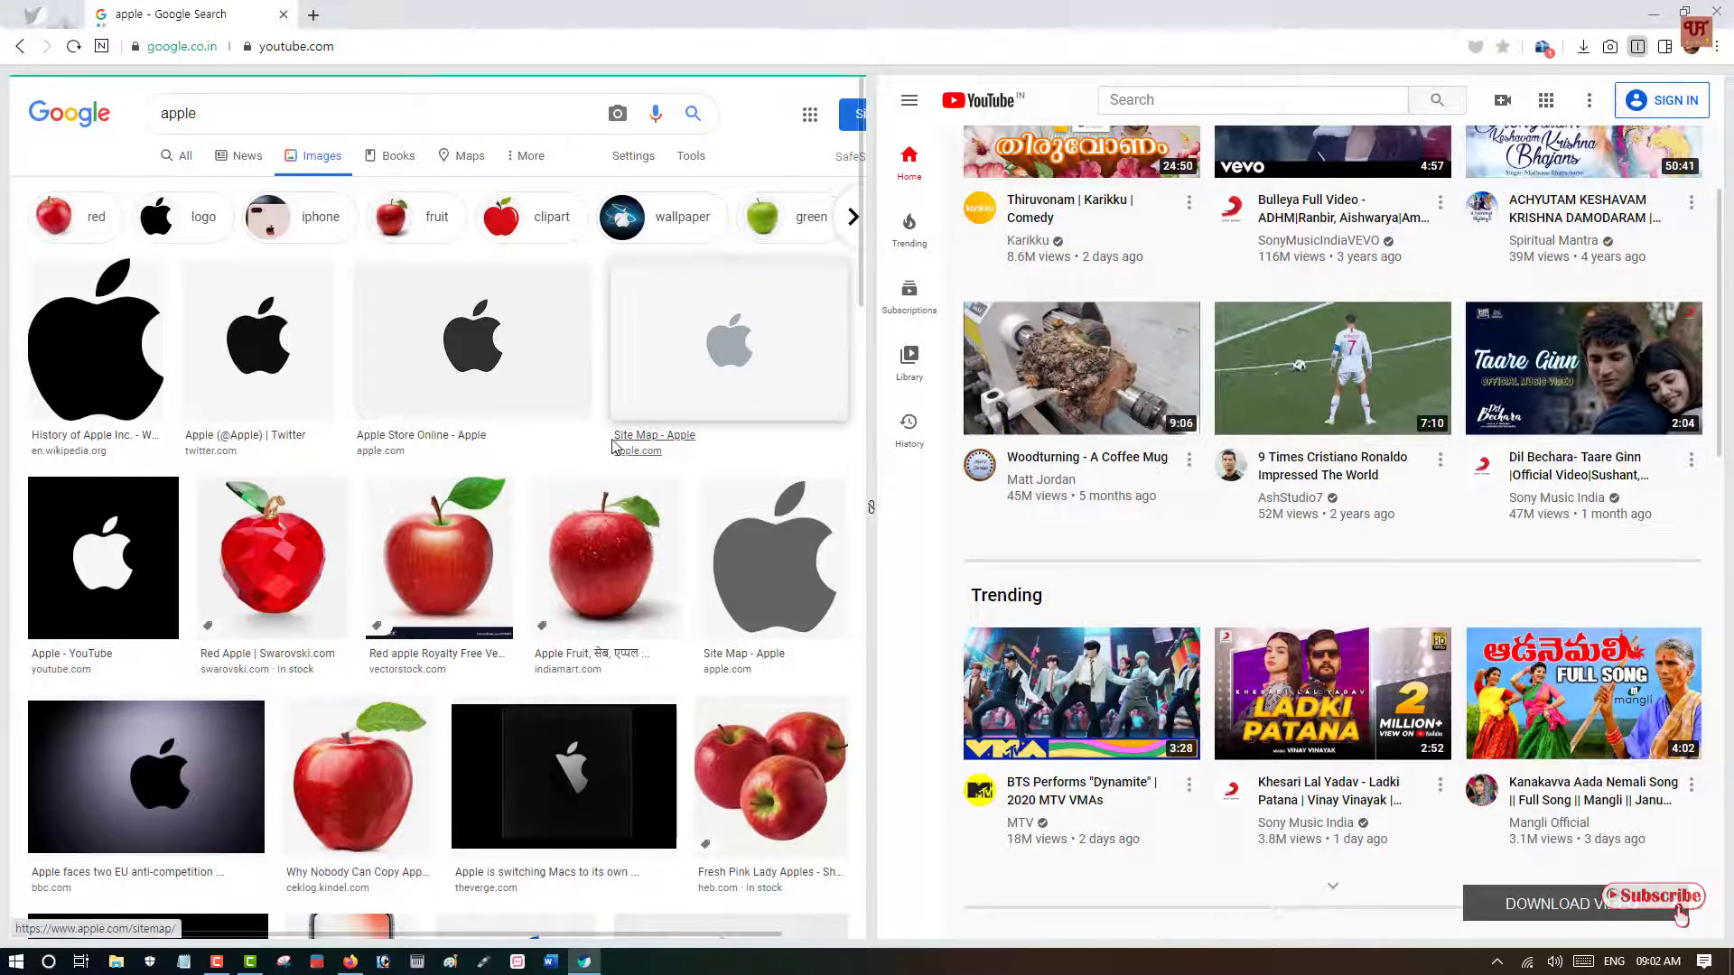
mouse_move(884, 567)
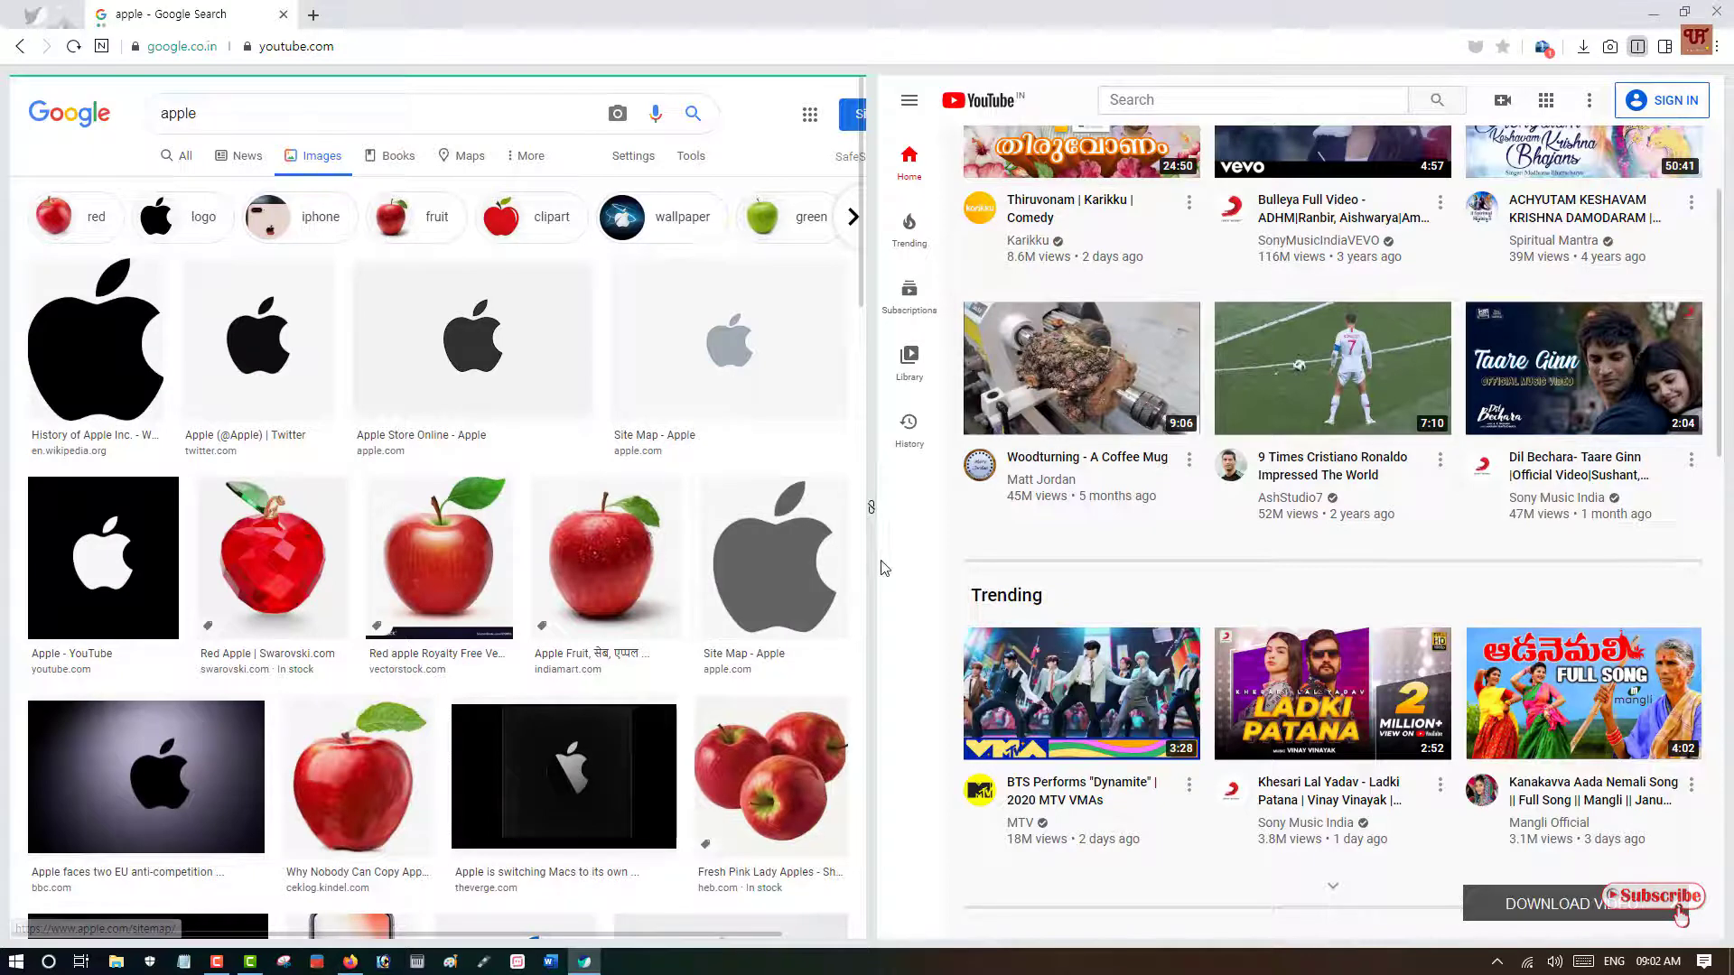
mouse_move(758, 546)
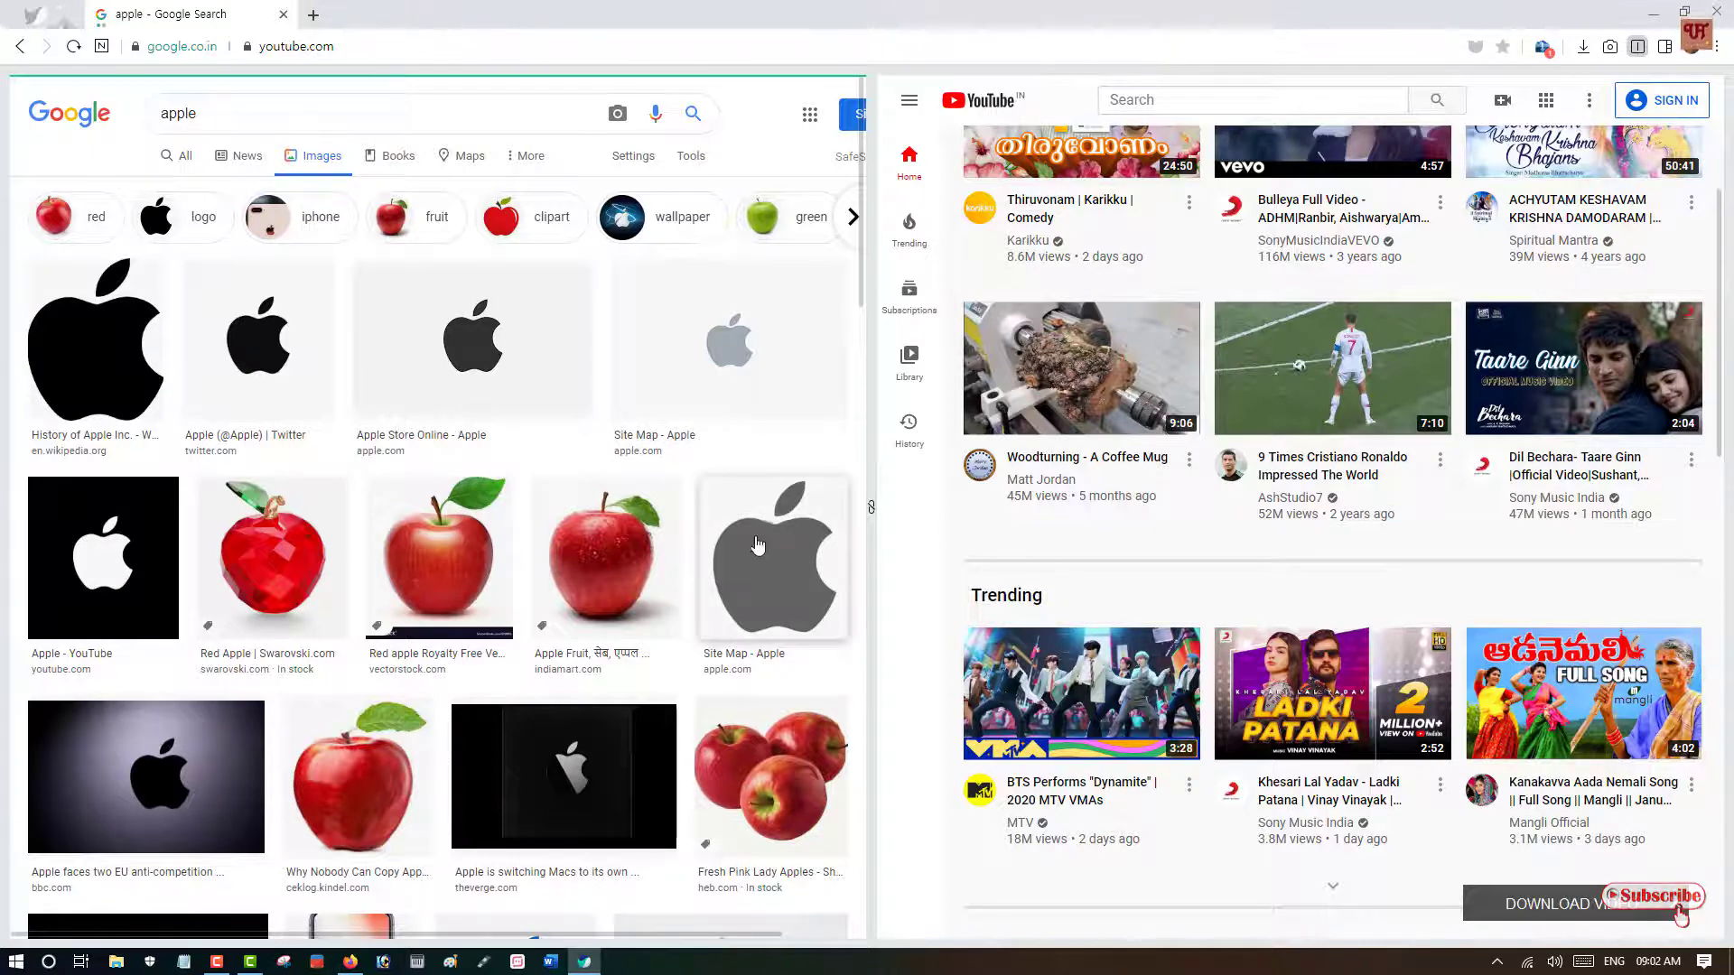
mouse_move(1099, 582)
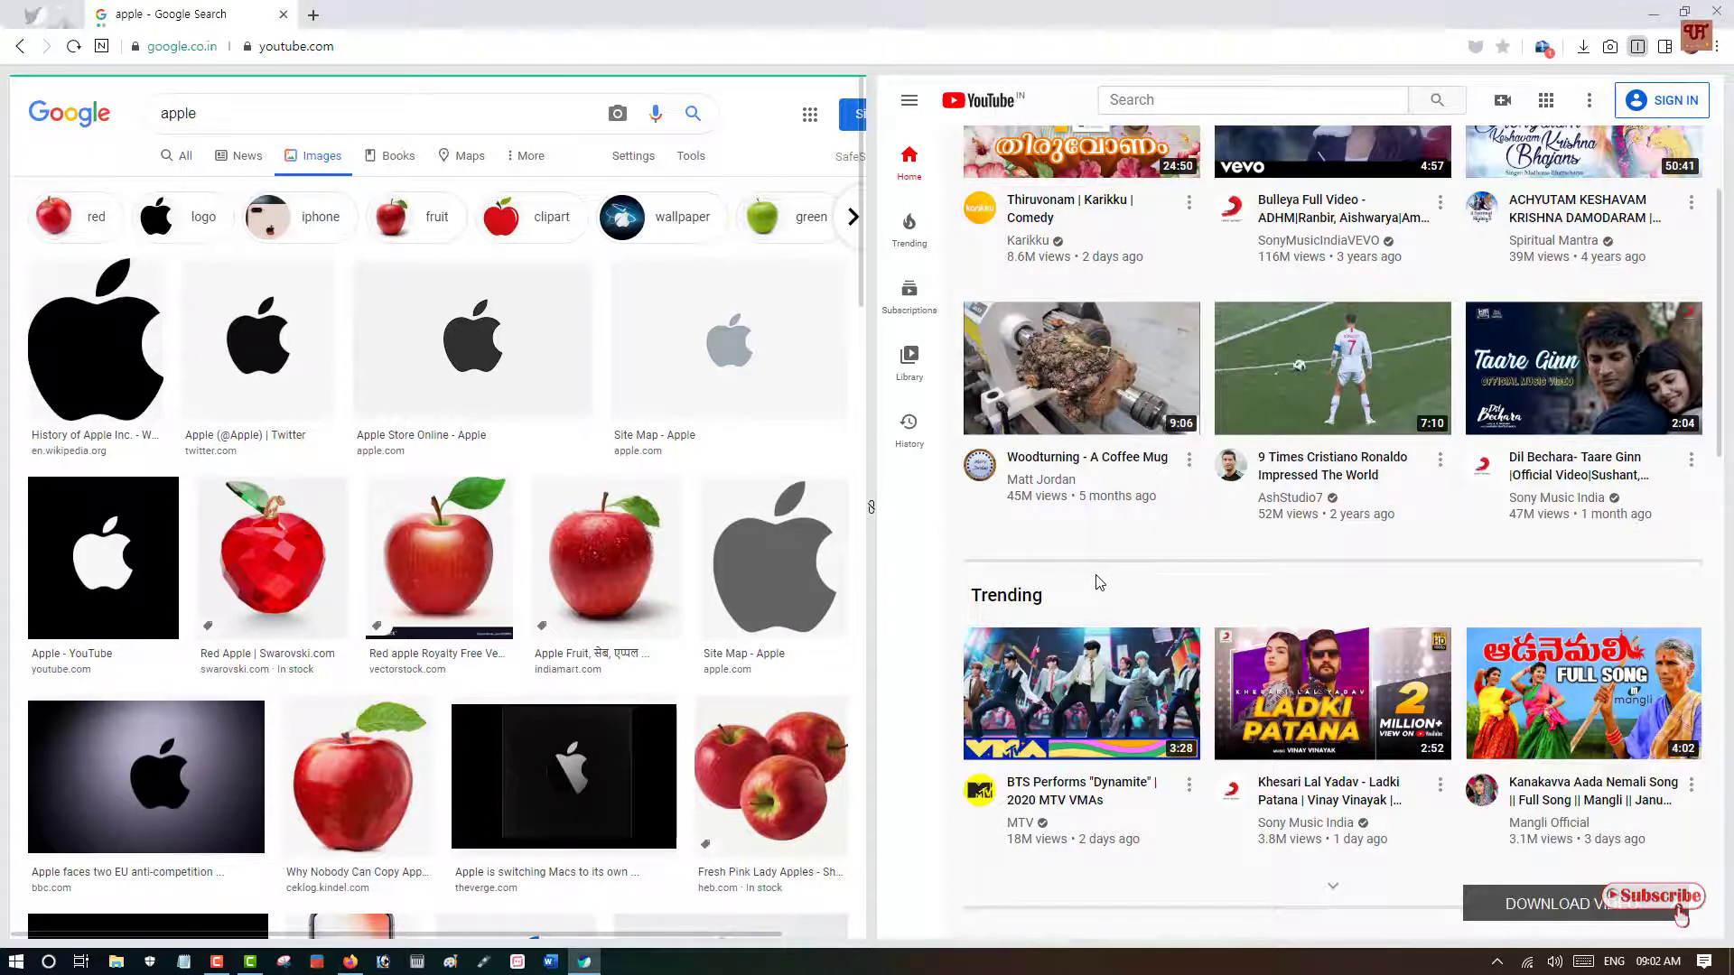